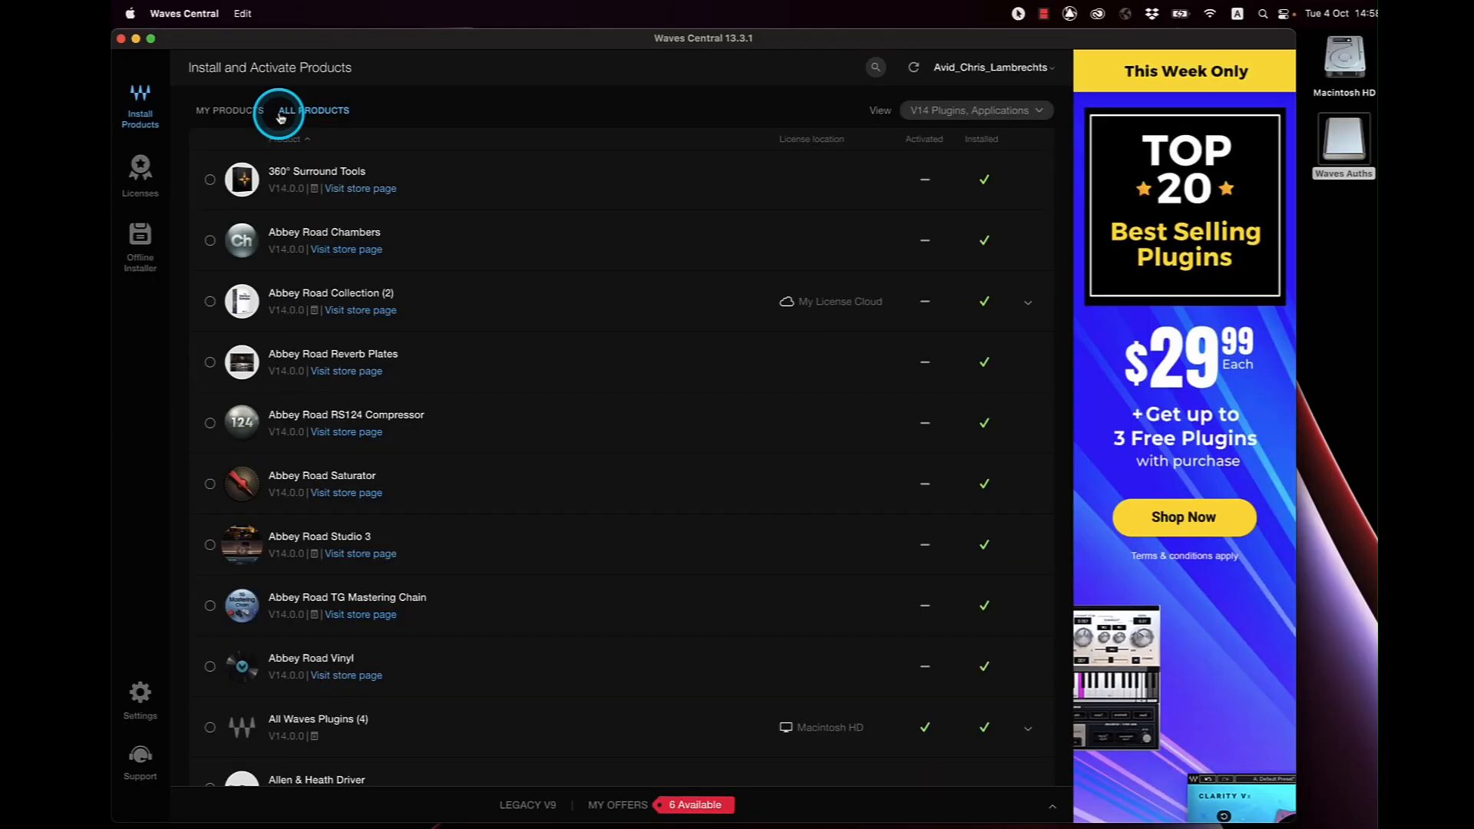
On the Licenses page, select Abbey Road, Mercury, SoundGrid Inventory for VENUE and Studio Classics licenses
click(139, 177)
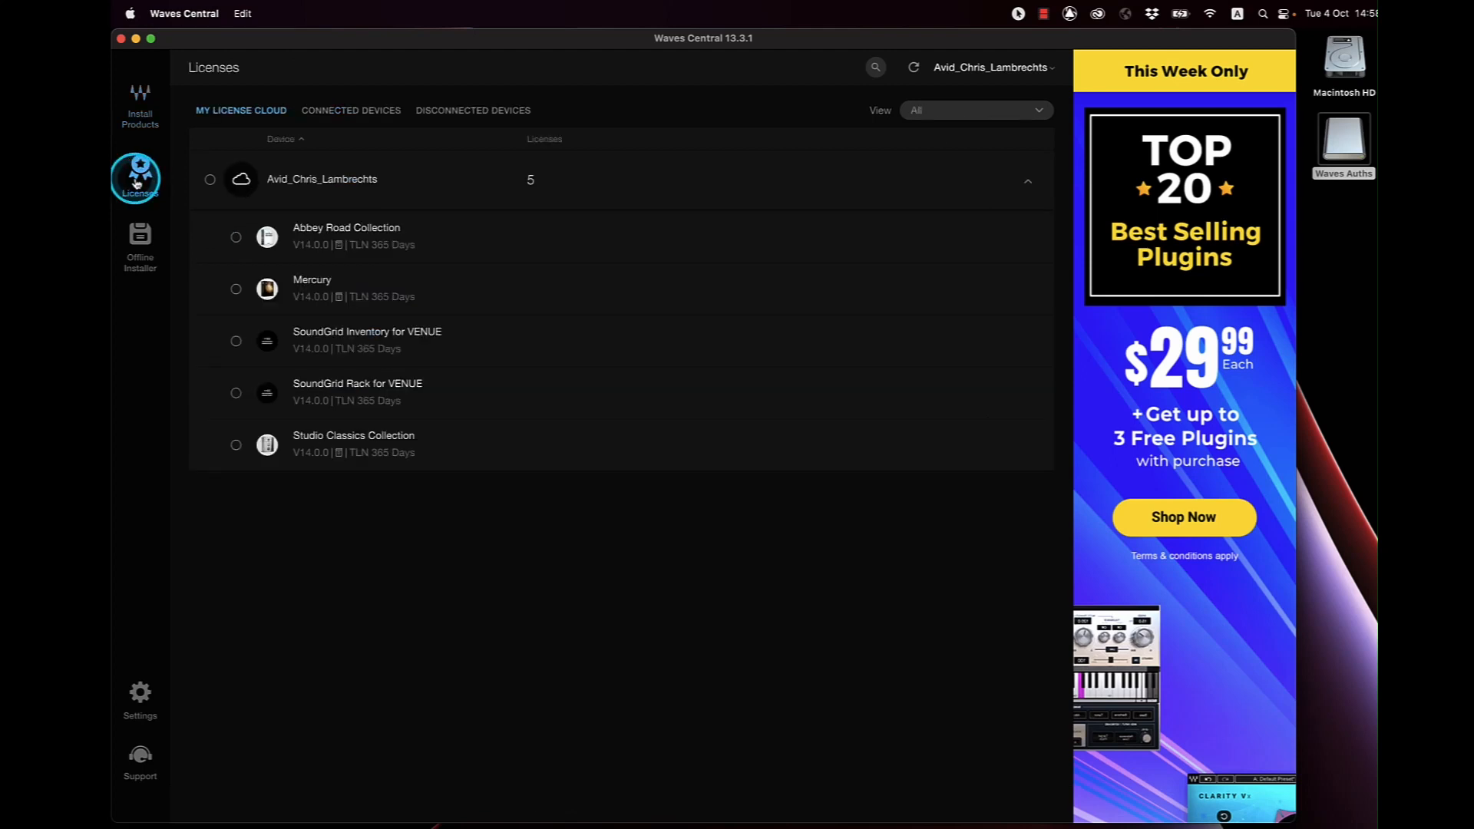
click(235, 236)
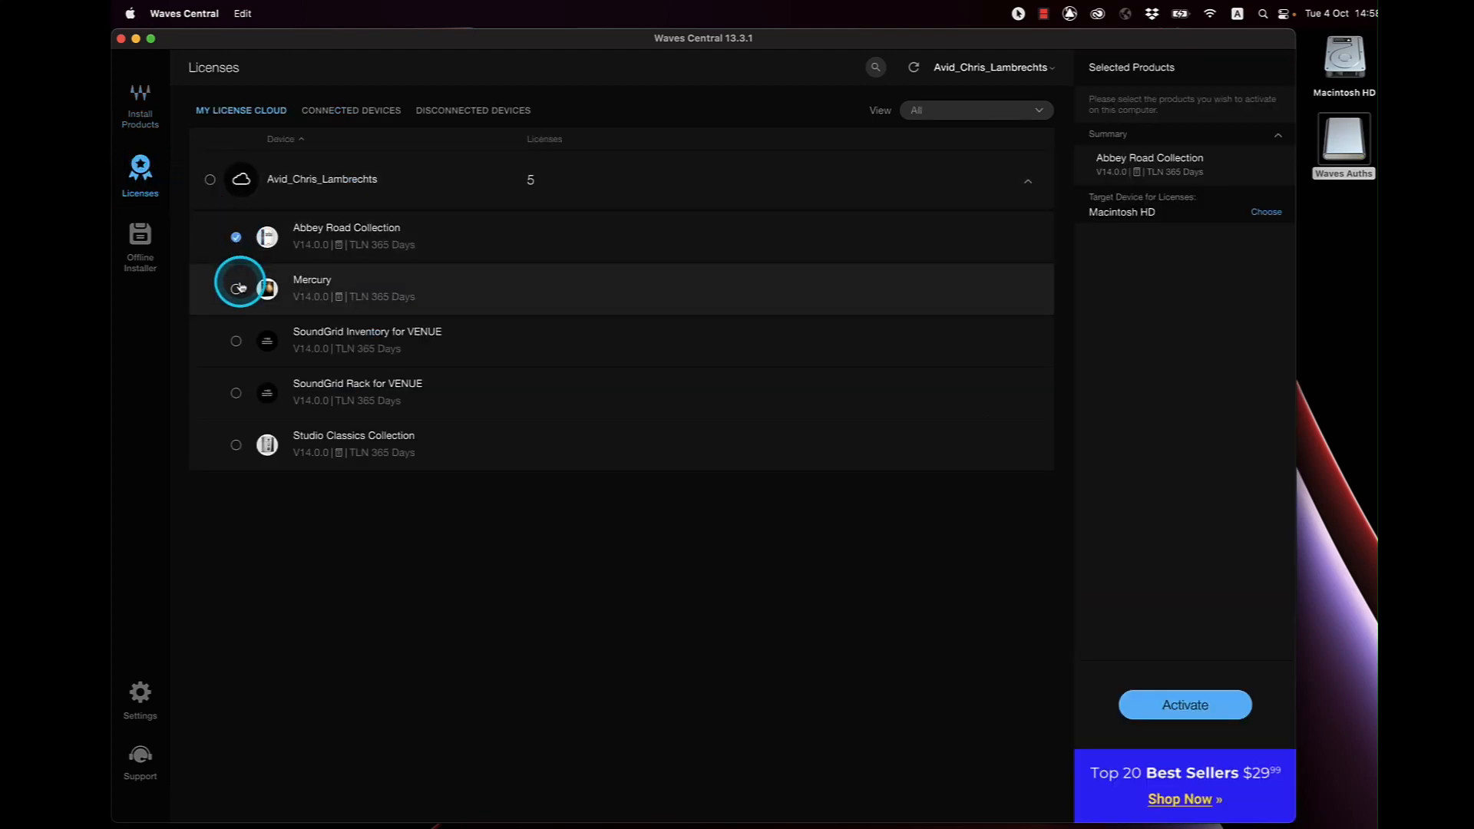
click(236, 340)
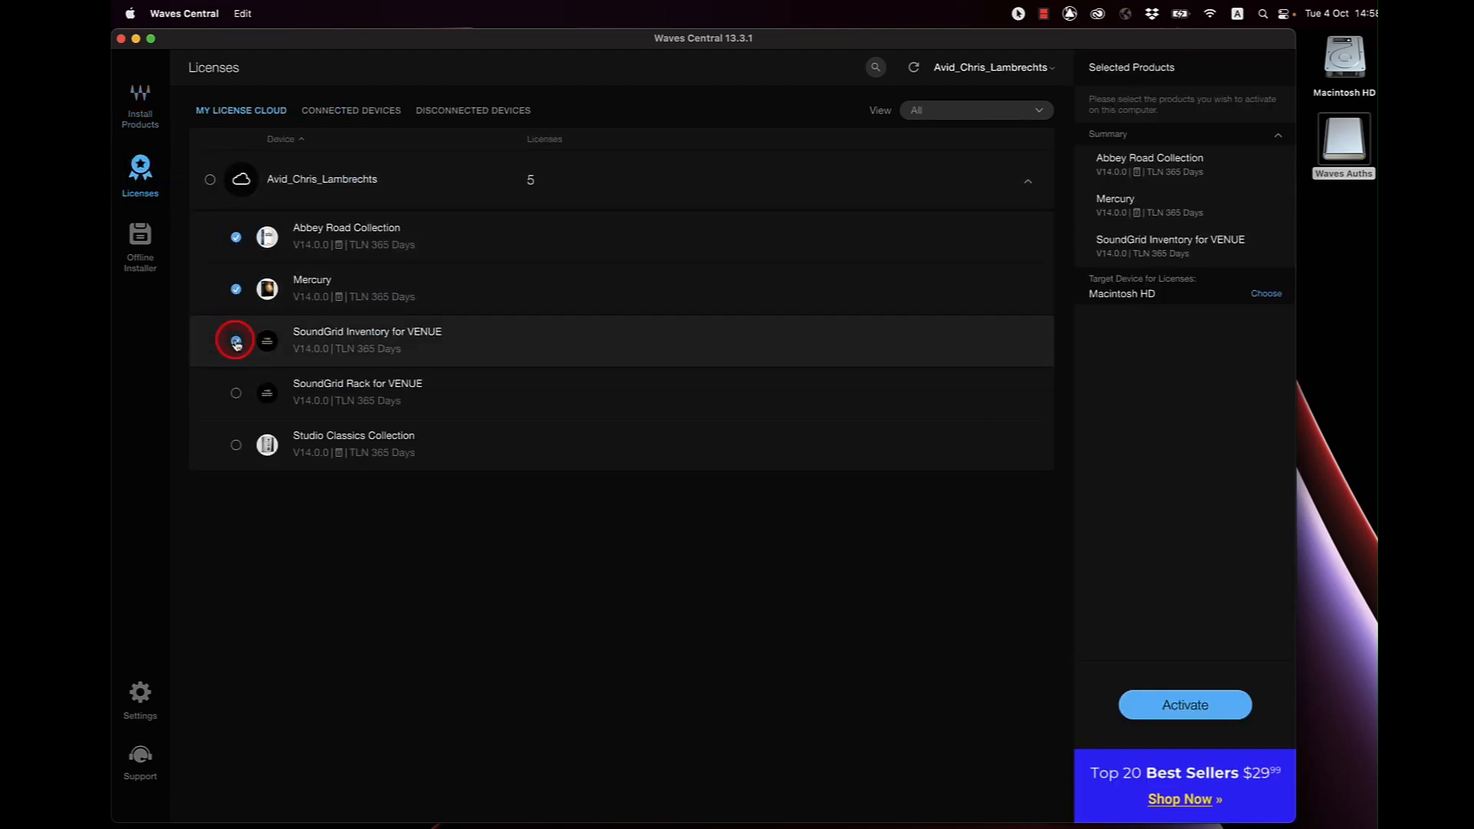
click(235, 393)
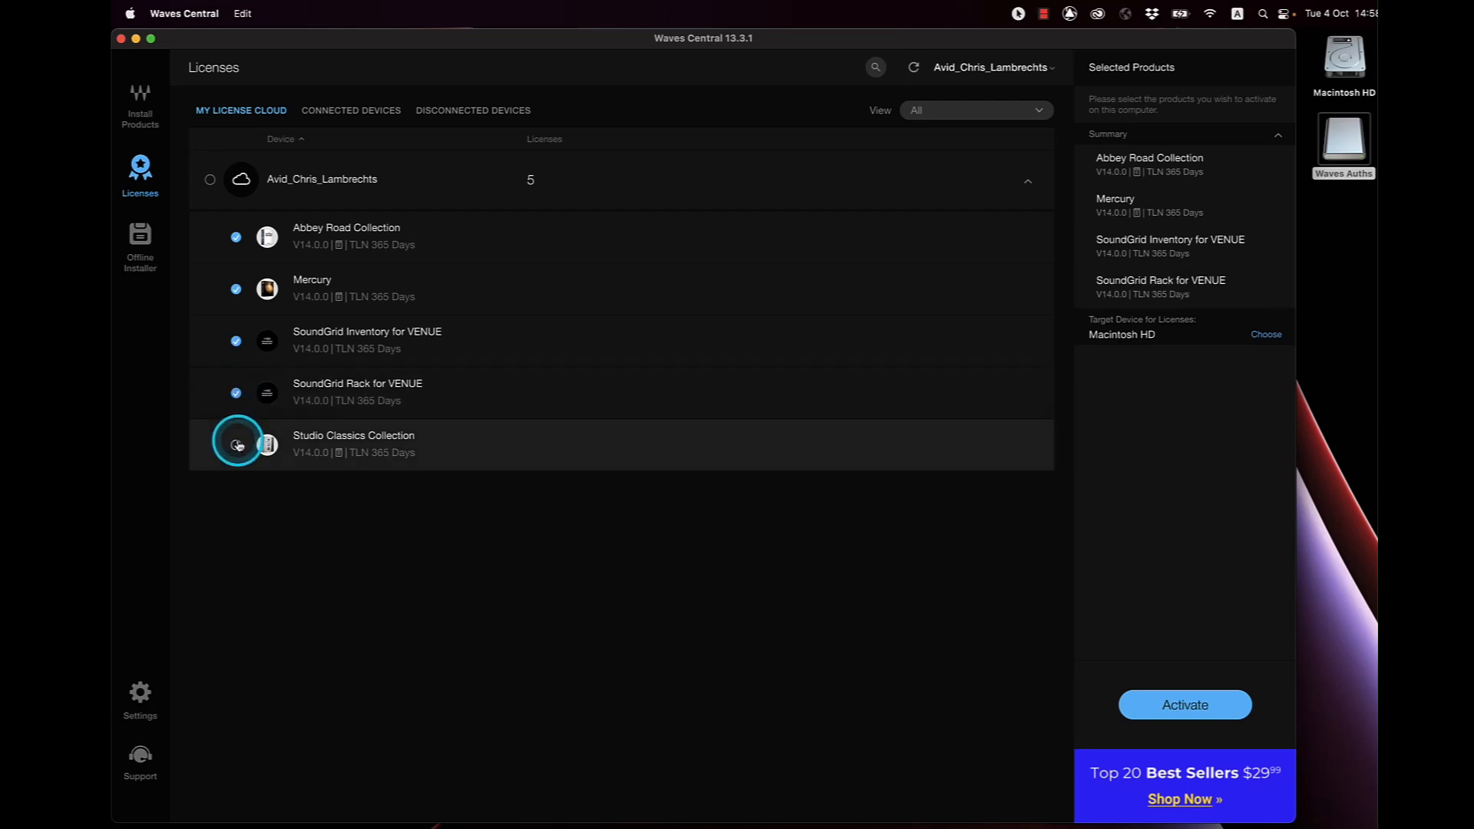
click(236, 444)
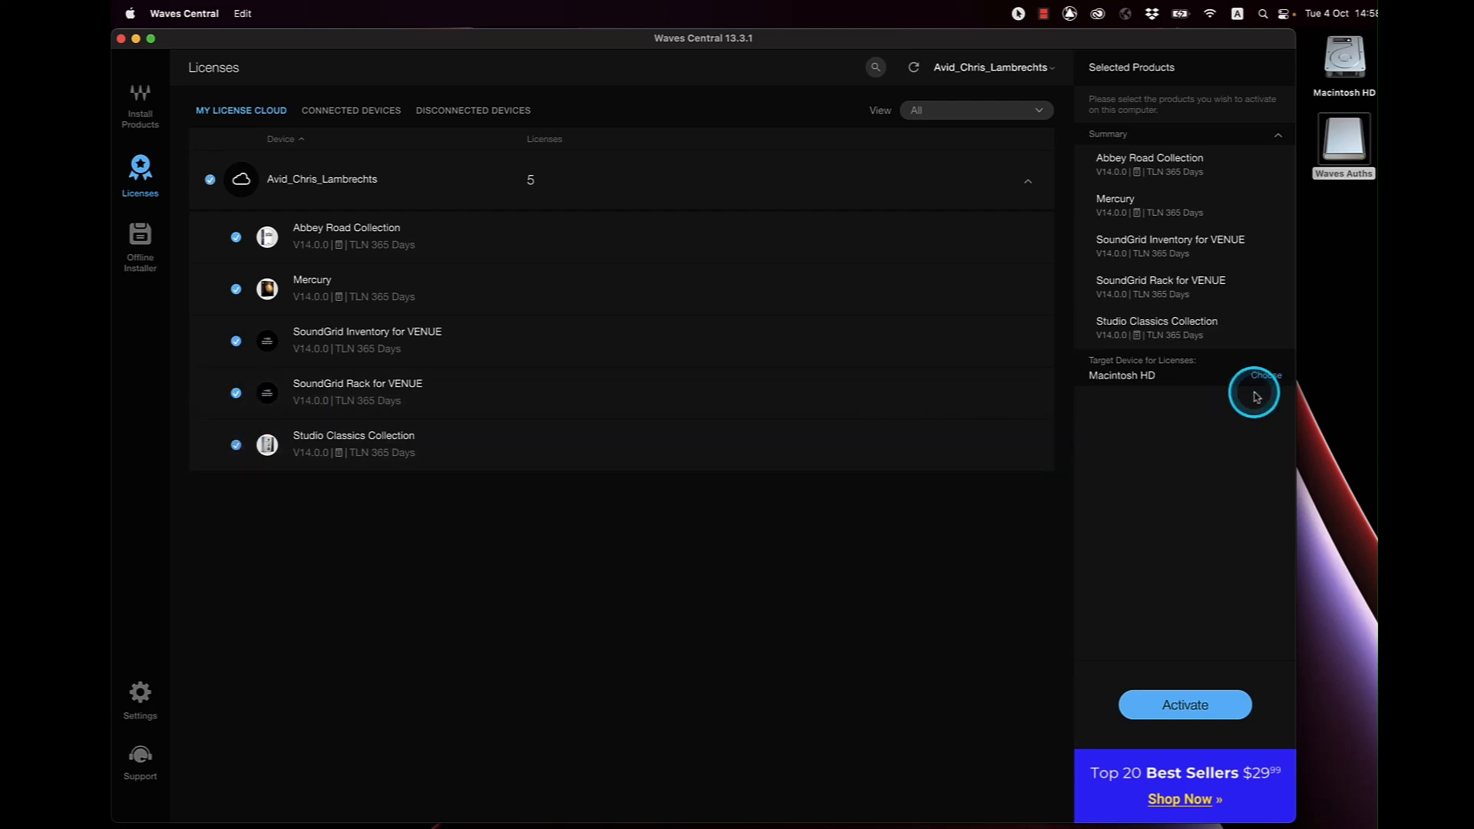
Set Waves Auths as the target device and activate the selected licenses there
click(1264, 392)
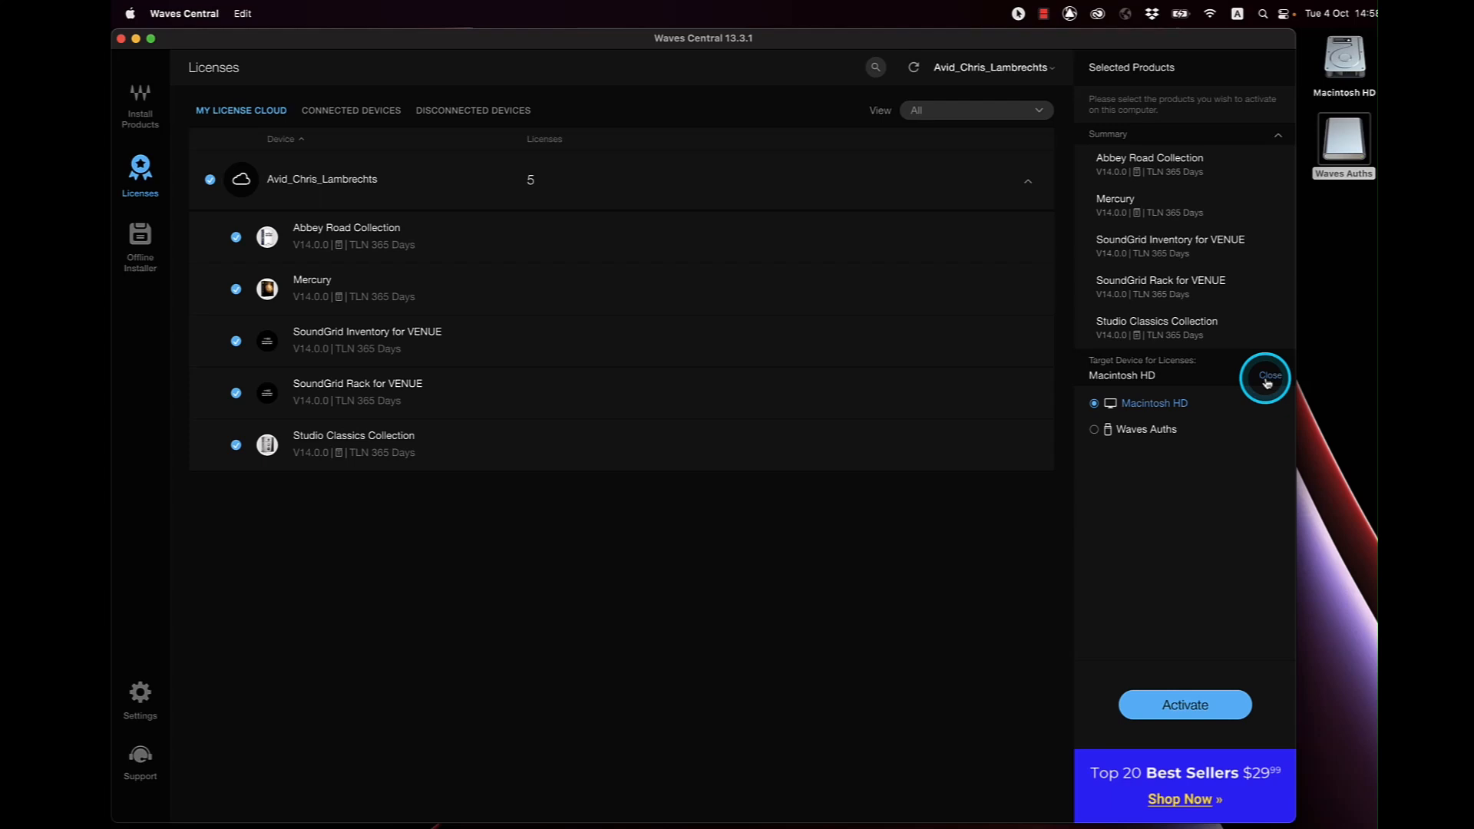
click(1094, 429)
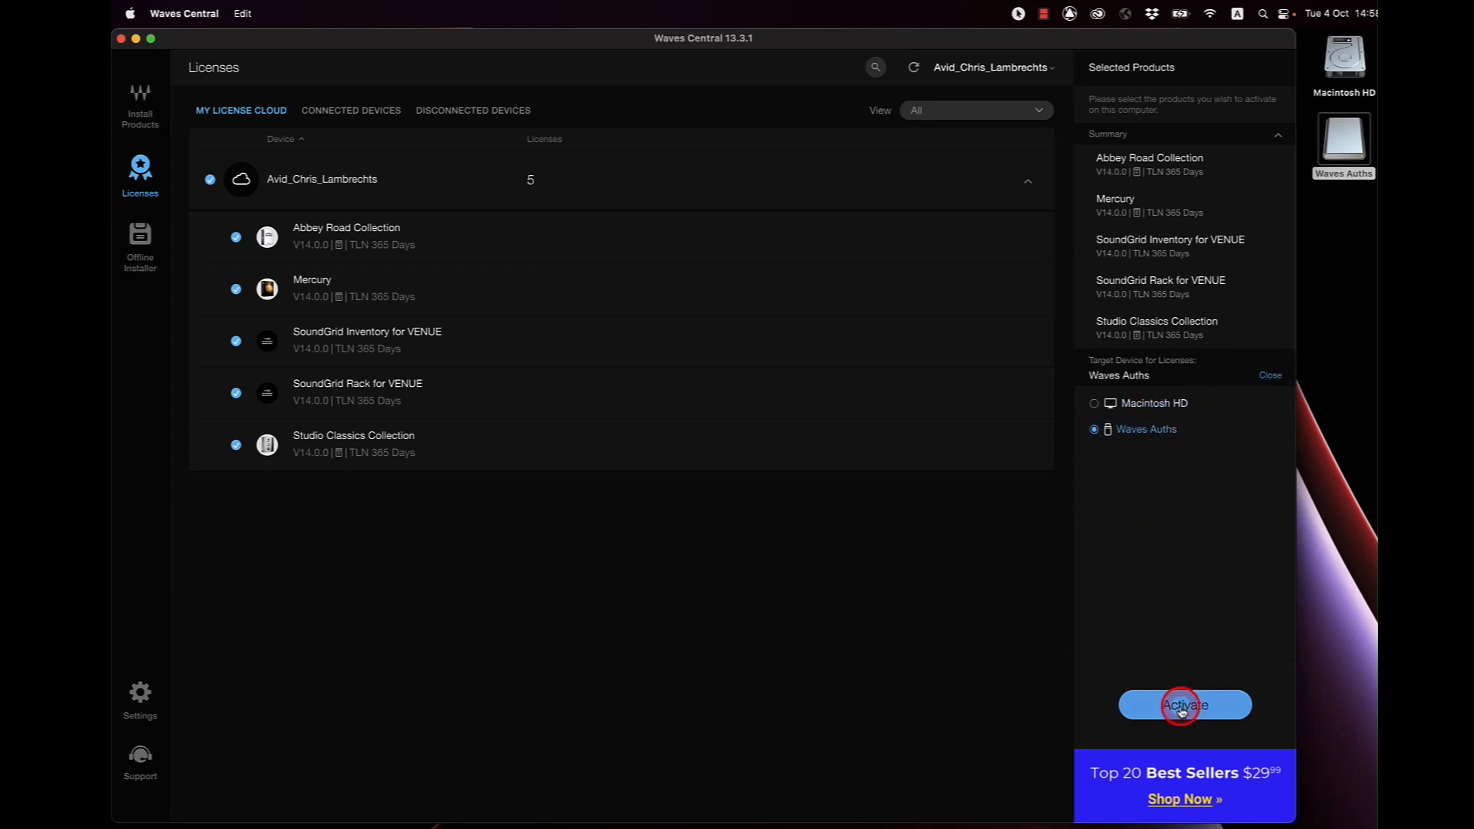
click(1184, 705)
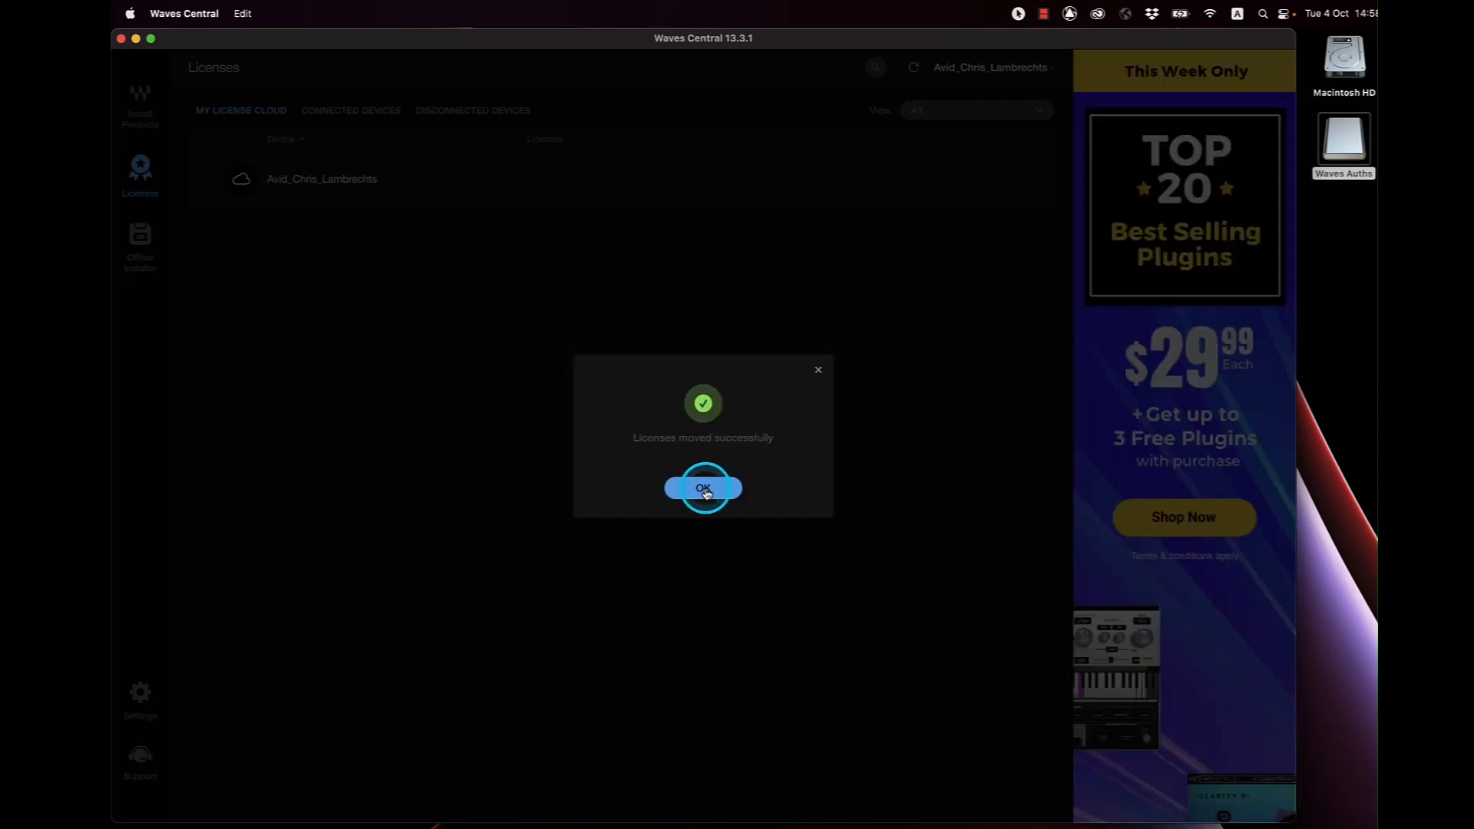
Dismiss the confirmation and expand Waves Auths under Connected Devices to list its licenses
click(704, 489)
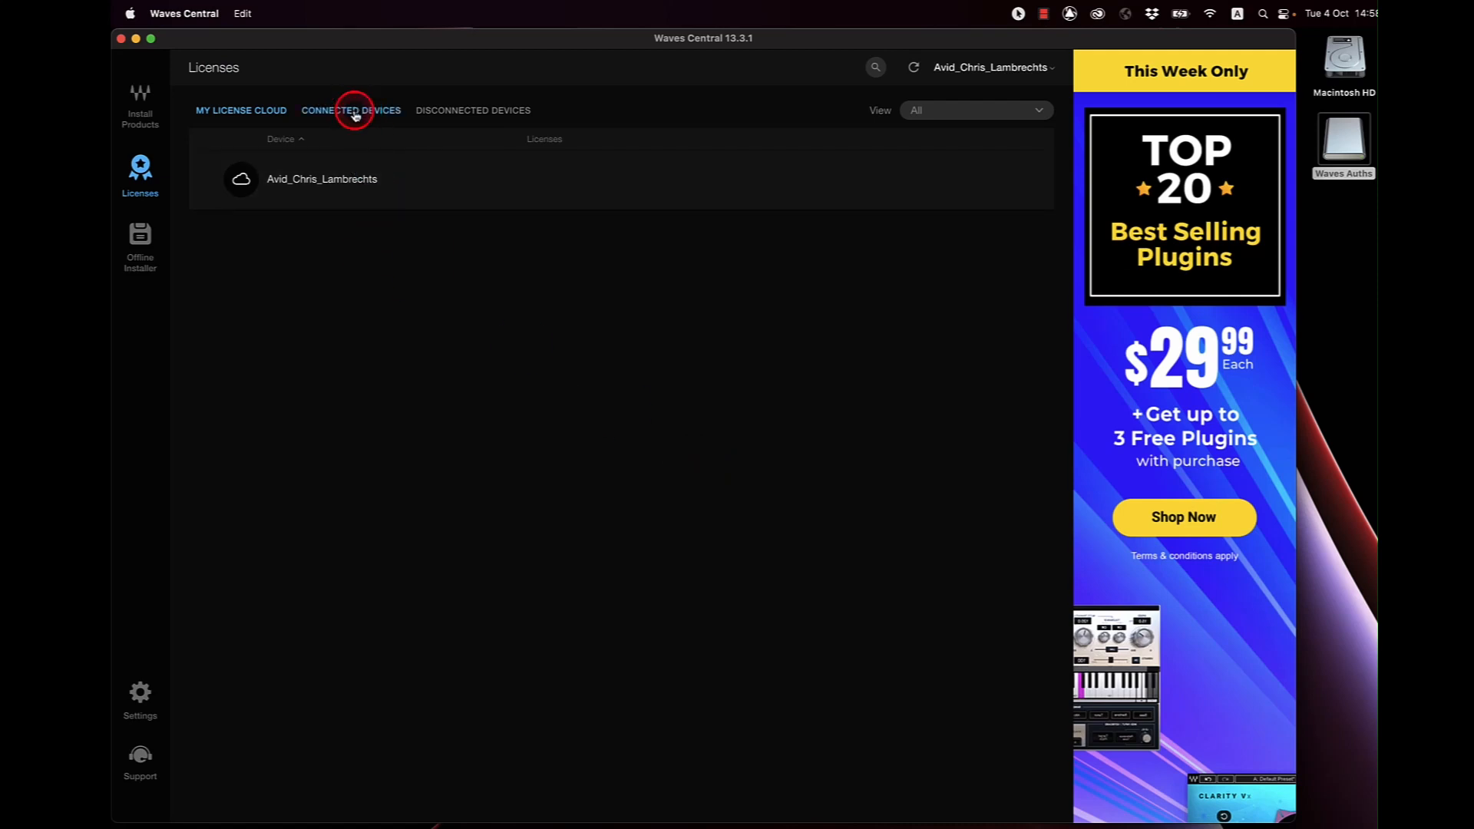
click(351, 110)
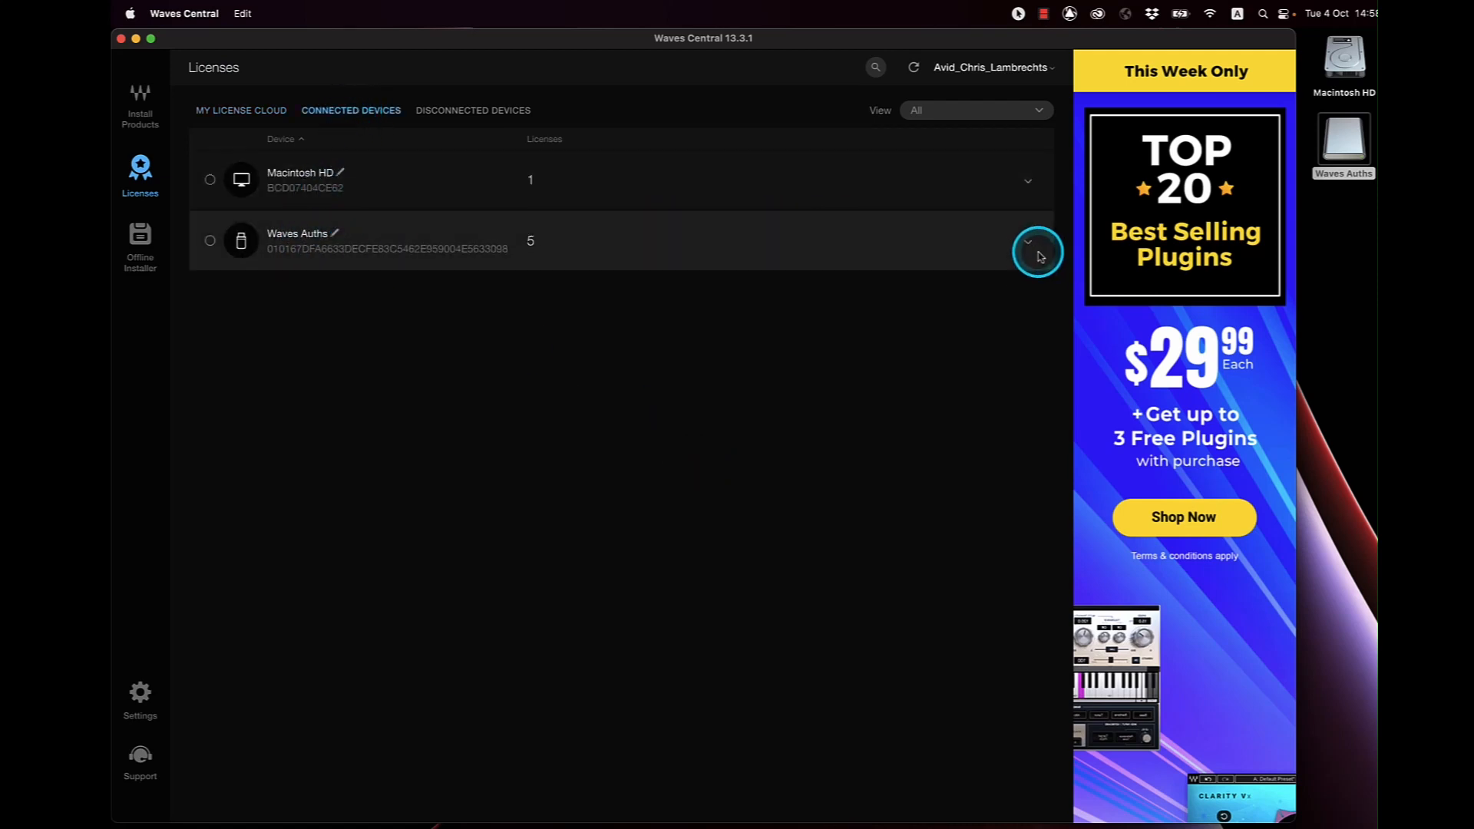
click(1027, 242)
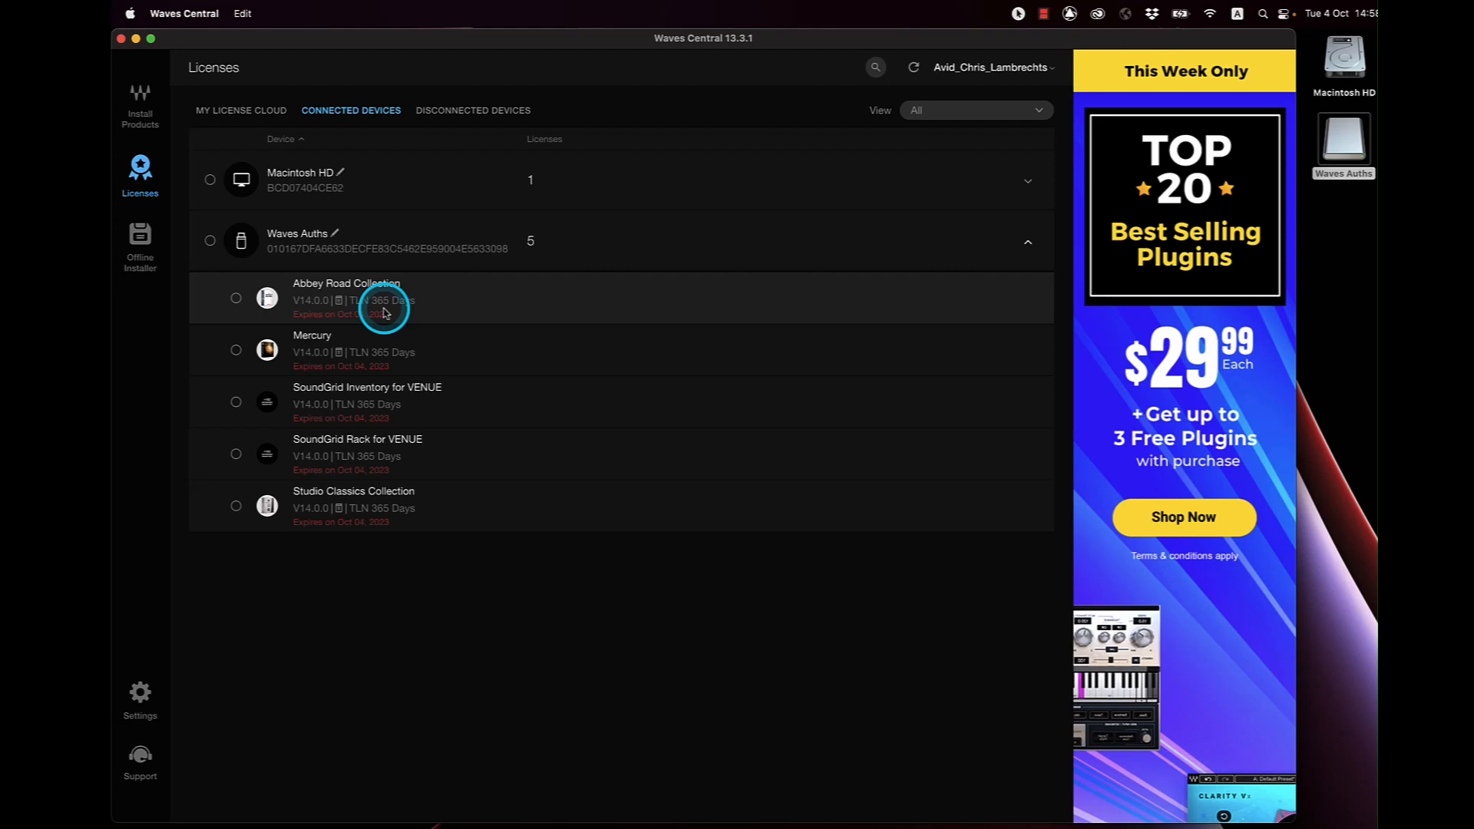
mouse_move(381, 499)
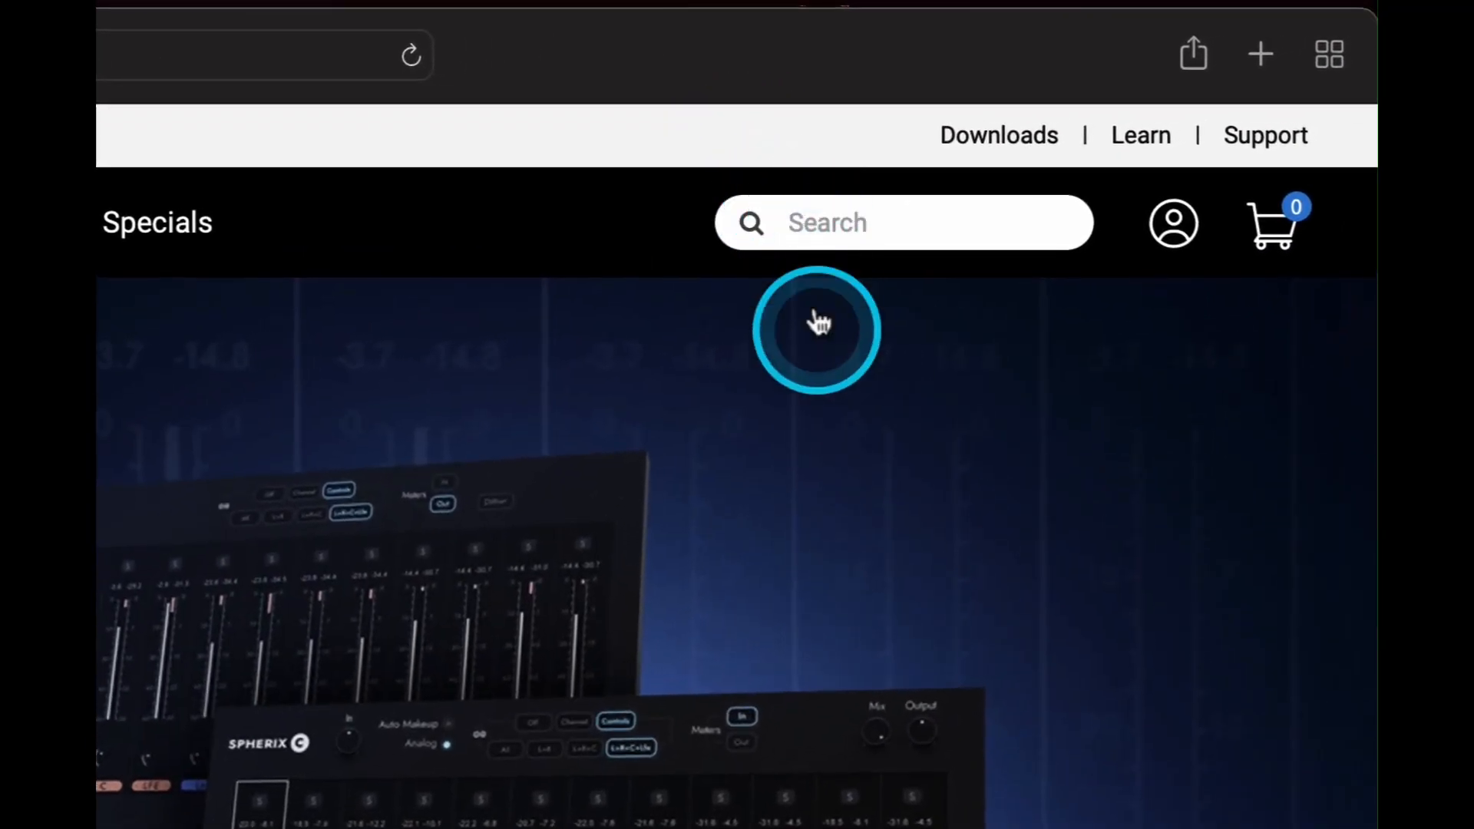
Search the Waves website for 'Venue S6L installer'
text(Venue S6L)
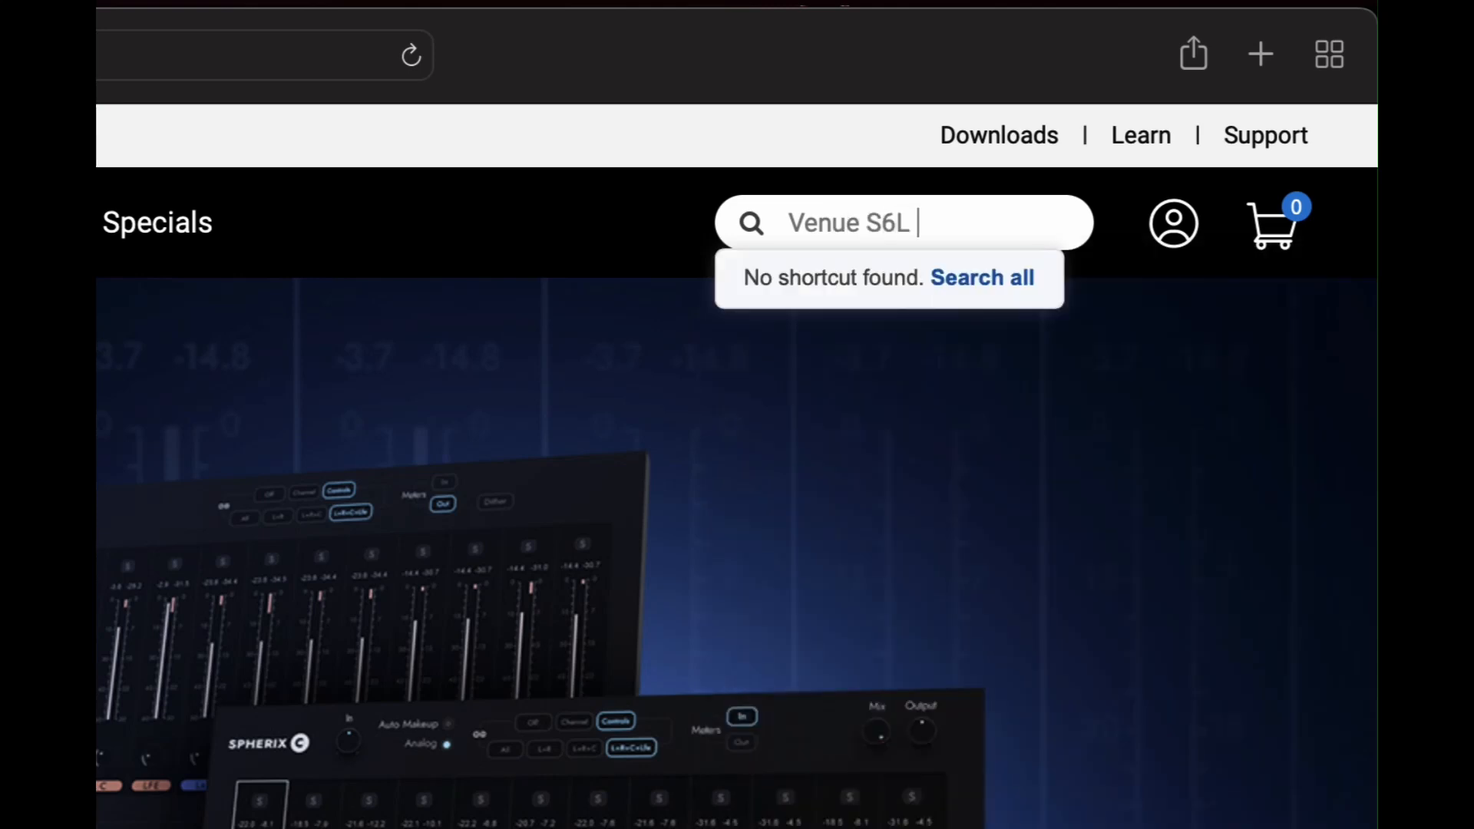
text(inst)
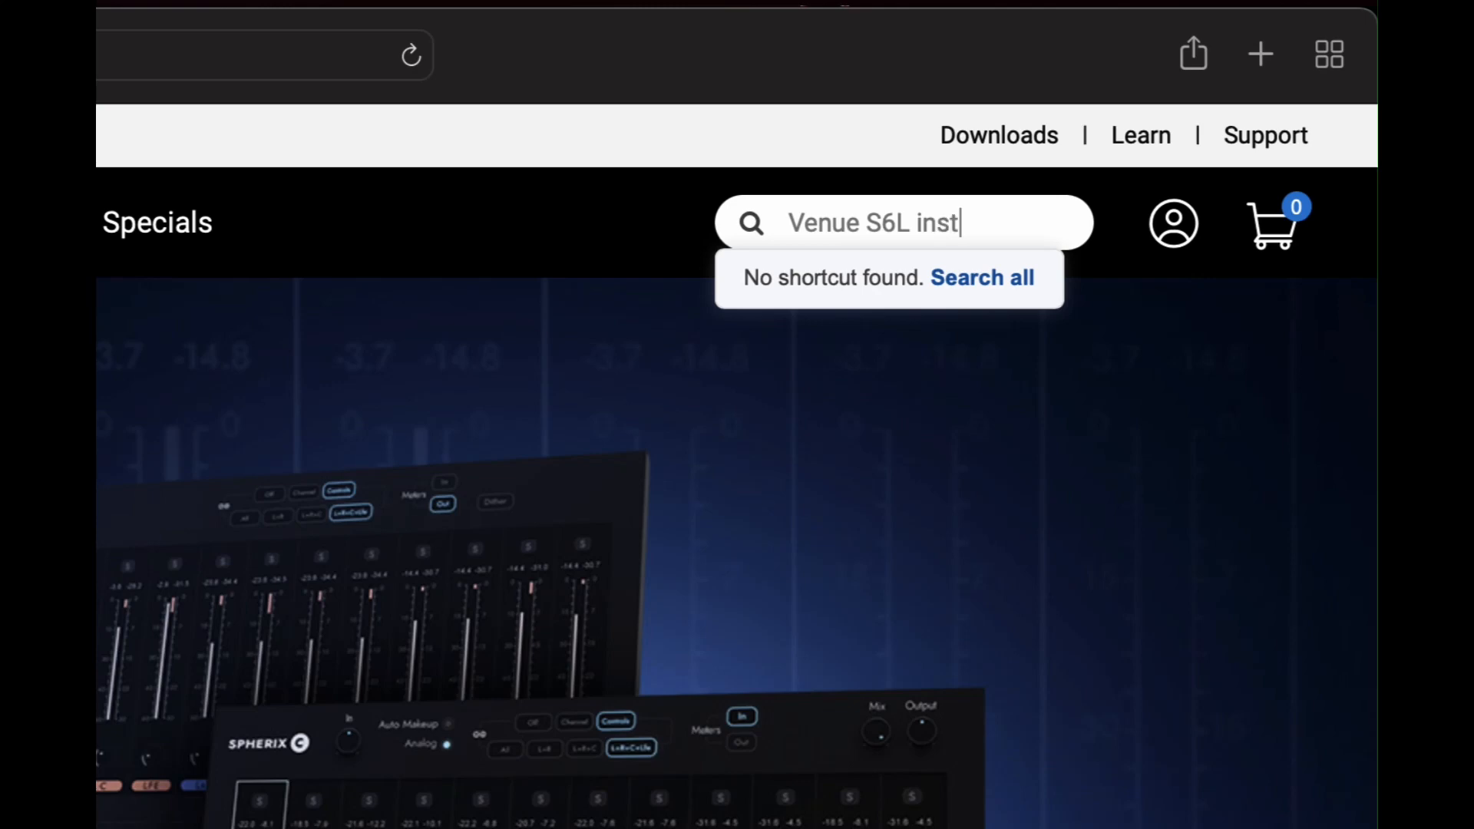
text(aller)
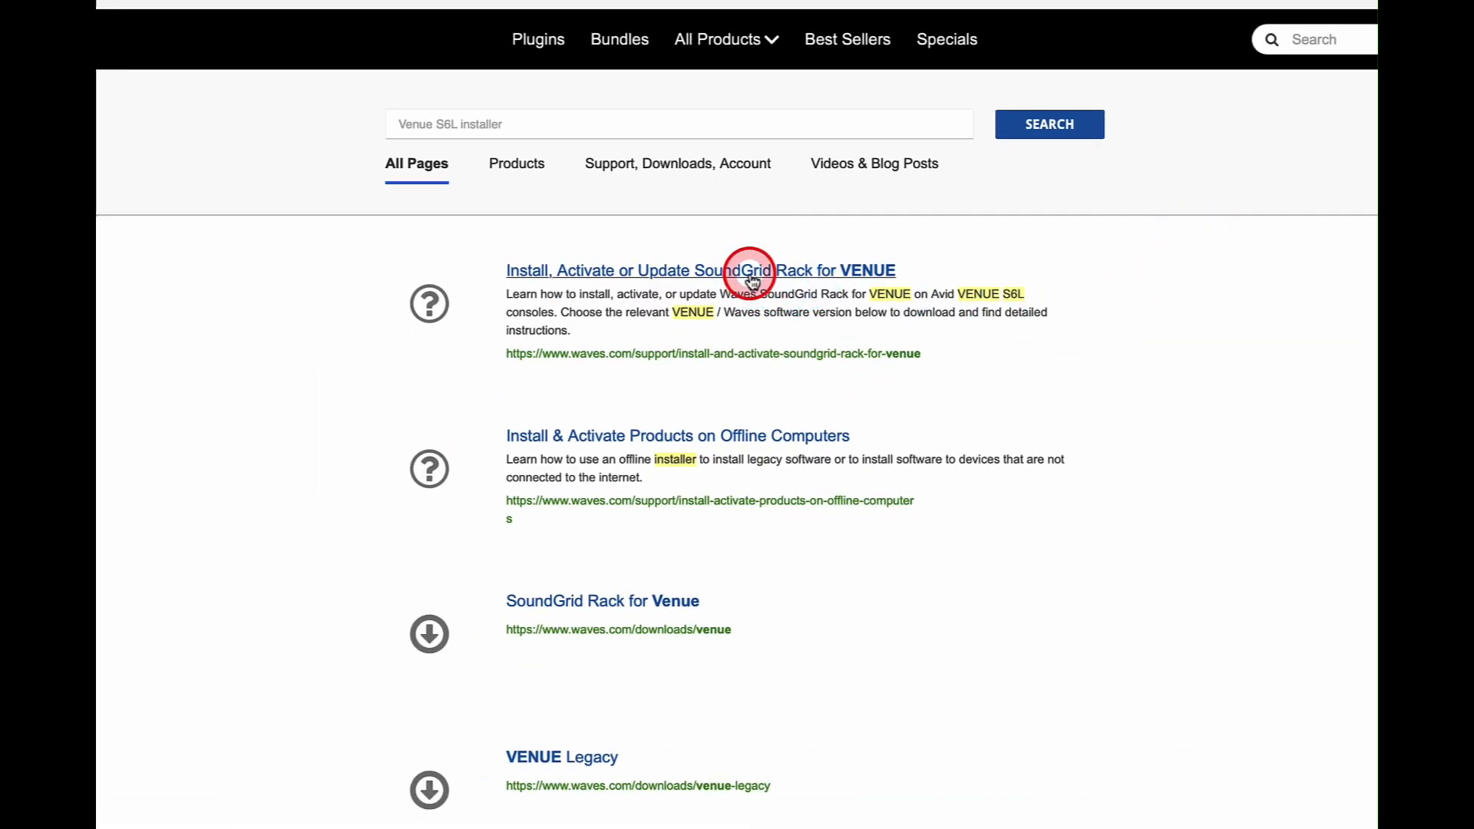
Open the SoundGrid Rack for VENUE install article and expand V14 step 2.2 Download installers
click(699, 269)
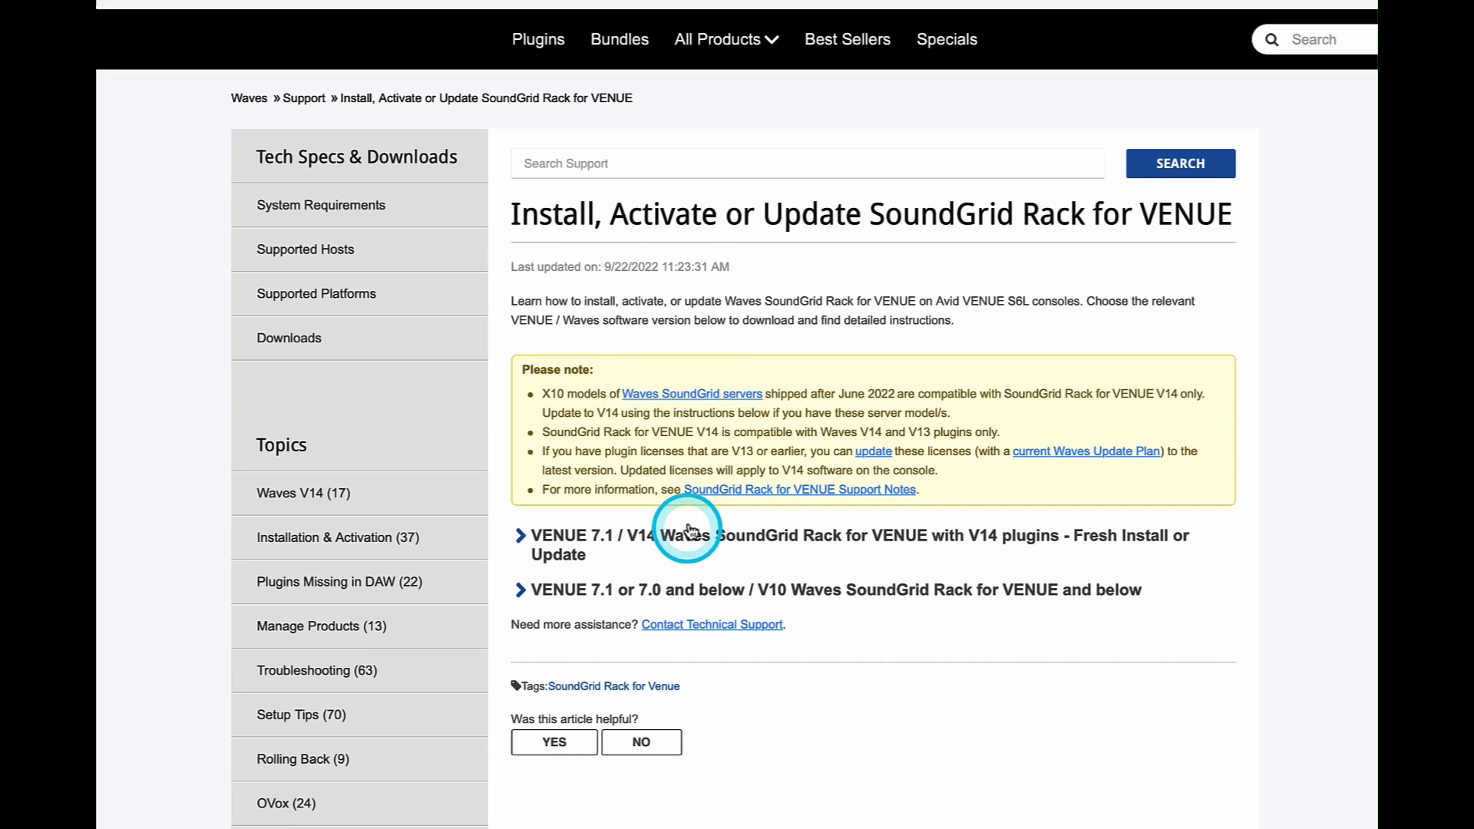
mouse_move(640, 535)
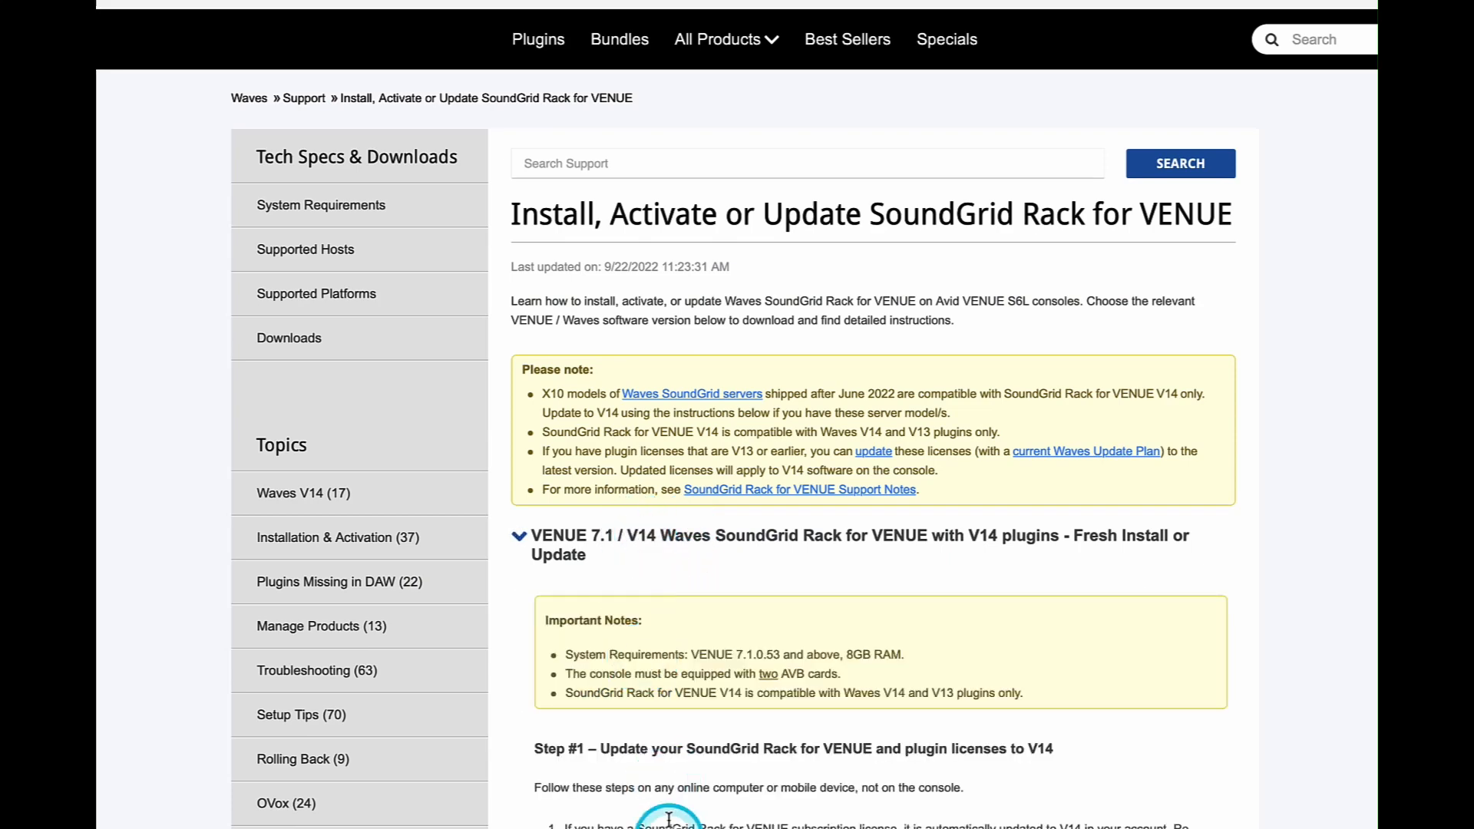
scroll(down, 3)
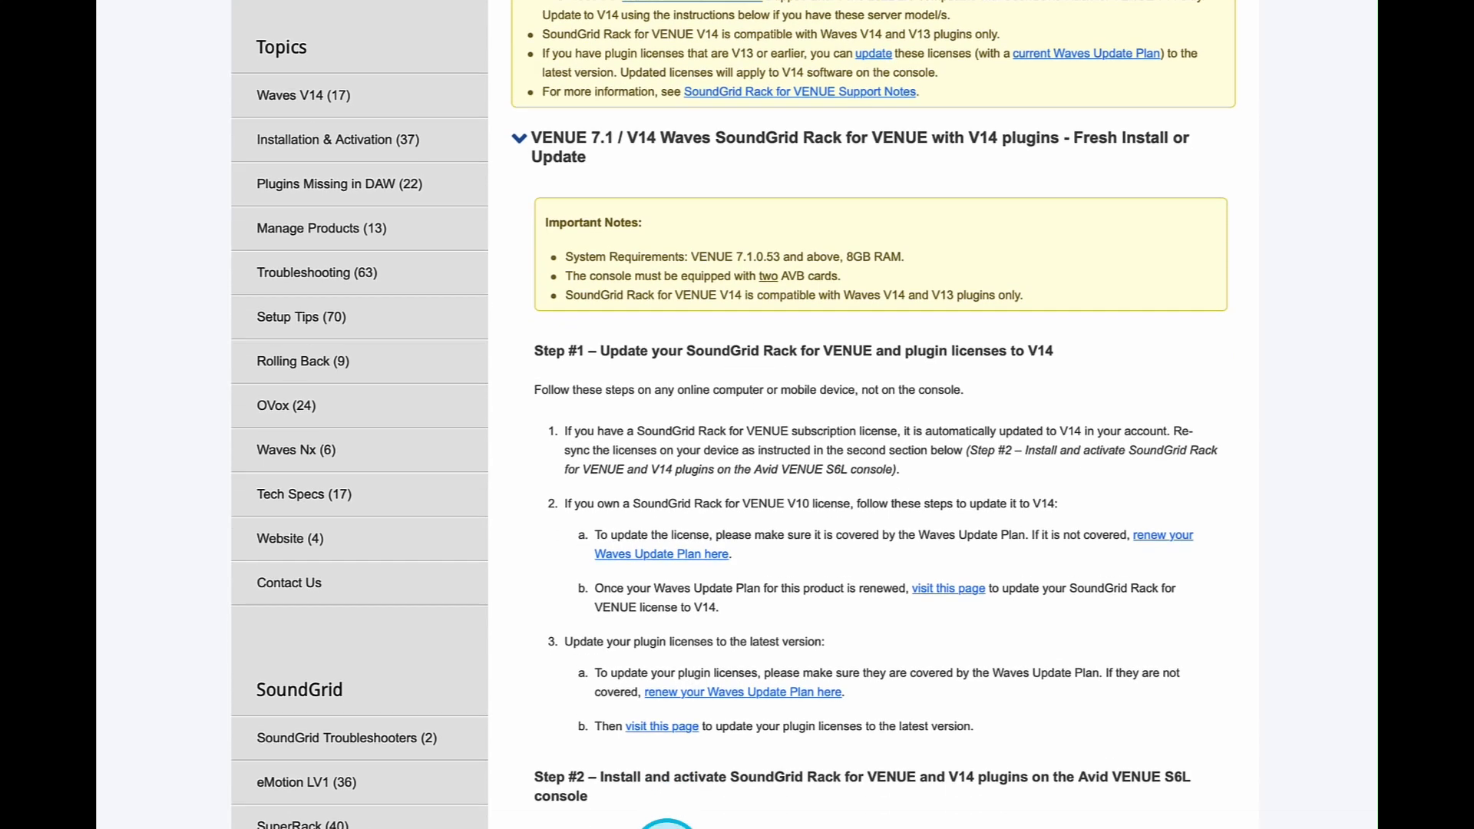
scroll(down, 3)
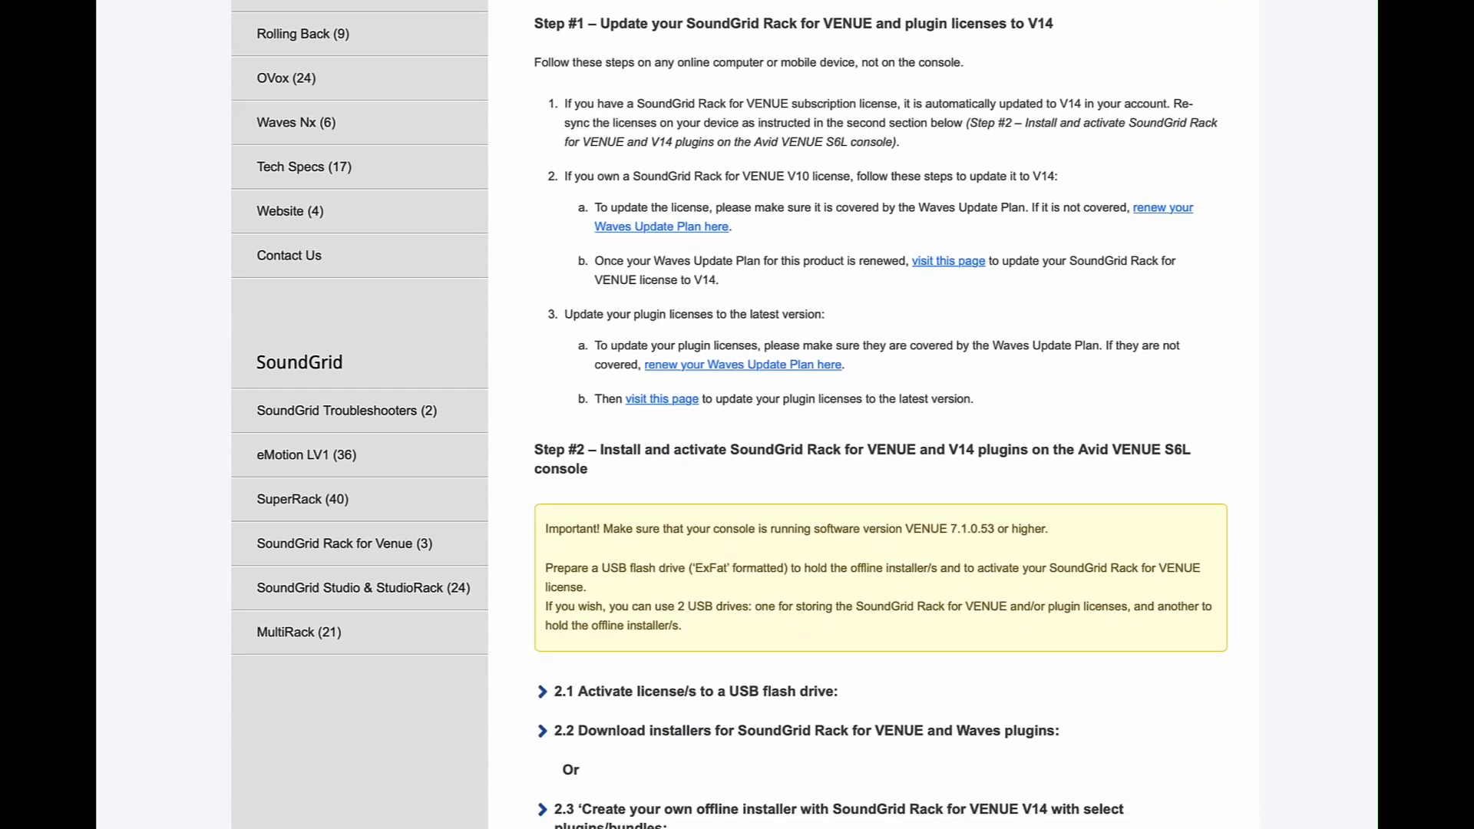
click(626, 745)
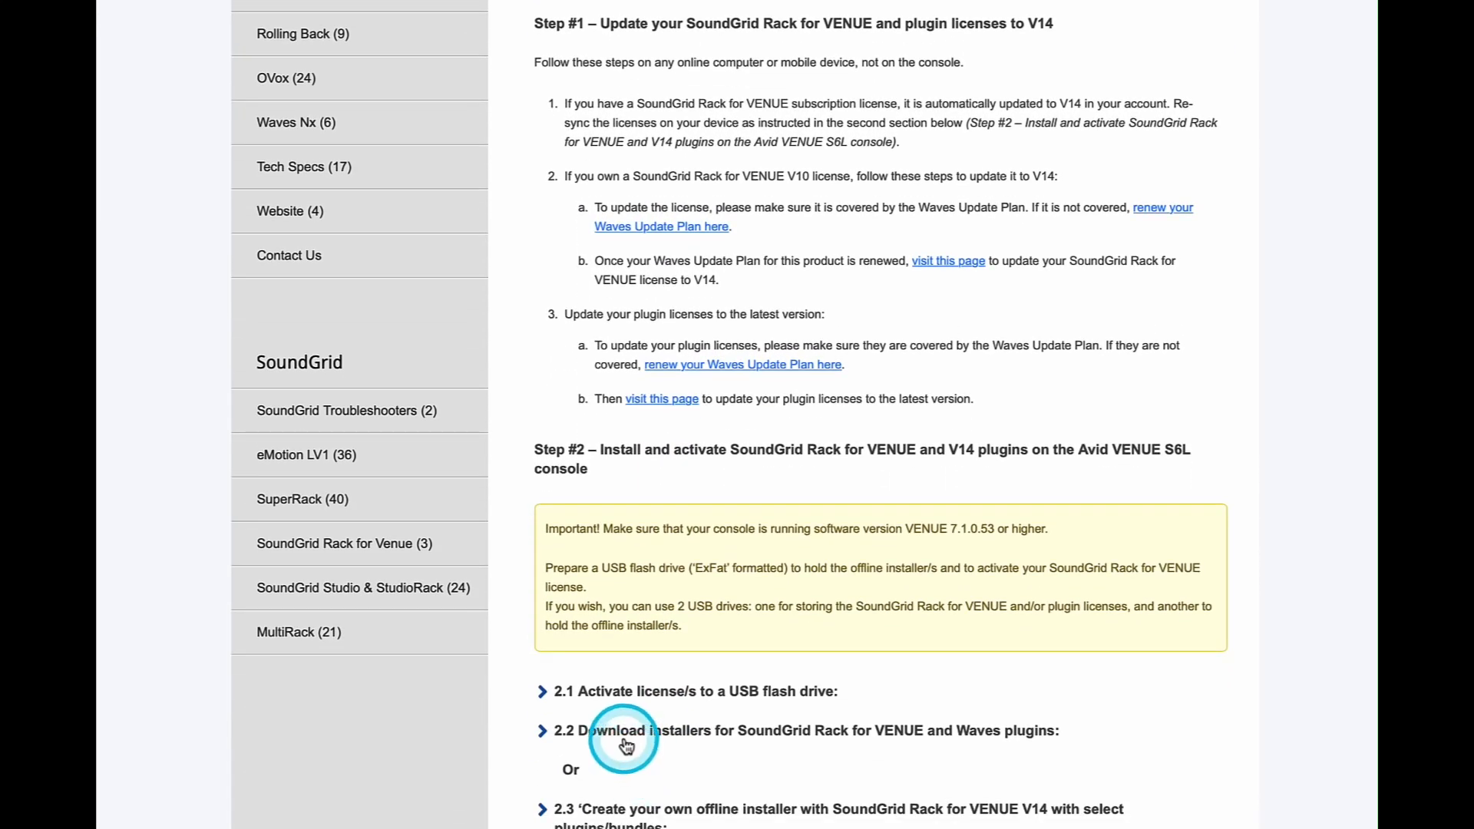
click(626, 730)
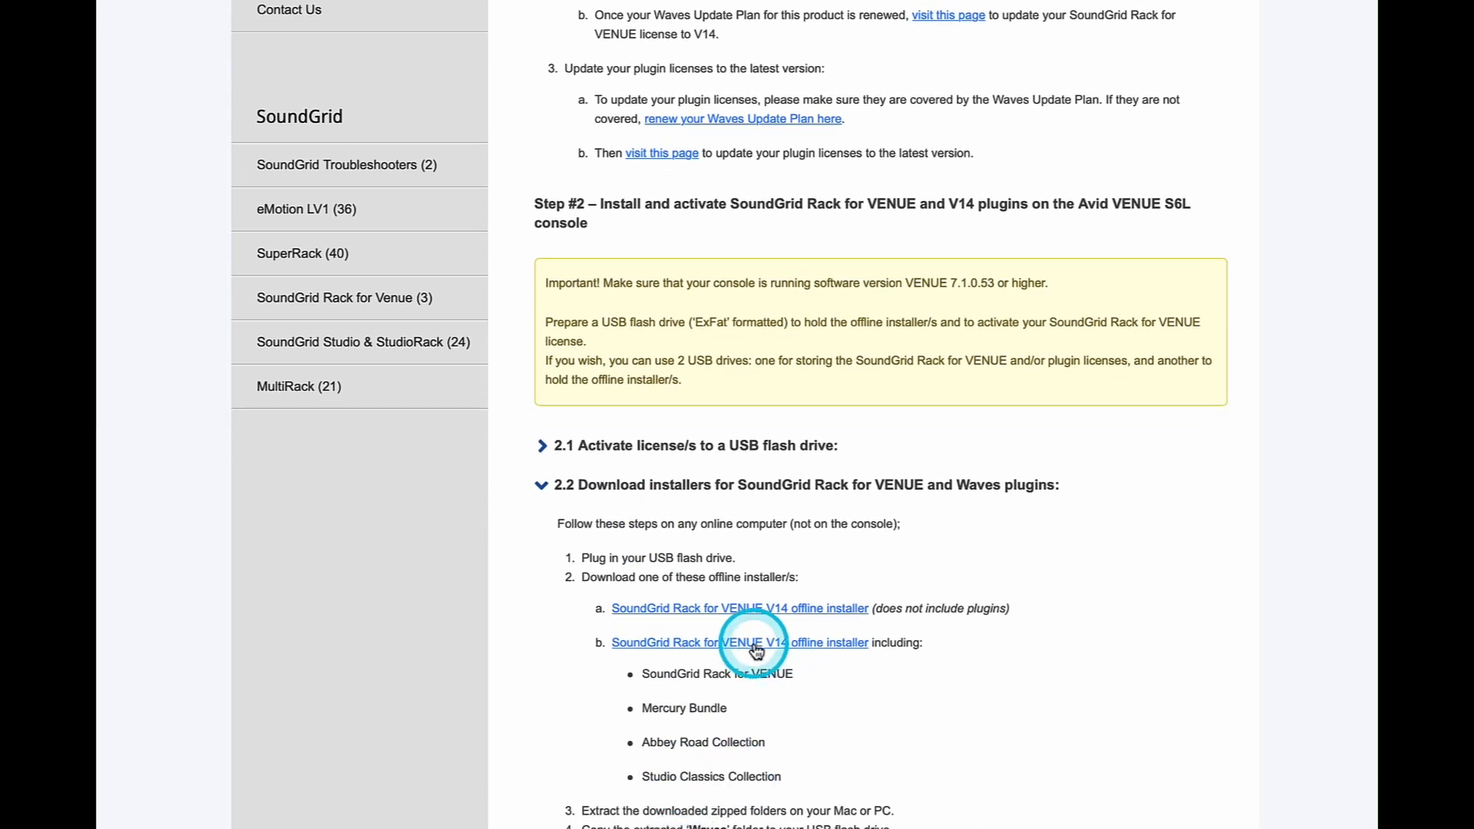
click(753, 649)
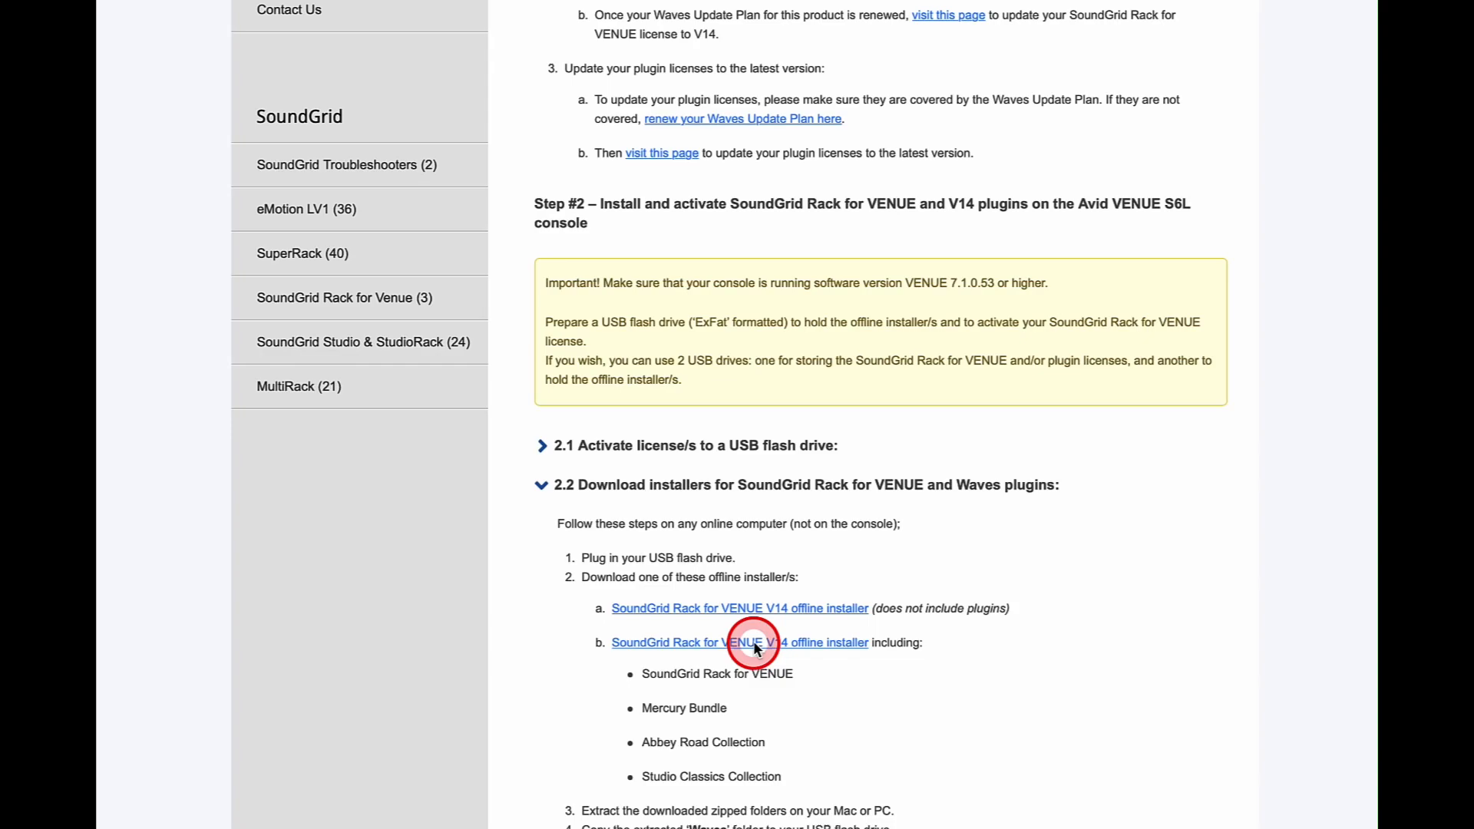
Save the V14 offline installer with plugins to the INSTALLERS drive and check download progress
click(740, 642)
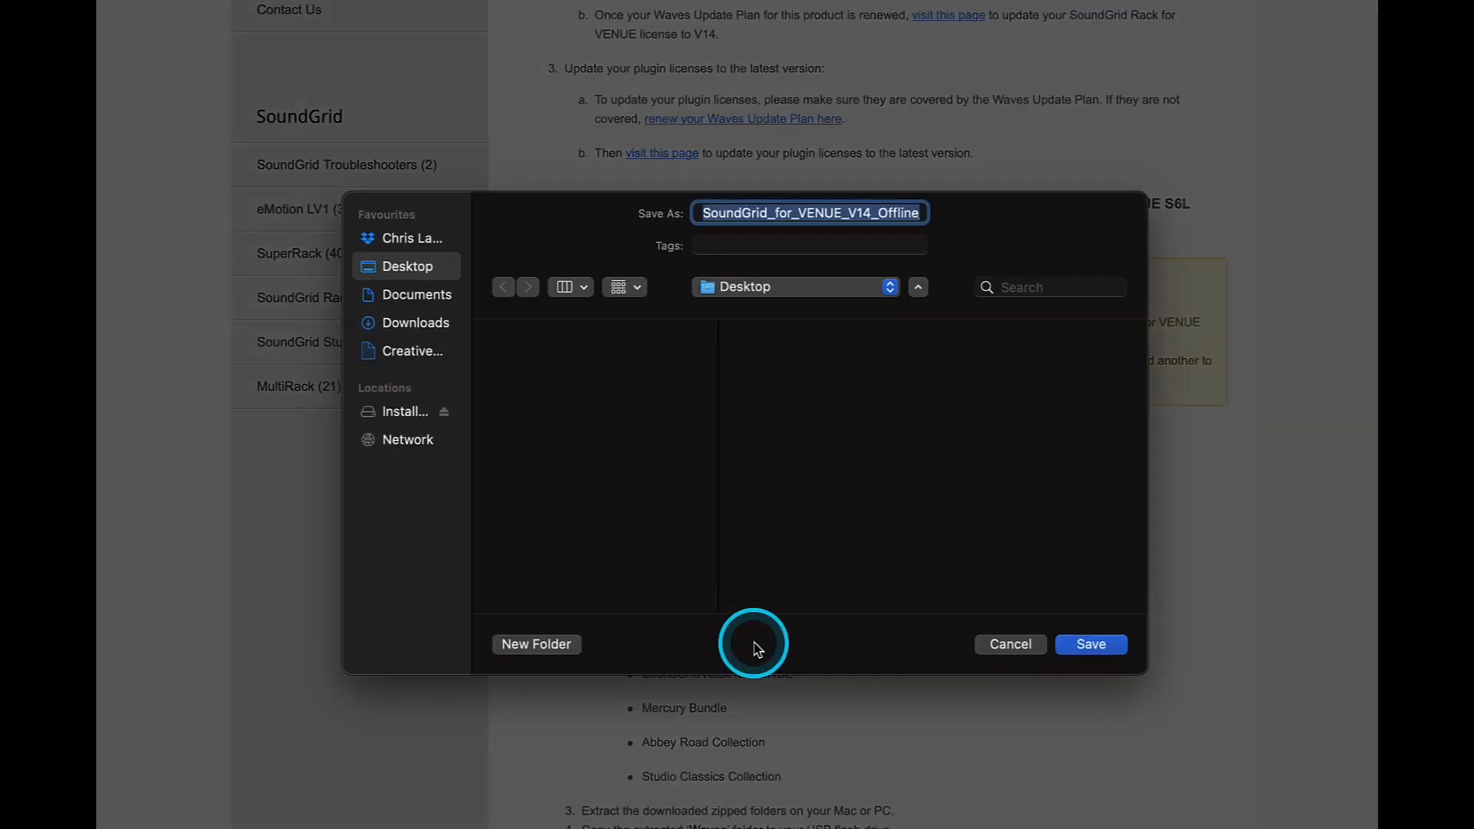
mouse_move(414, 420)
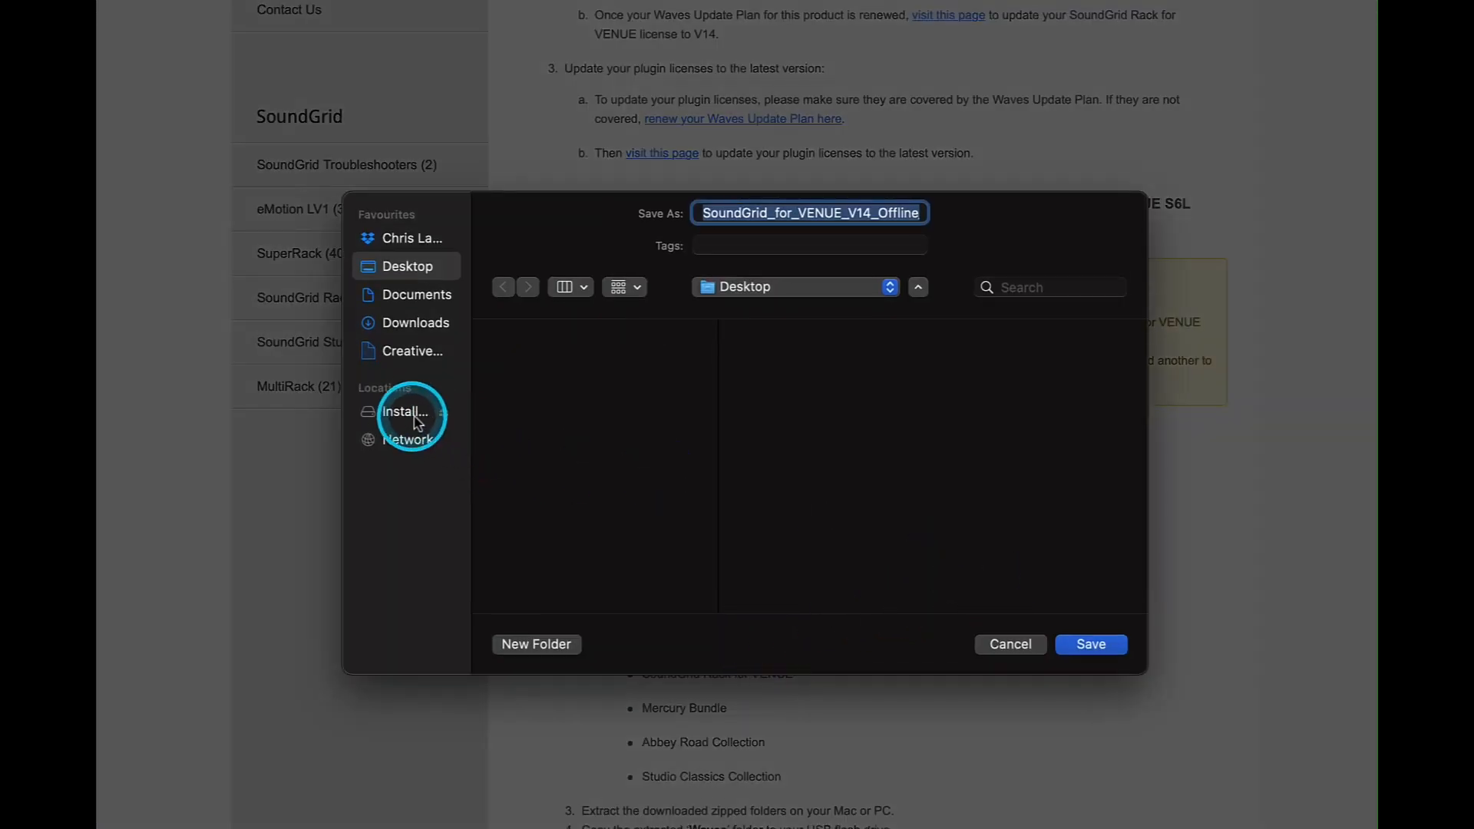
click(405, 411)
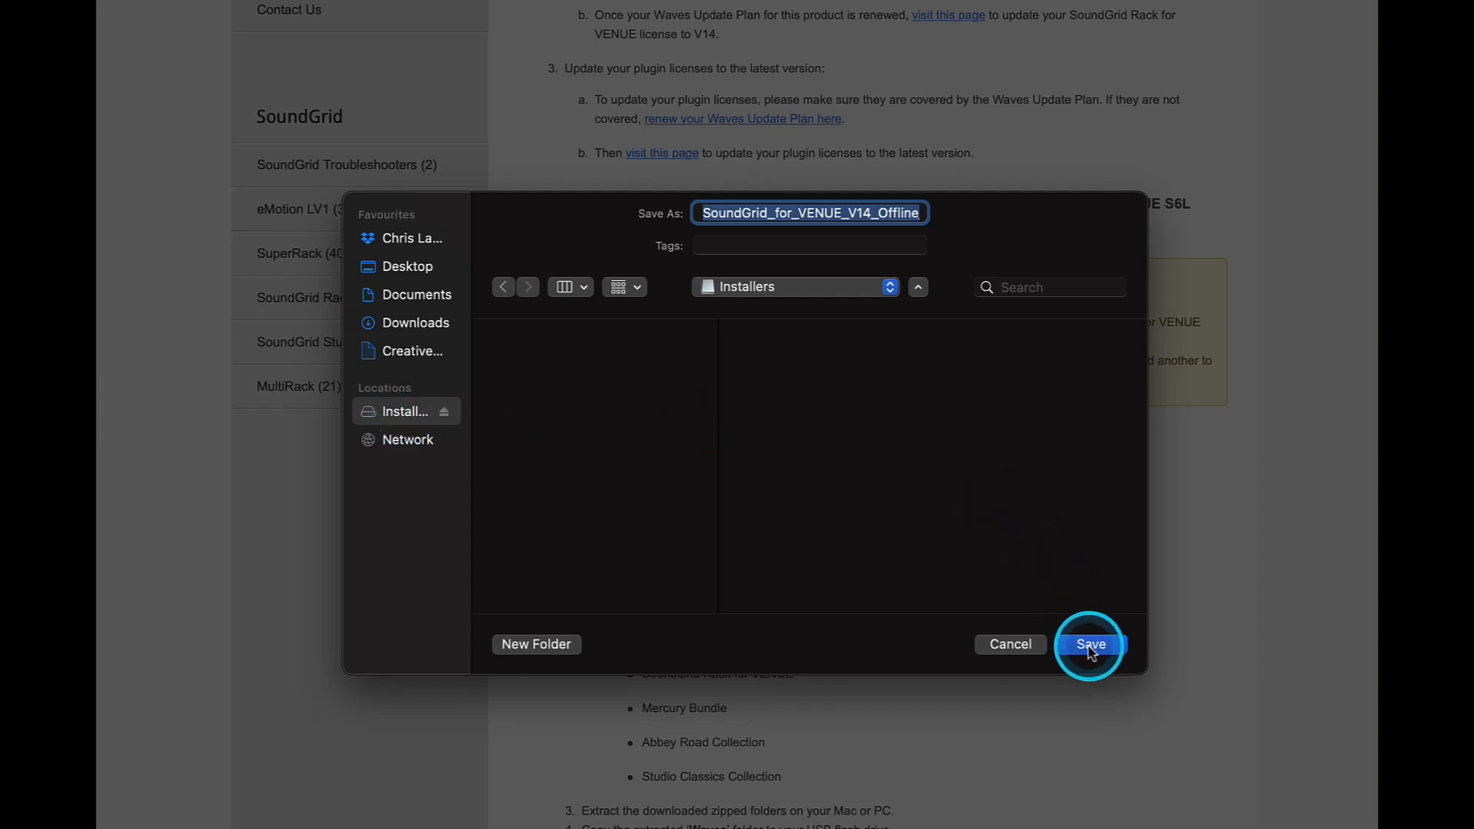
click(1089, 644)
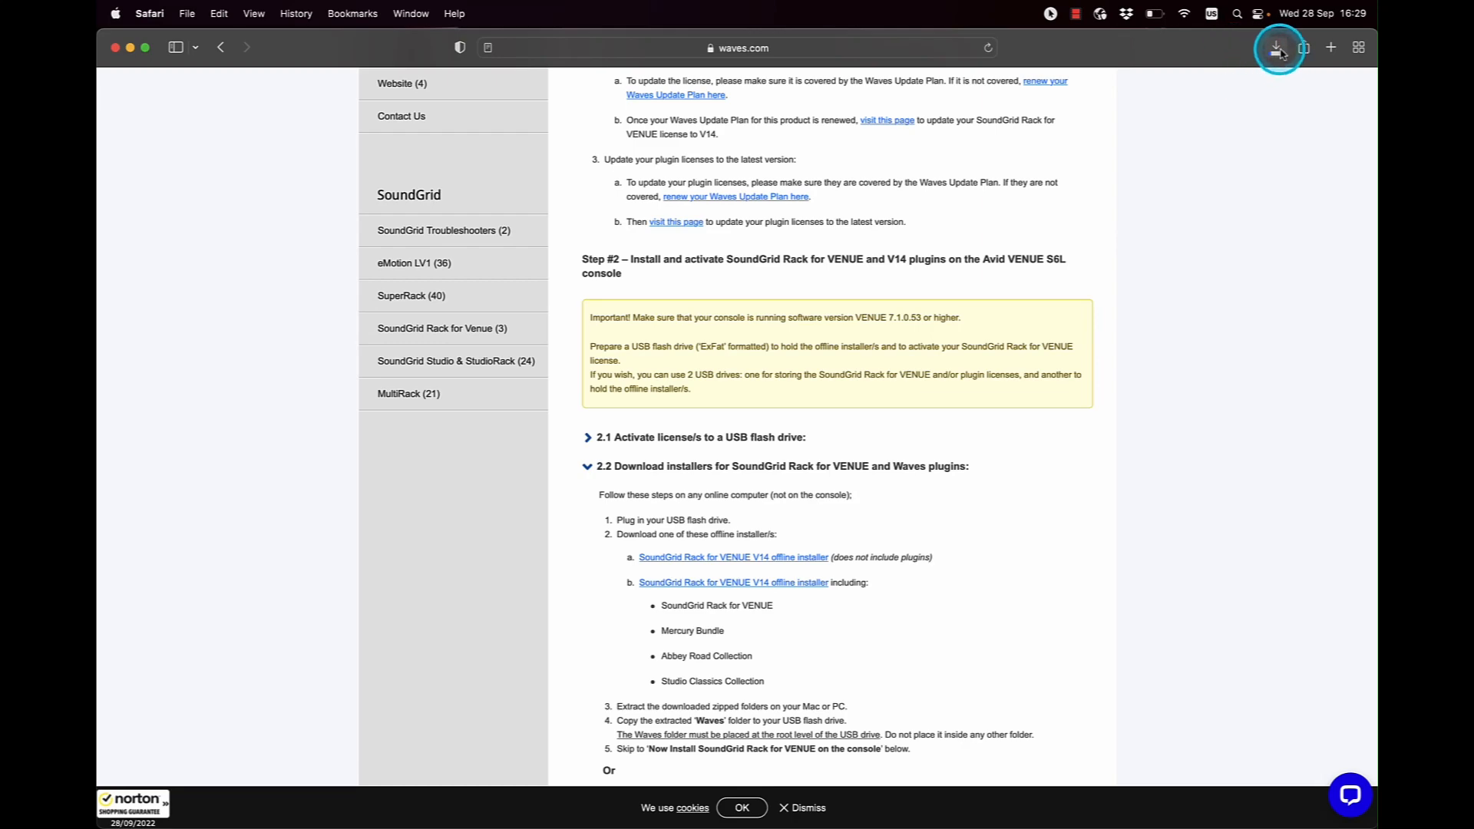
click(1277, 48)
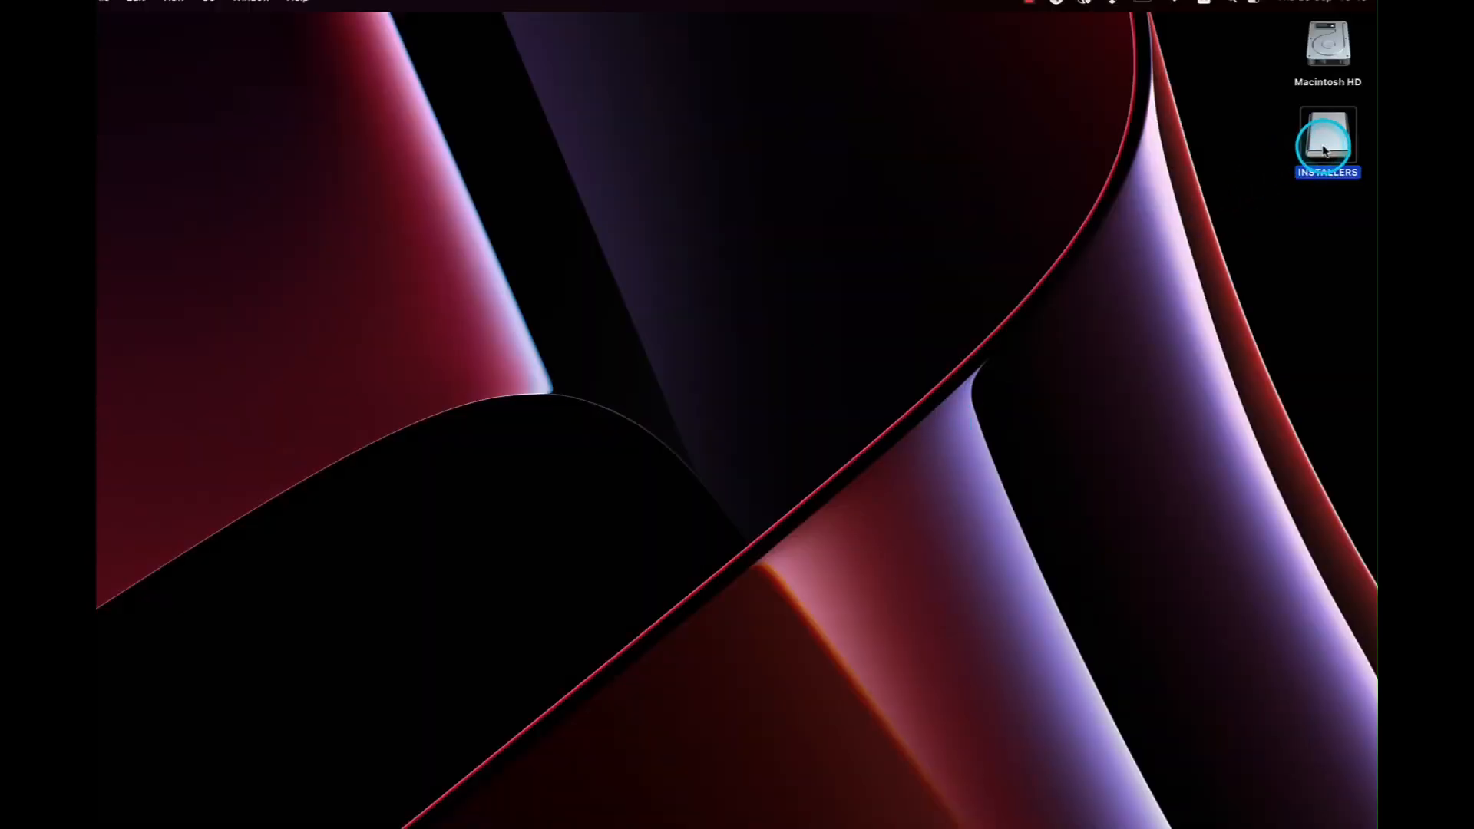
Open the INSTALLERS drive and expand the SoundGrid installer zip into a Waves folder
double_click(1327, 141)
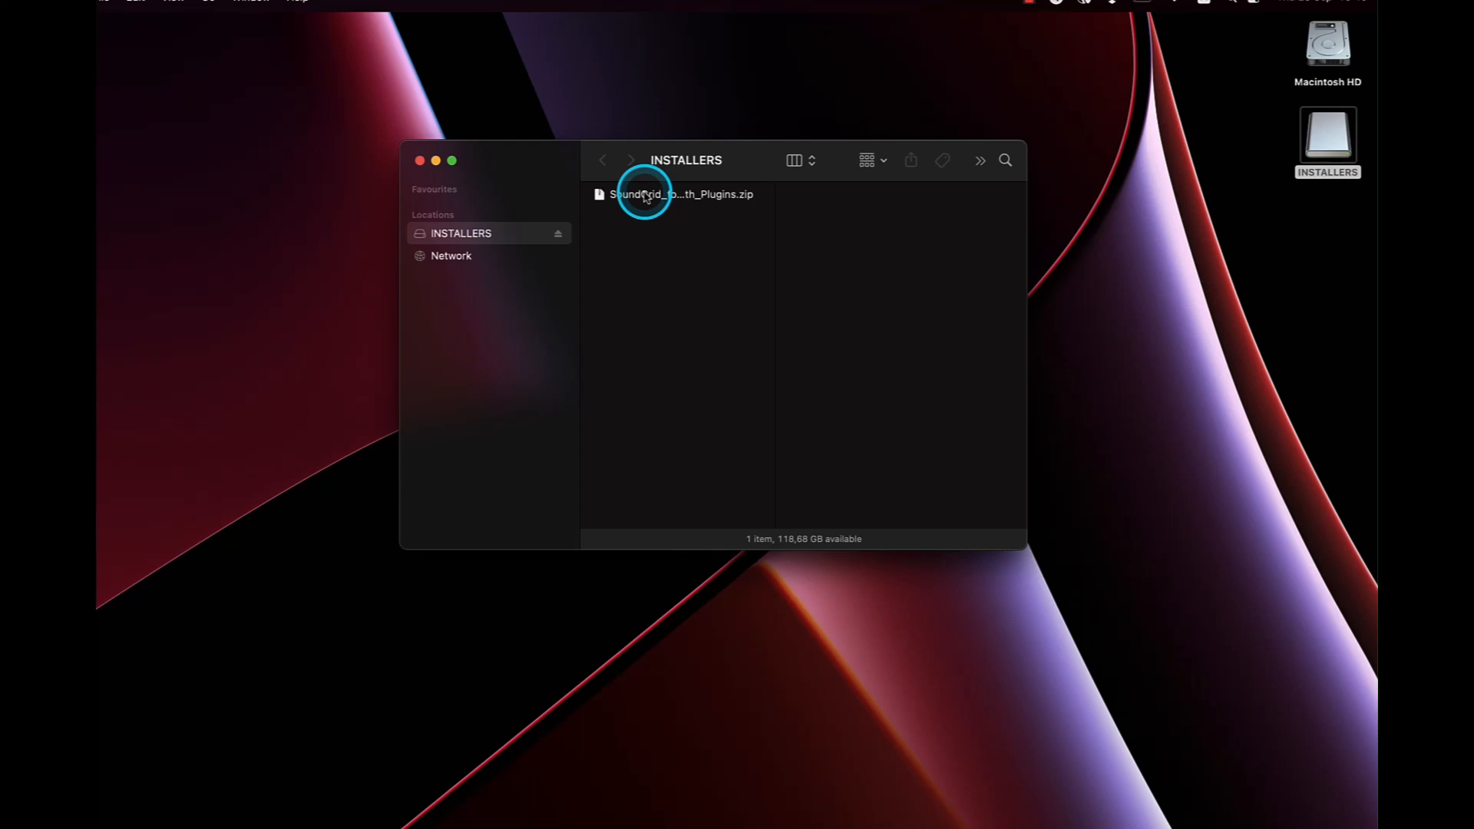
double_click(682, 194)
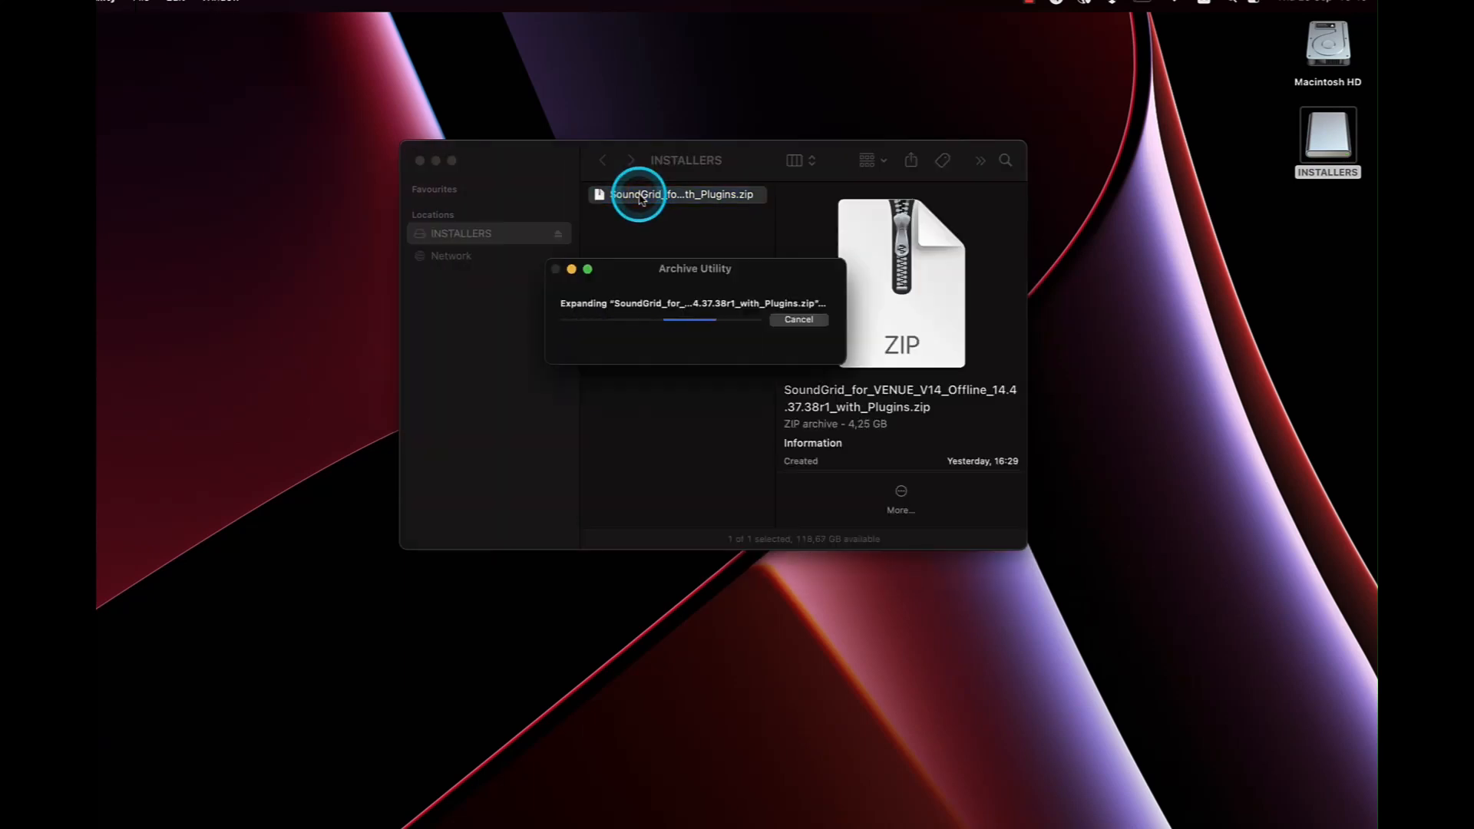
mouse_move(639, 247)
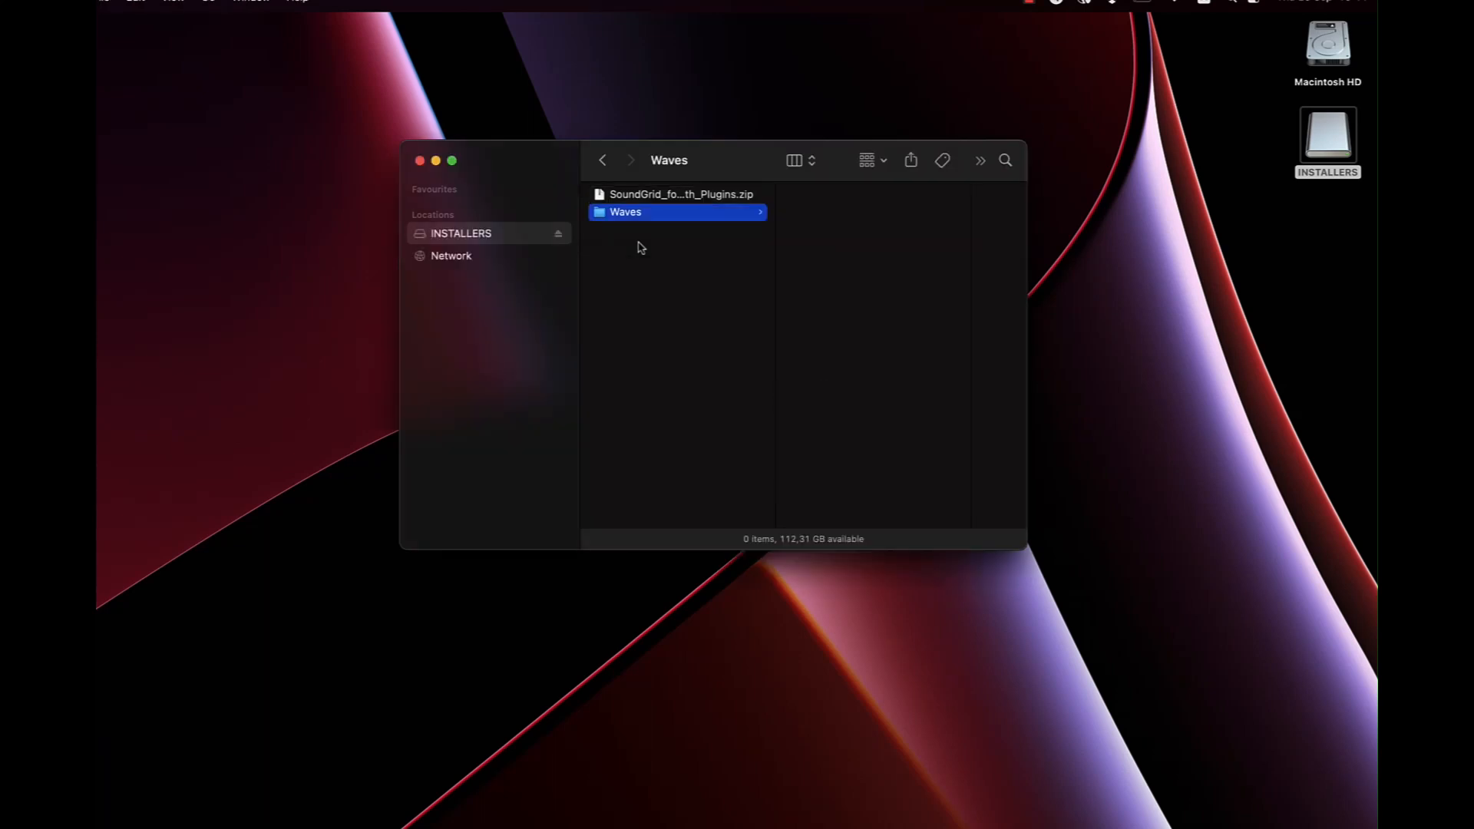
click(625, 212)
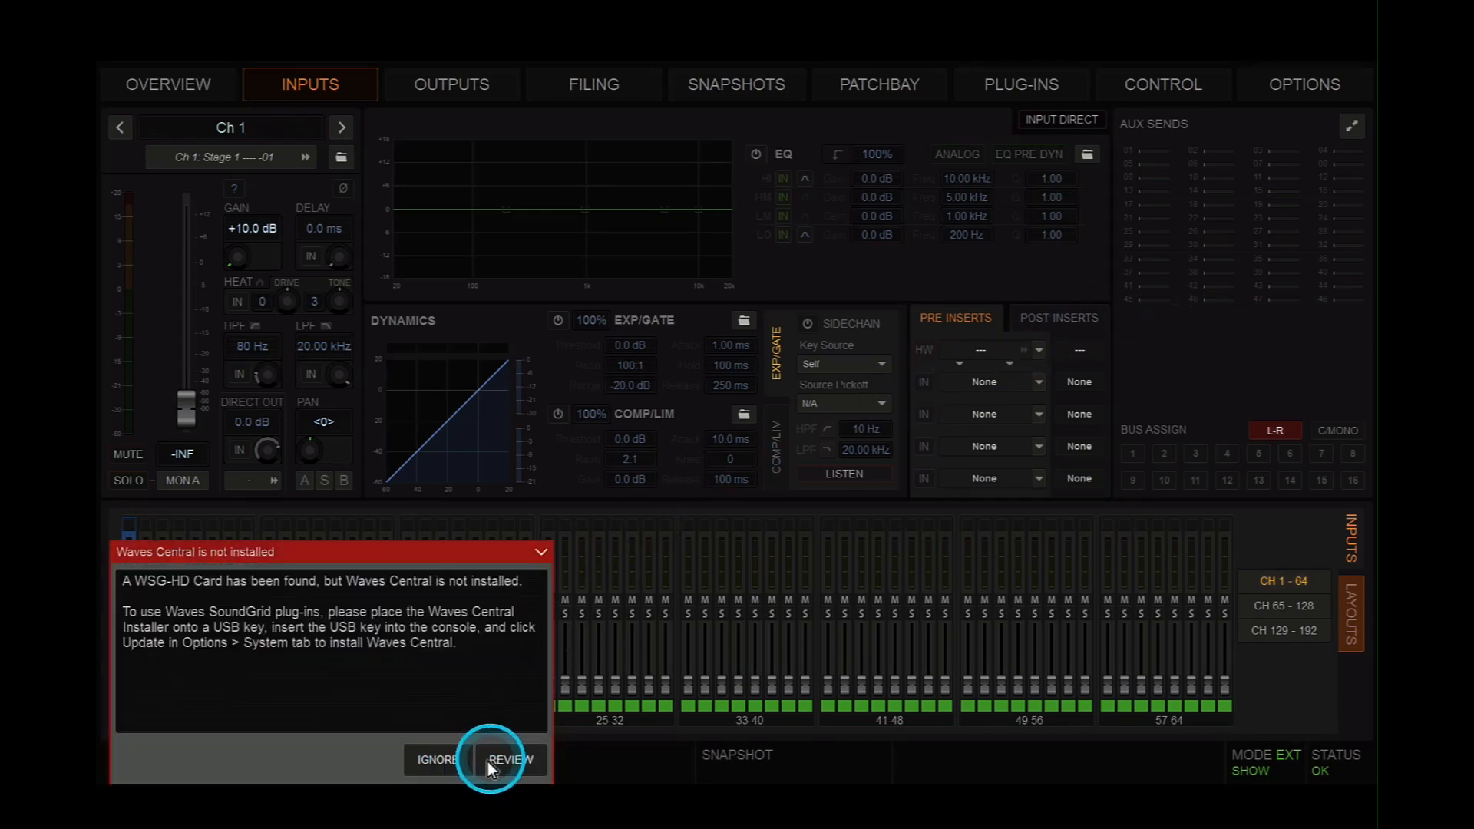
In Config mode, update Waves Central from the USB drive and launch it, exiting VENUE
click(1303, 83)
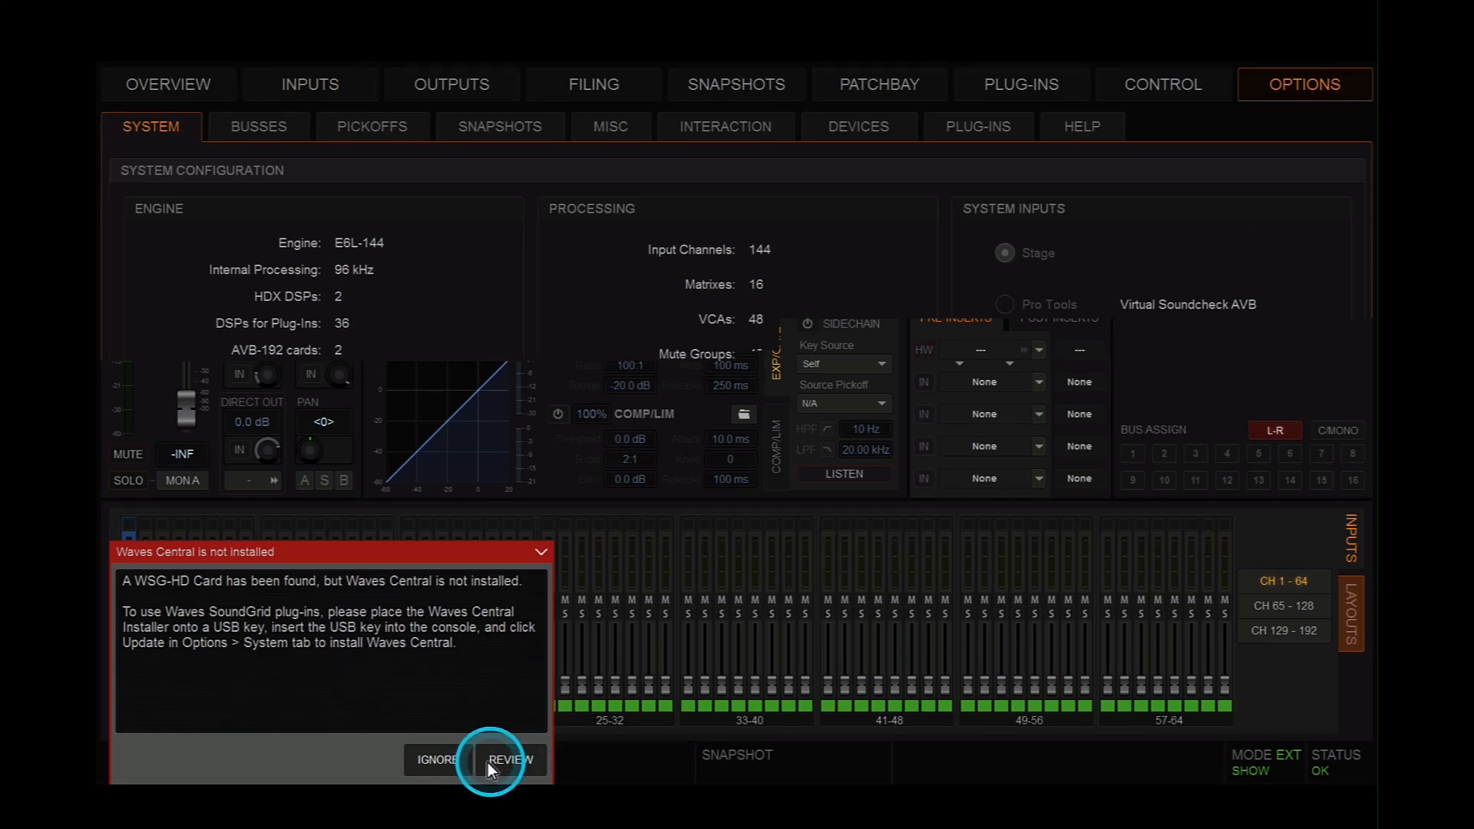
click(510, 760)
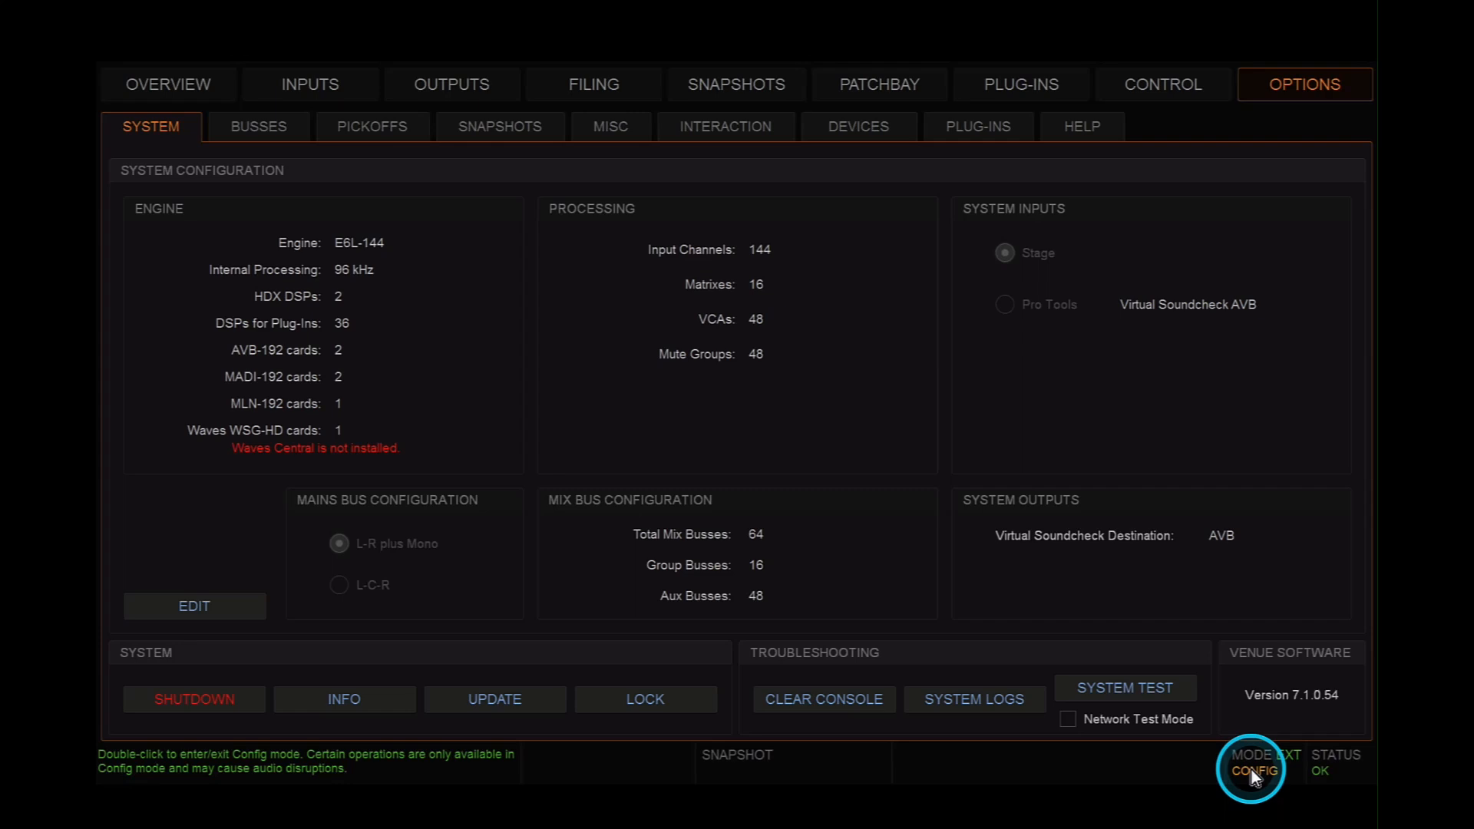
mouse_move(499, 700)
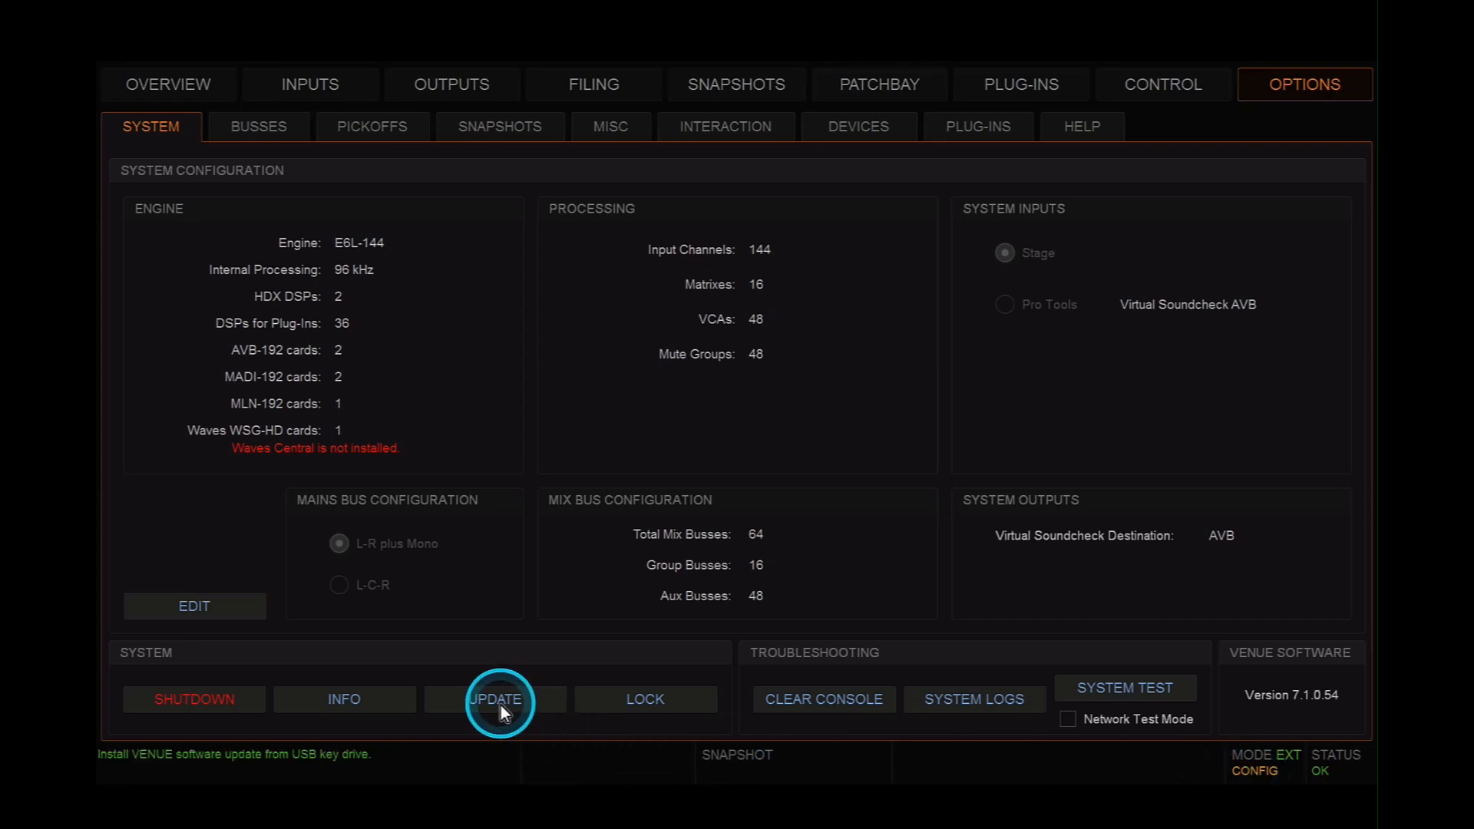
click(498, 699)
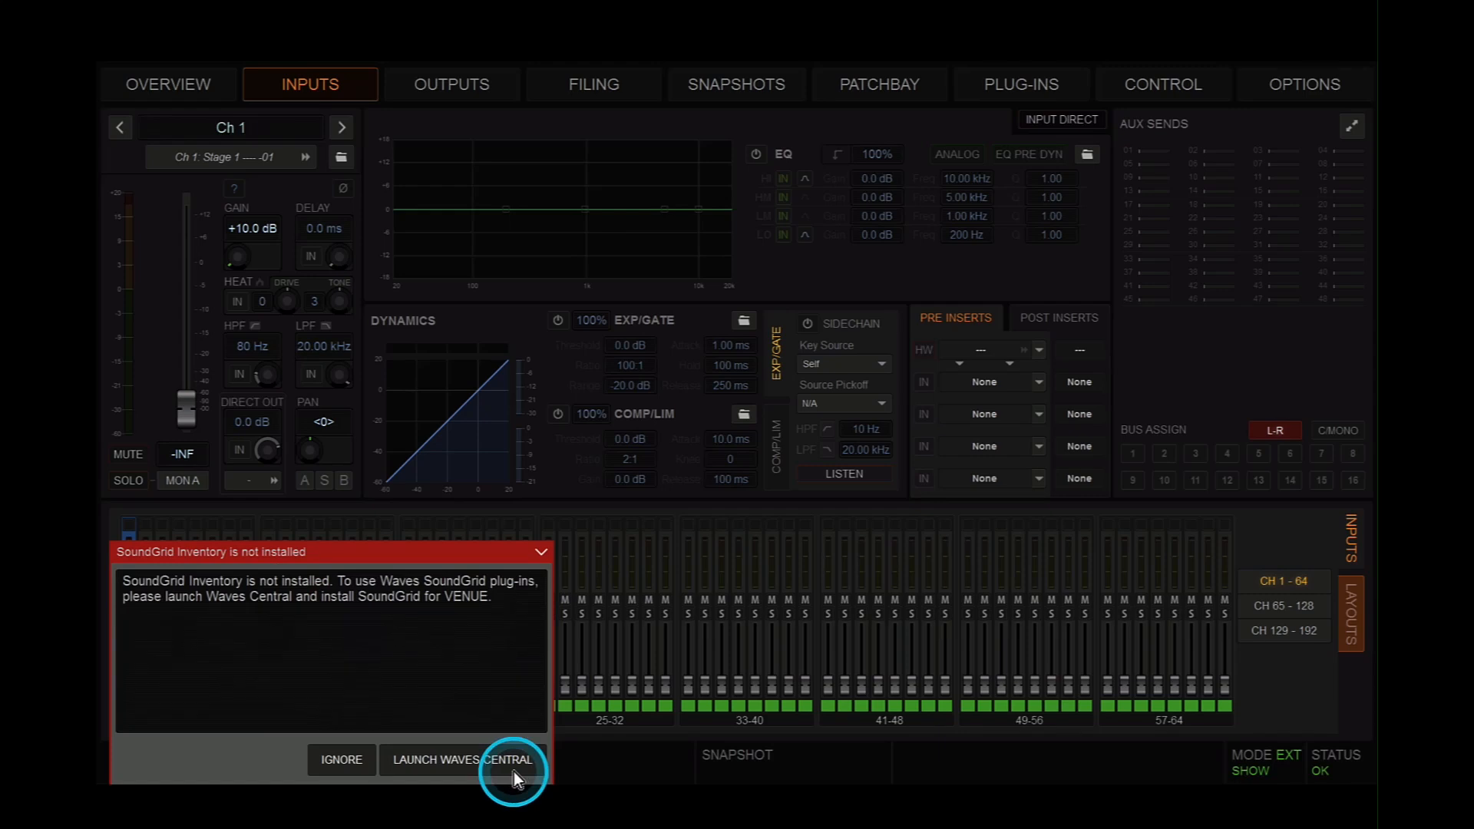
mouse_move(428, 771)
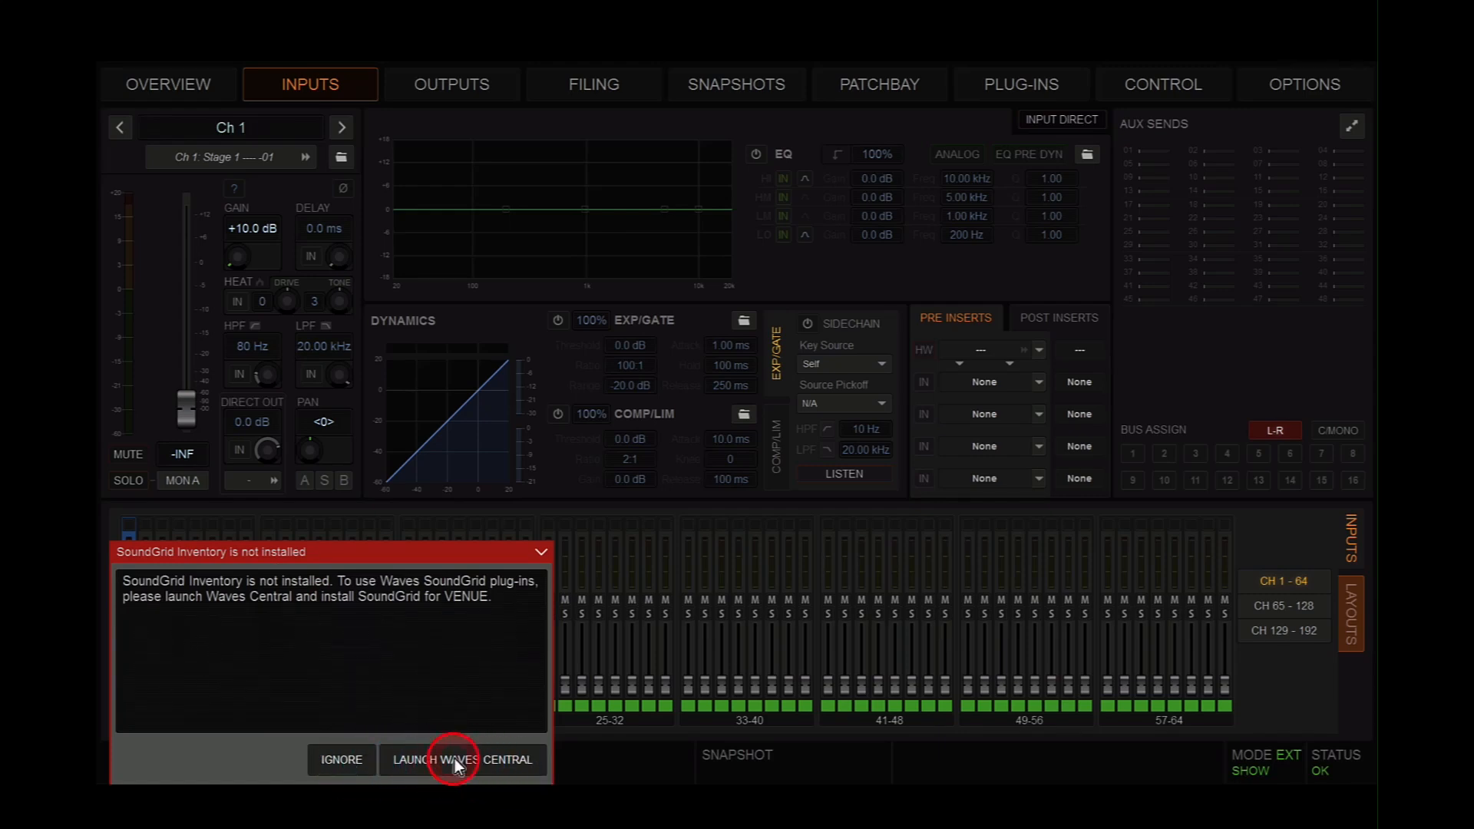
click(456, 760)
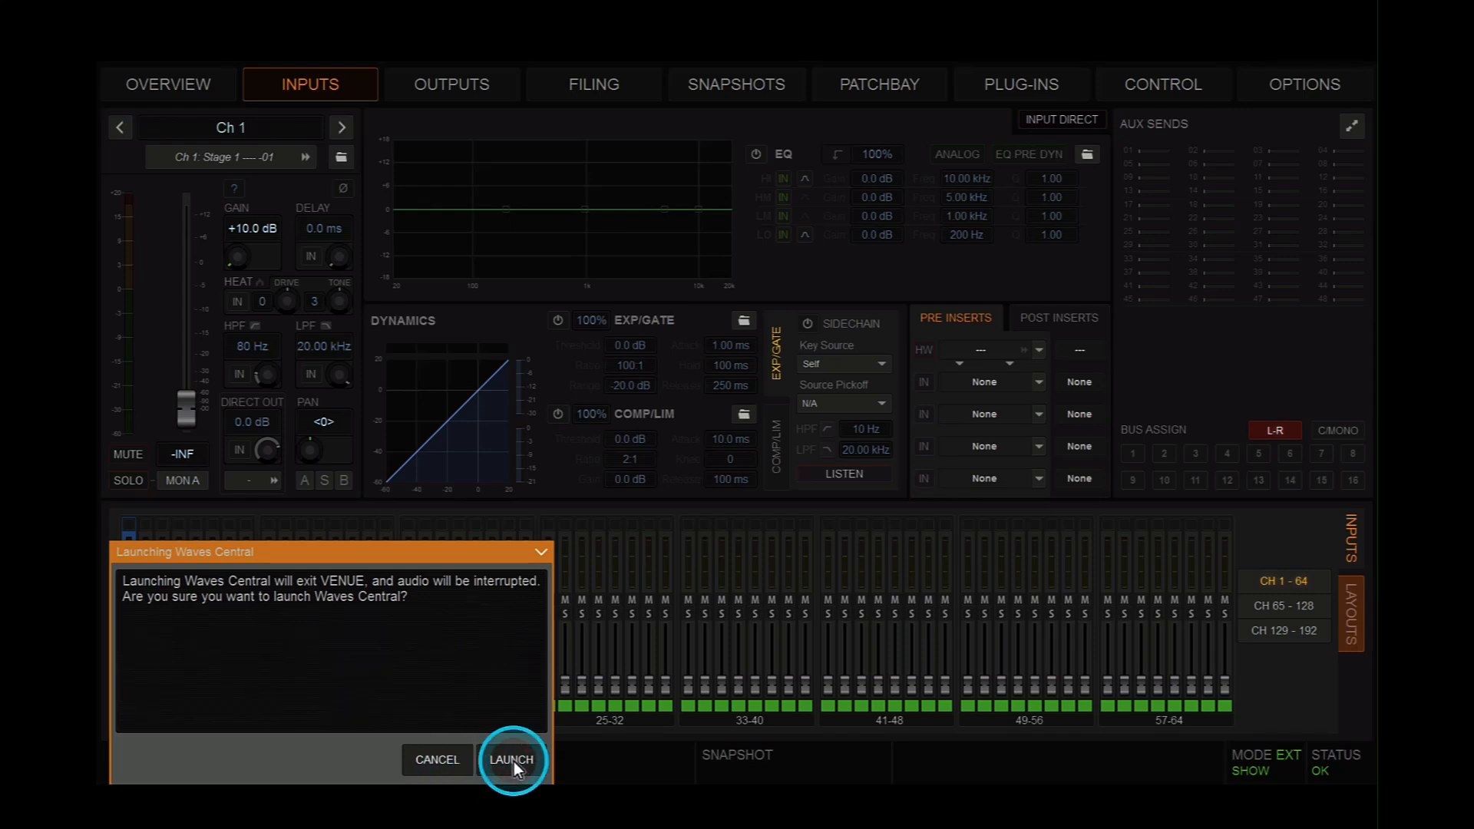
click(512, 759)
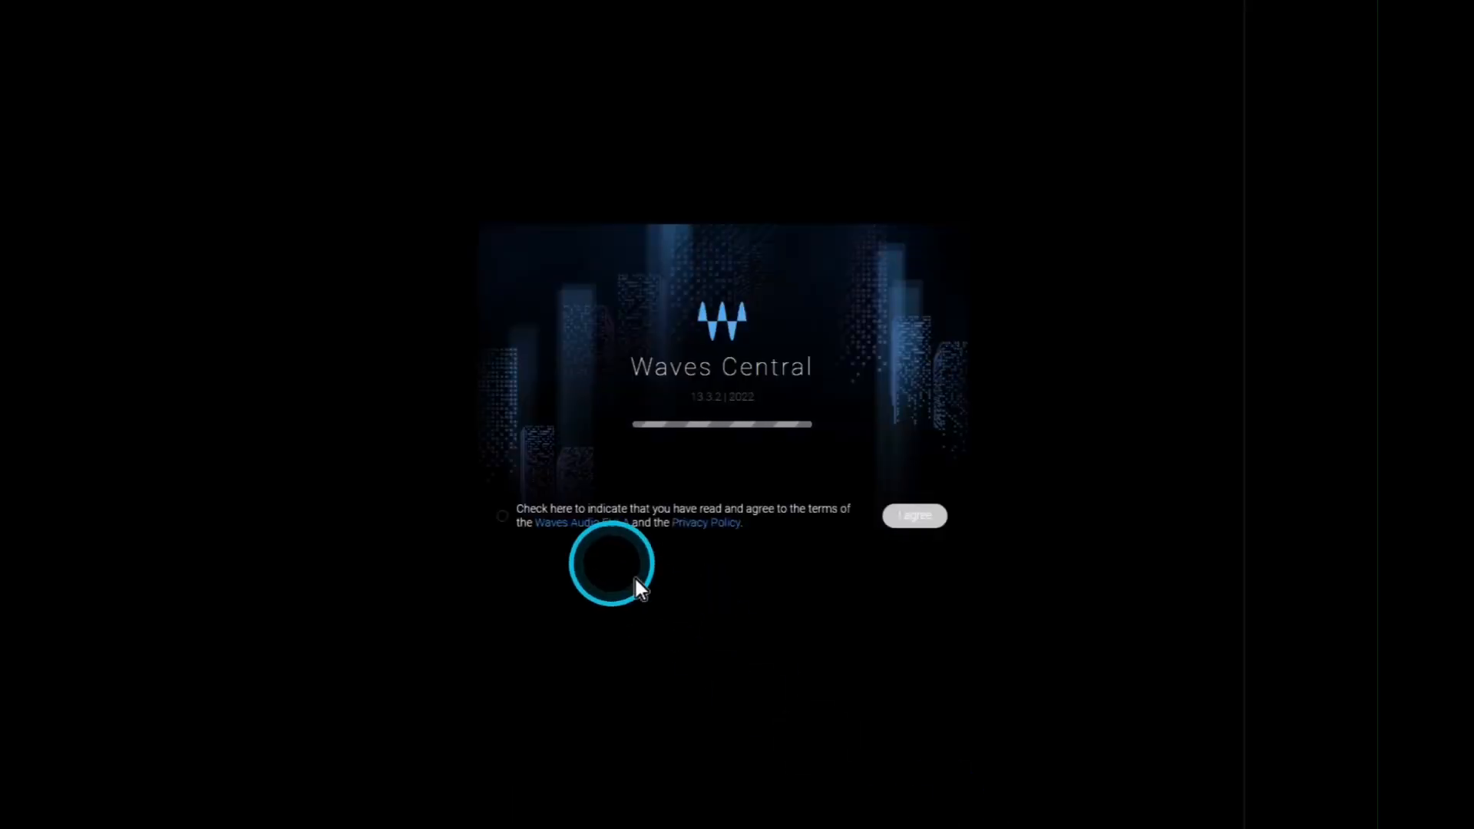
Agree to the Waves Audio EULA and continue offline without logging in
click(502, 516)
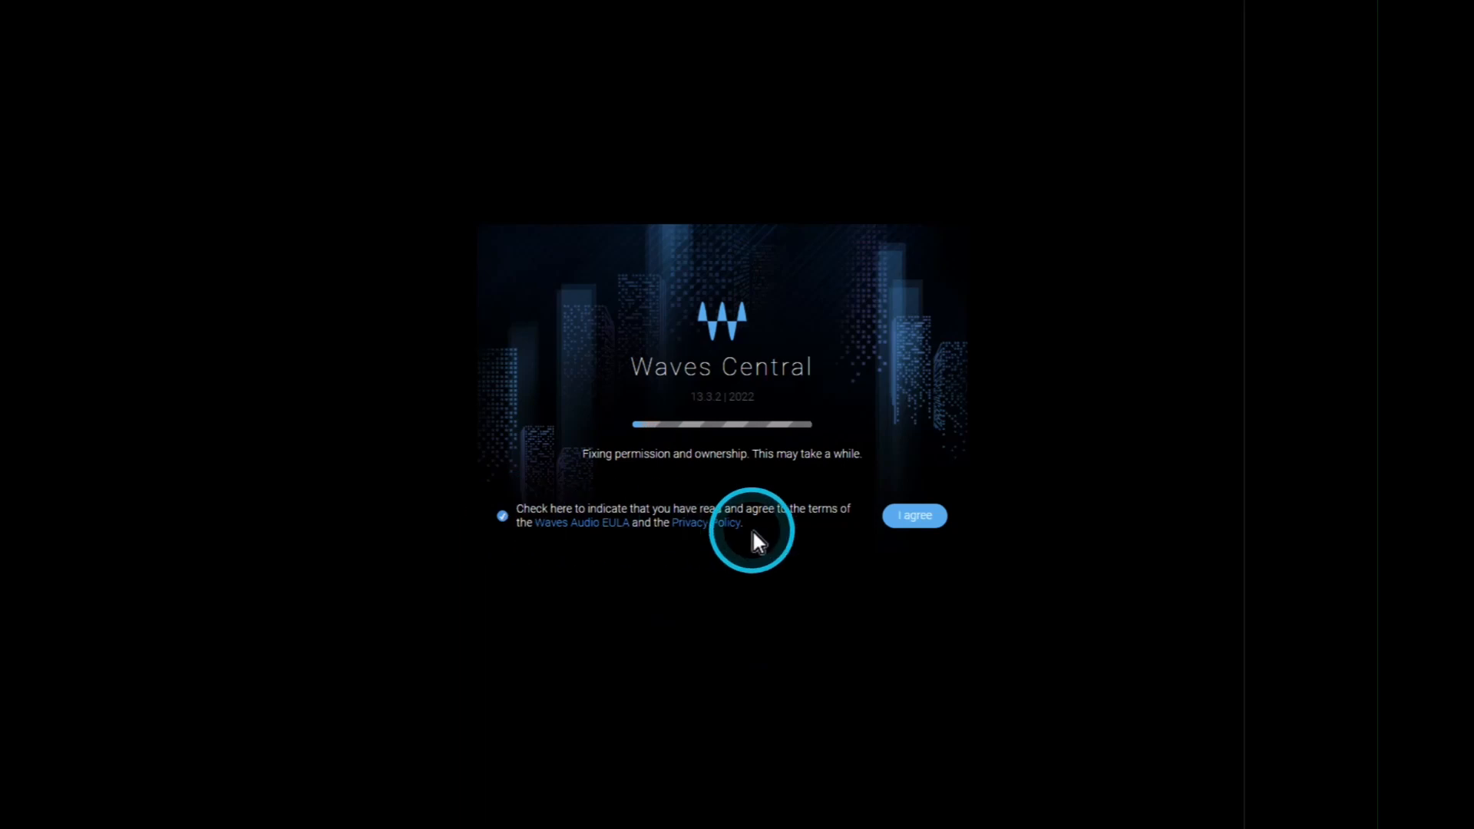
click(913, 516)
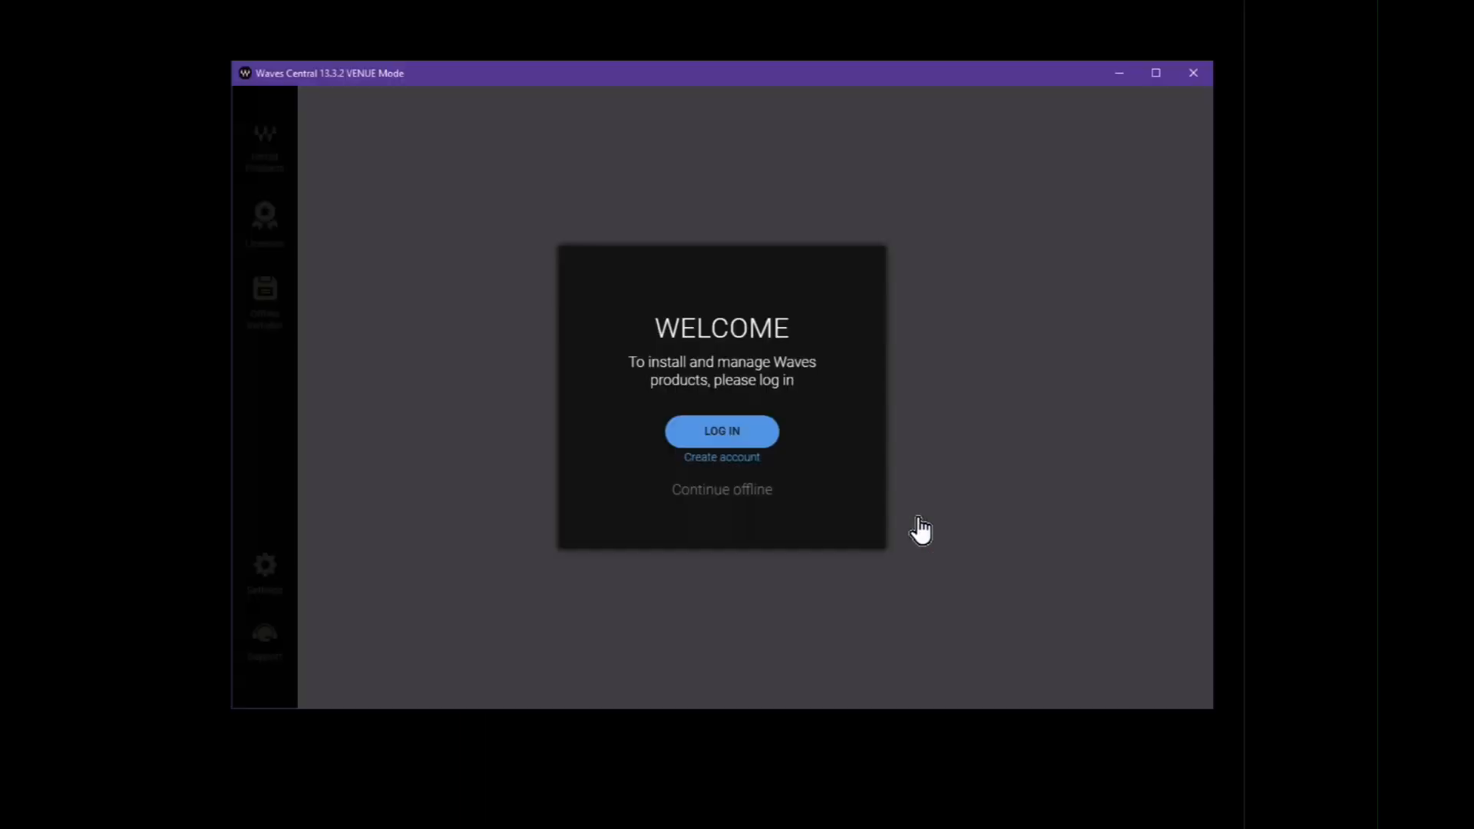
click(722, 490)
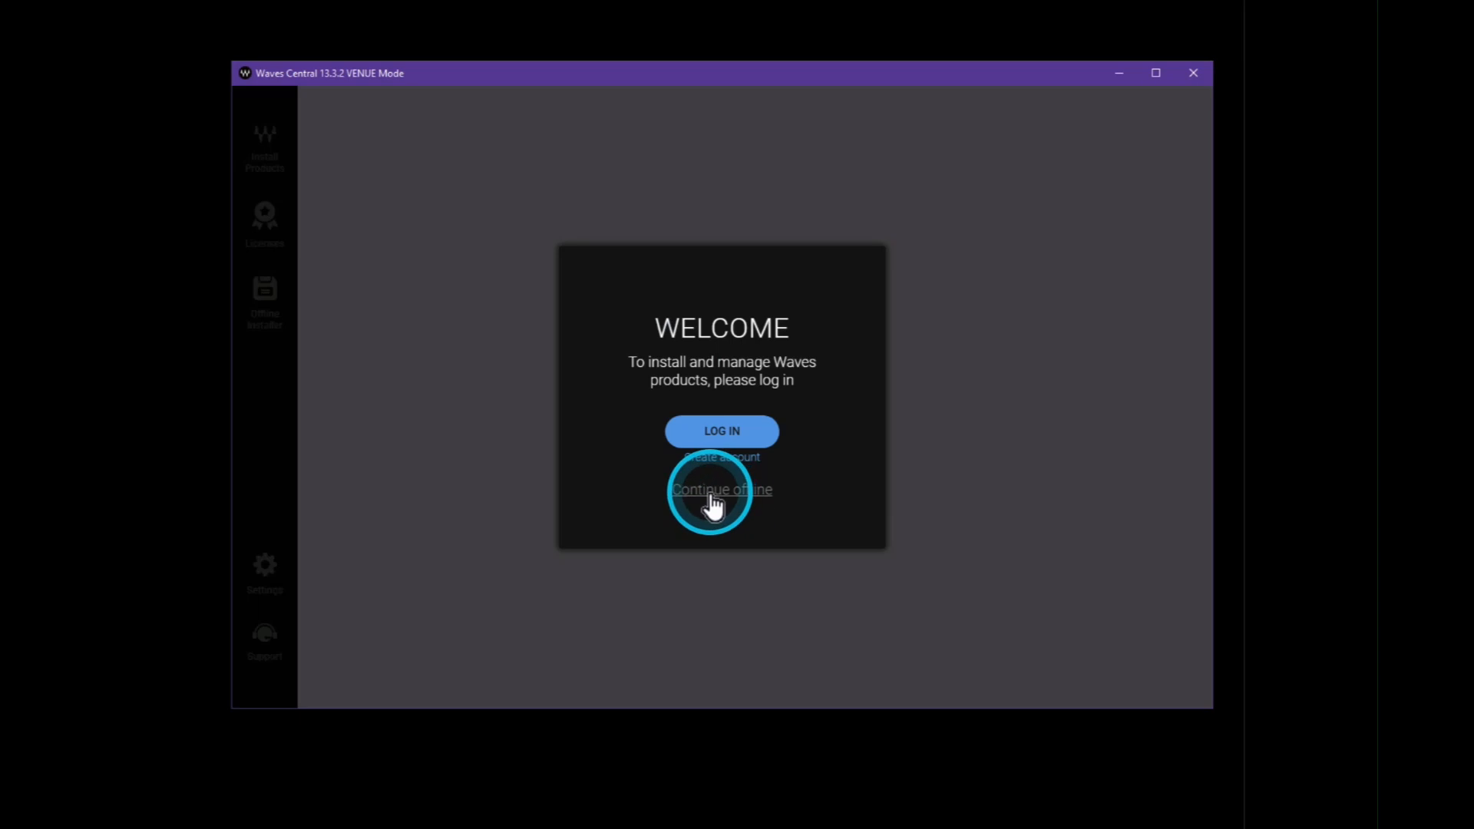
click(721, 489)
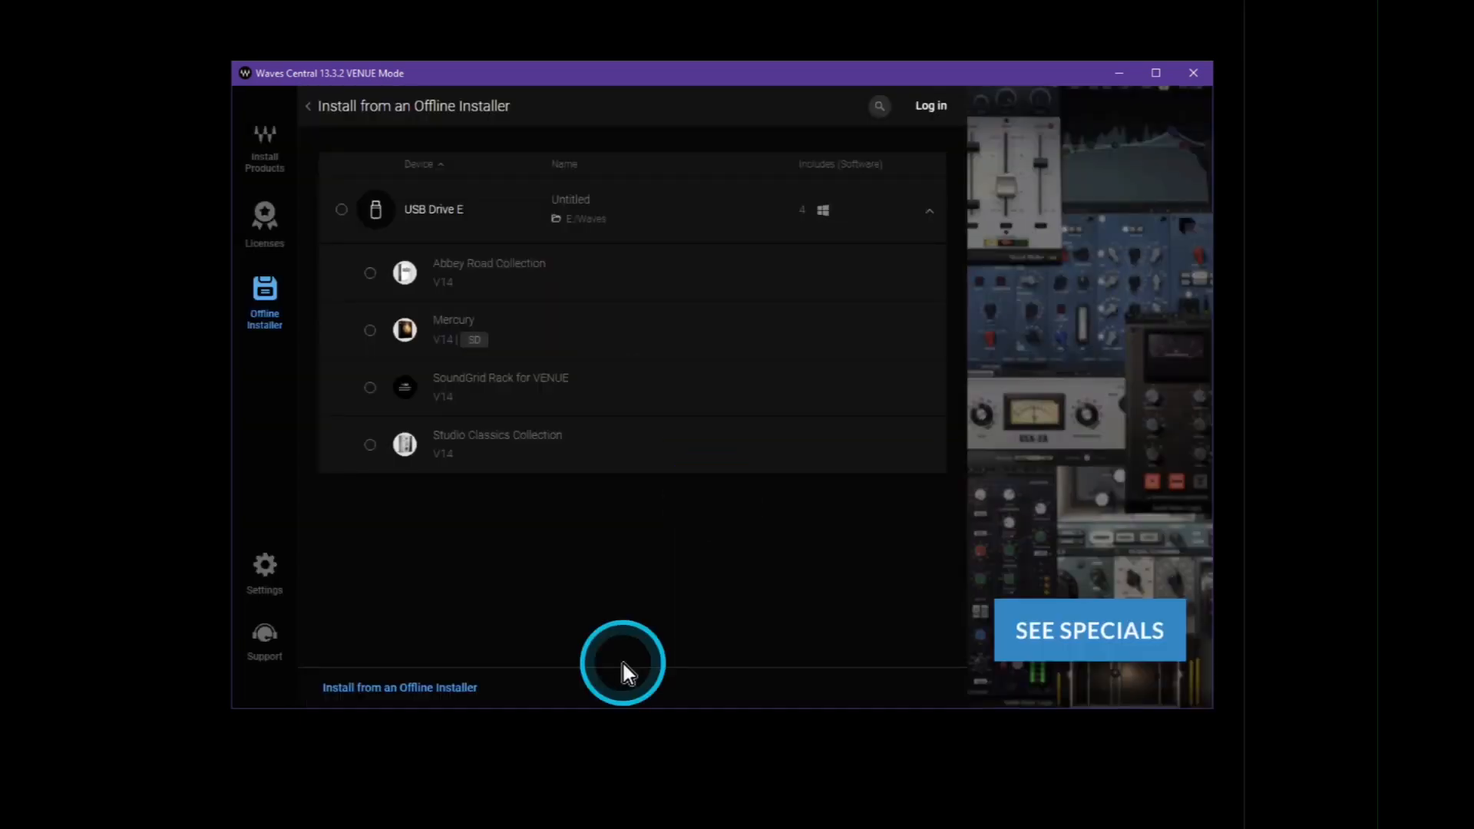
mouse_move(373, 388)
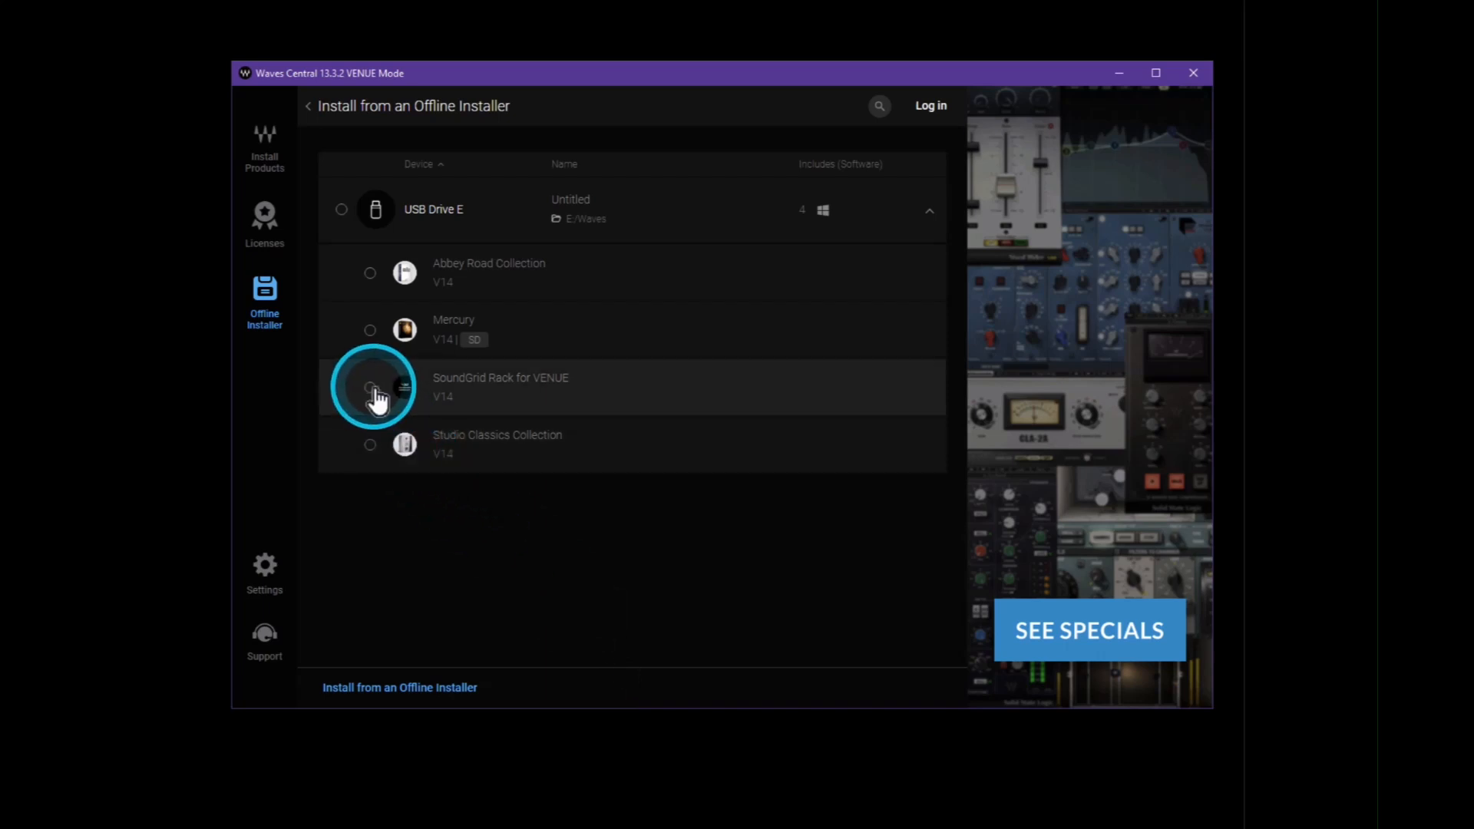
Install SoundGrid Rack for VENUE plus Abbey Road, Mercury and Studio Classics from the offline installer
click(369, 387)
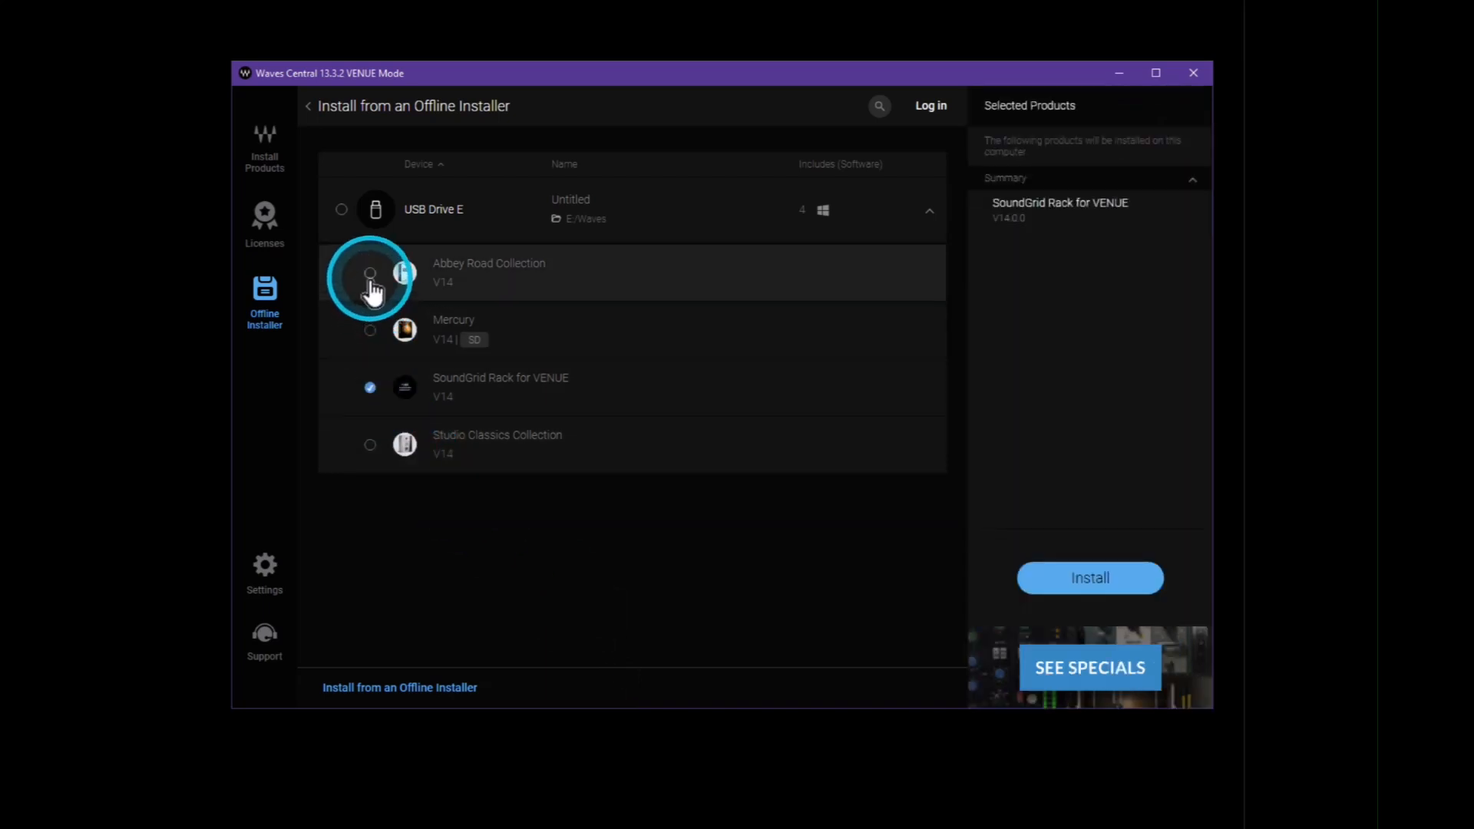
click(370, 272)
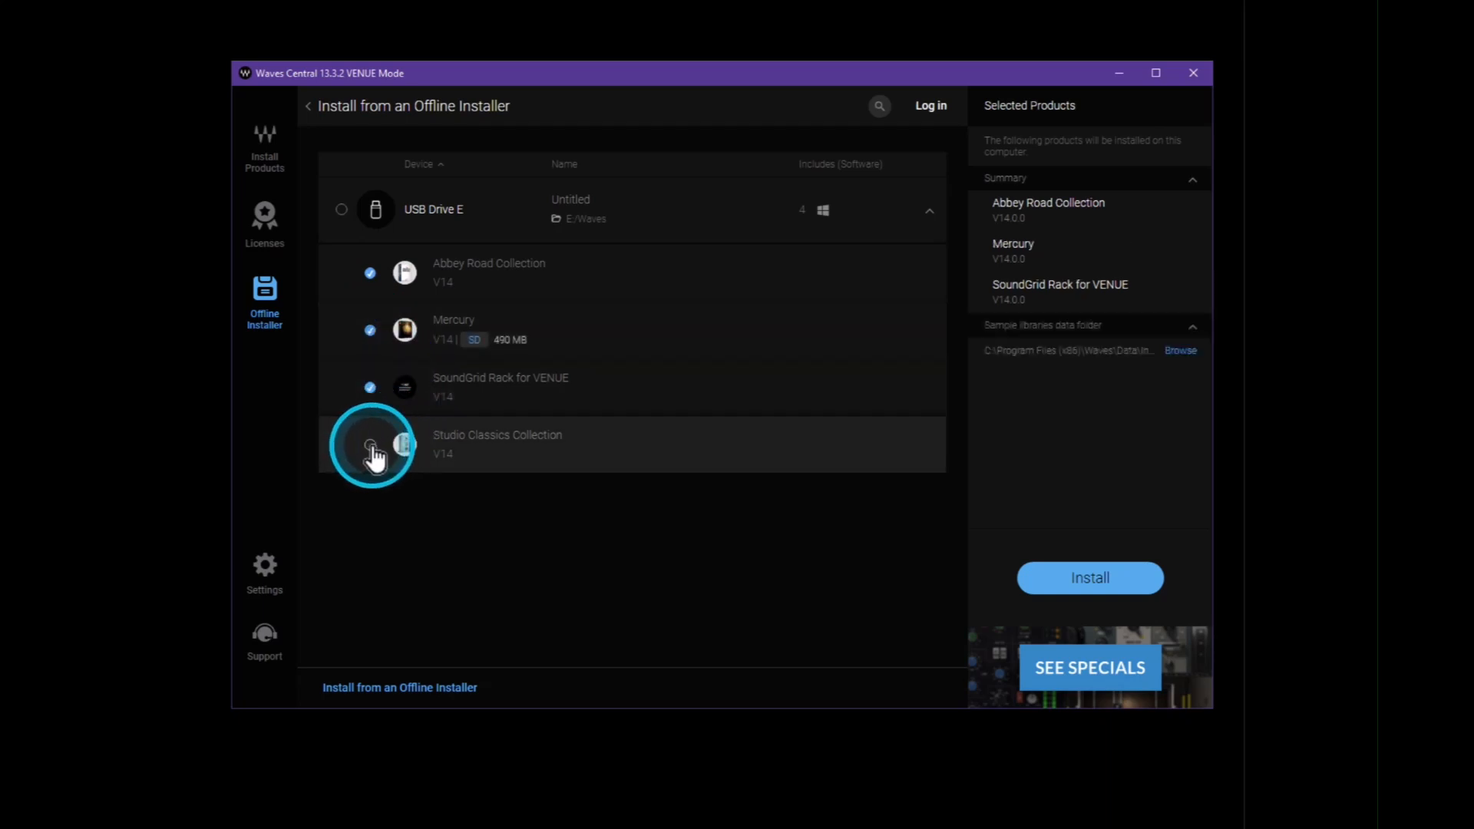
click(370, 445)
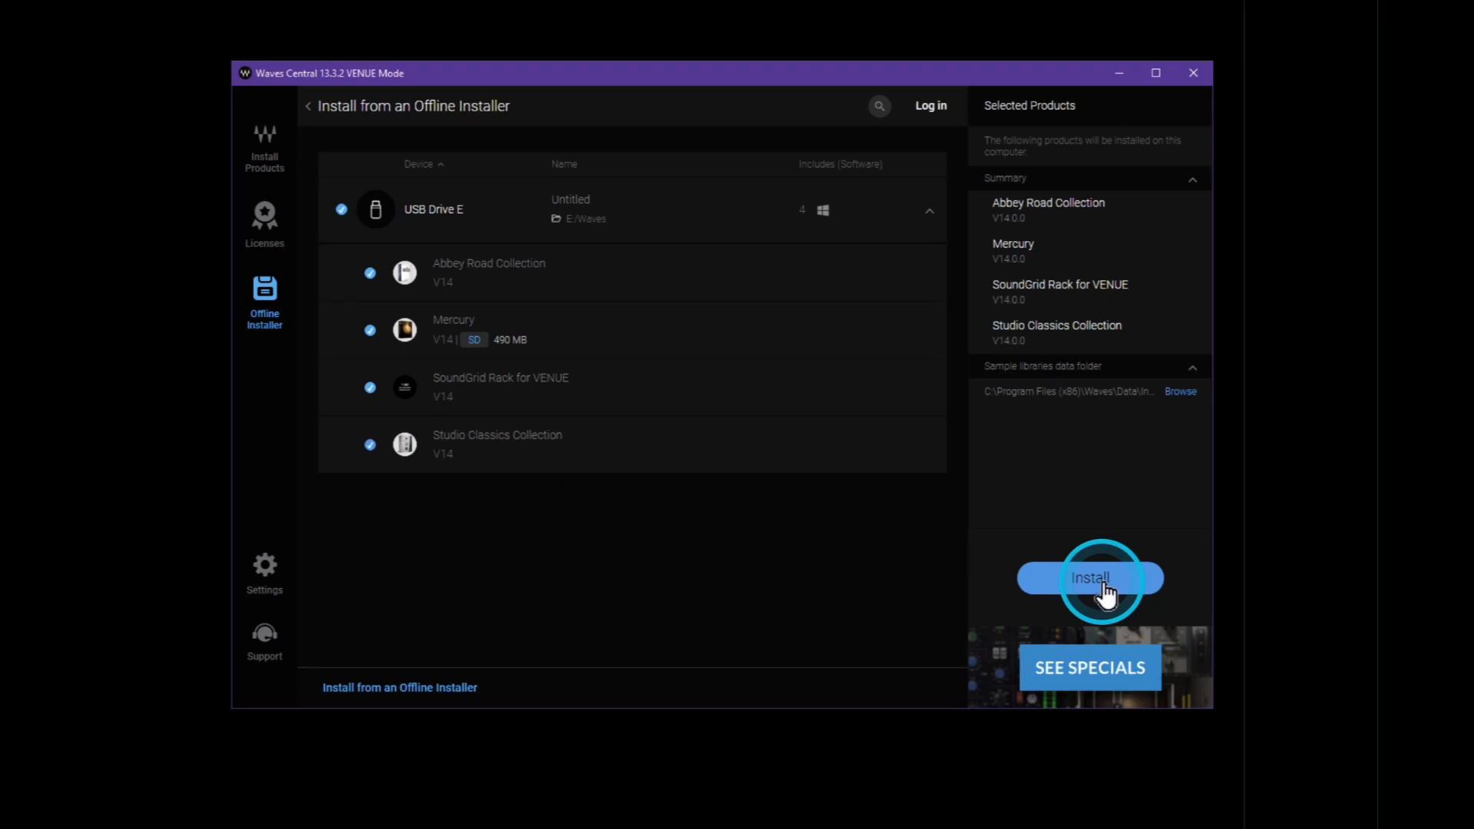
click(1089, 577)
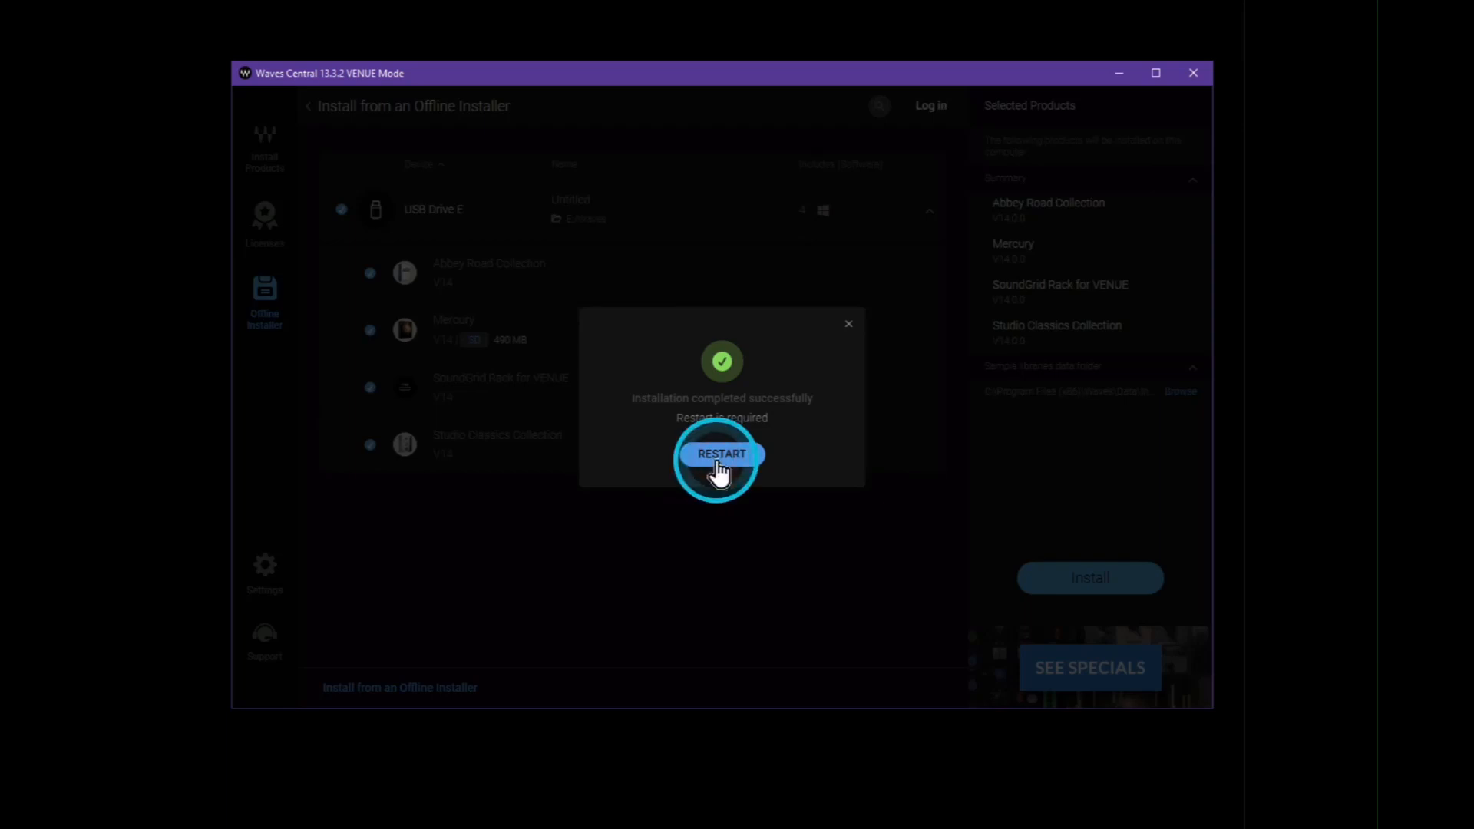
Confirm the restart so the offline installation finishes
click(721, 454)
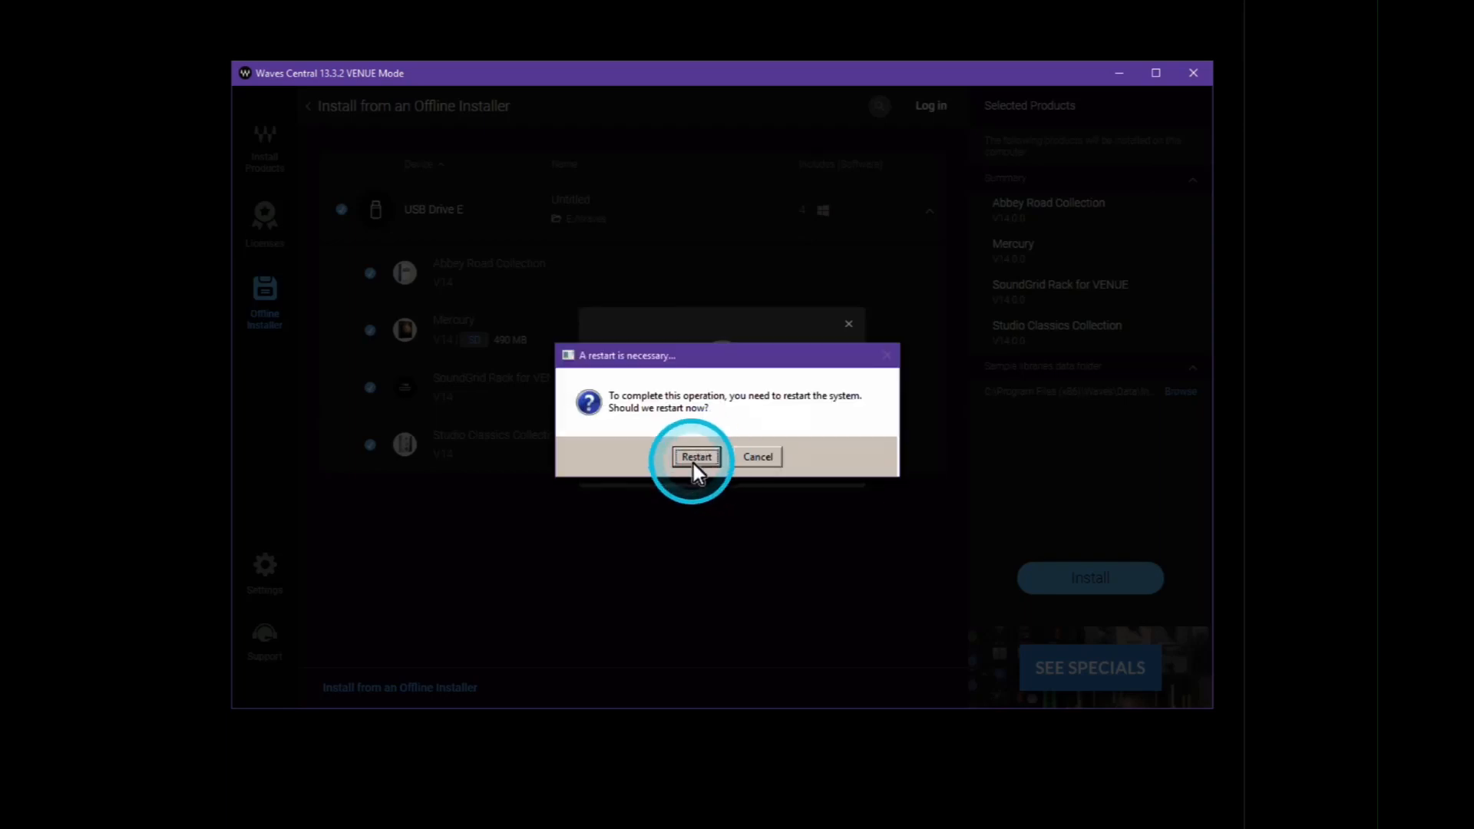
click(697, 457)
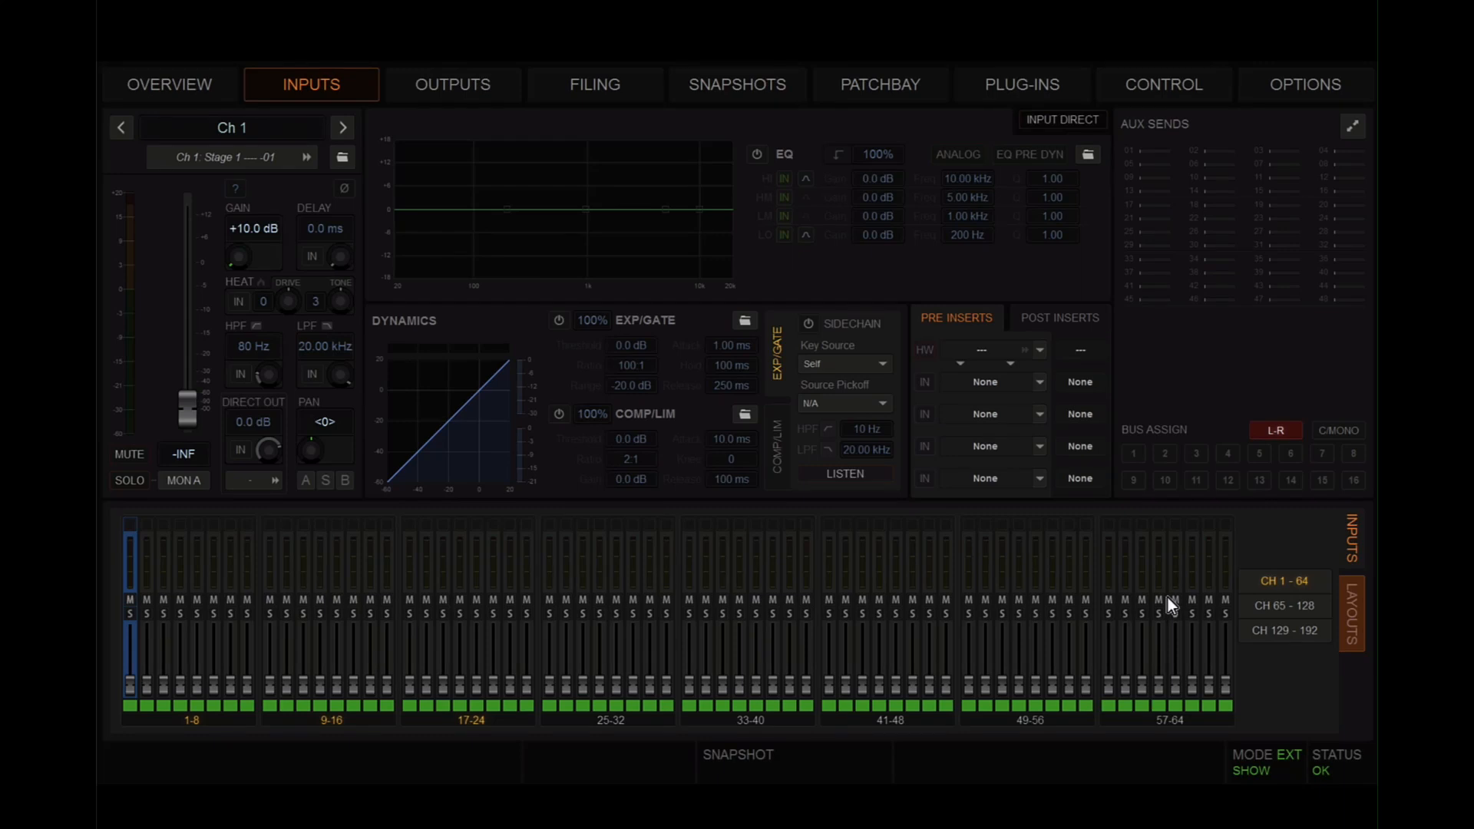
Open Options > Devices and show the Waves WSG-HD card's settings
click(1305, 84)
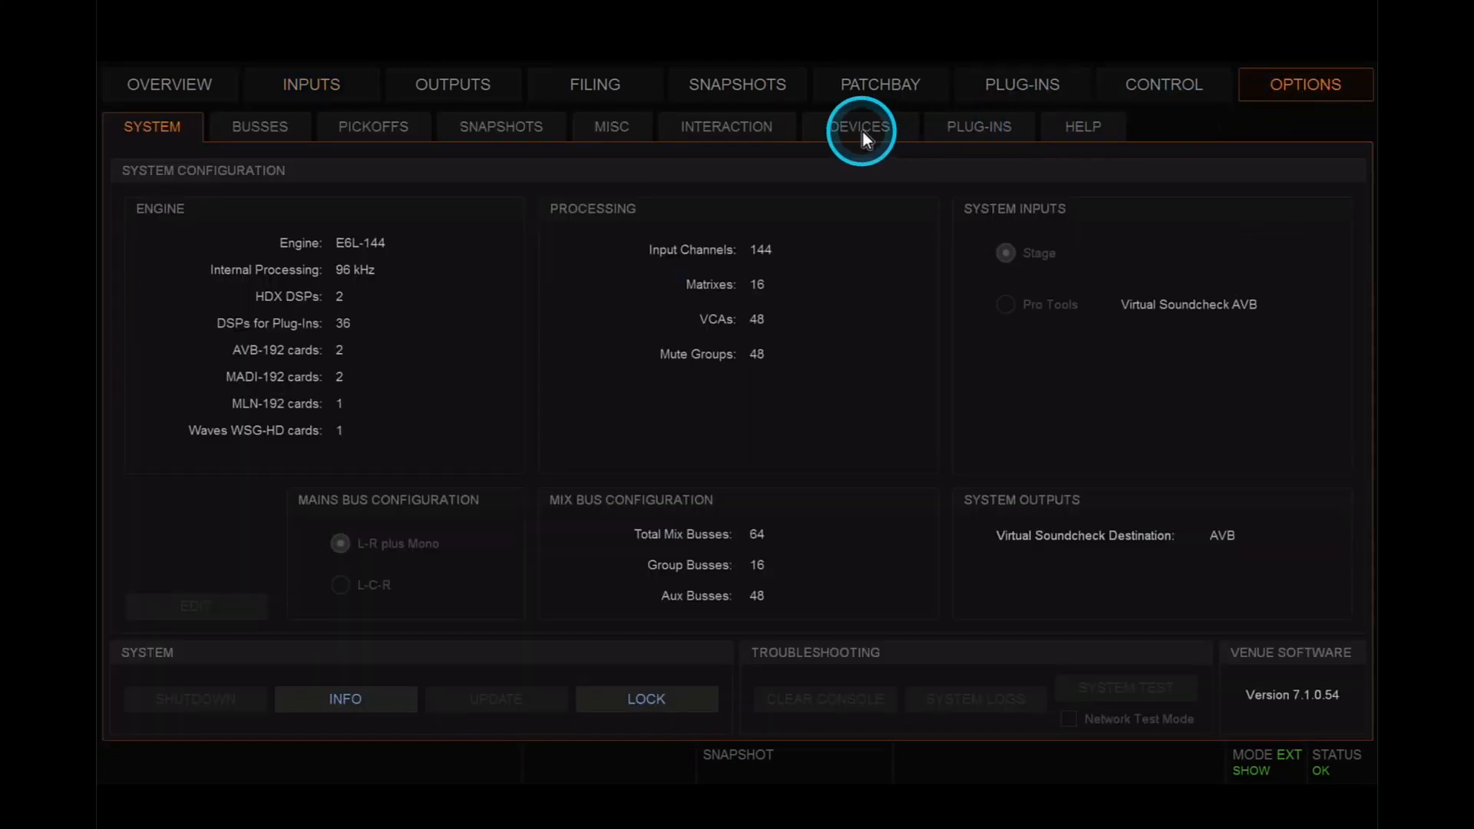
click(858, 125)
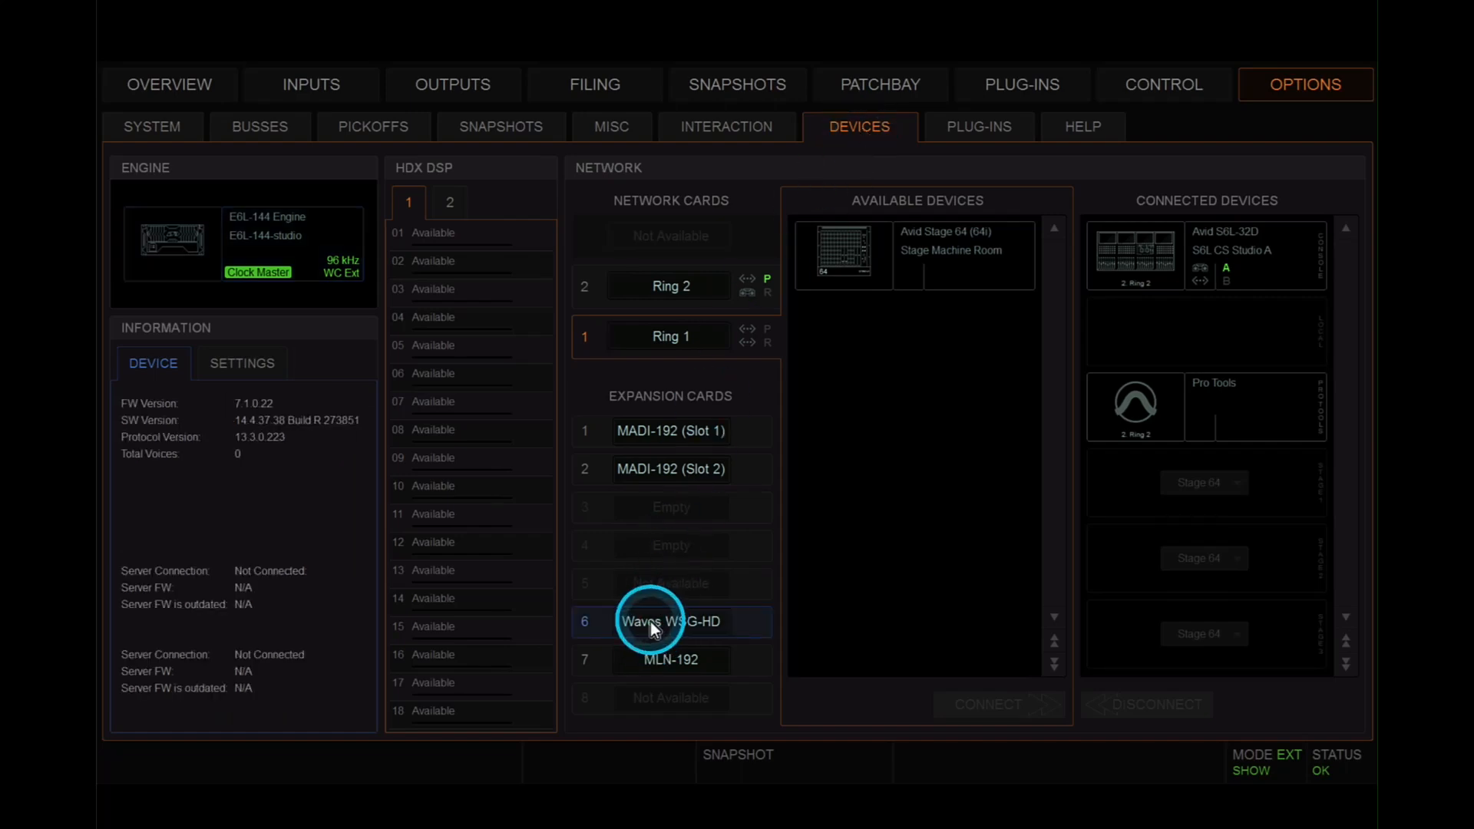
click(241, 363)
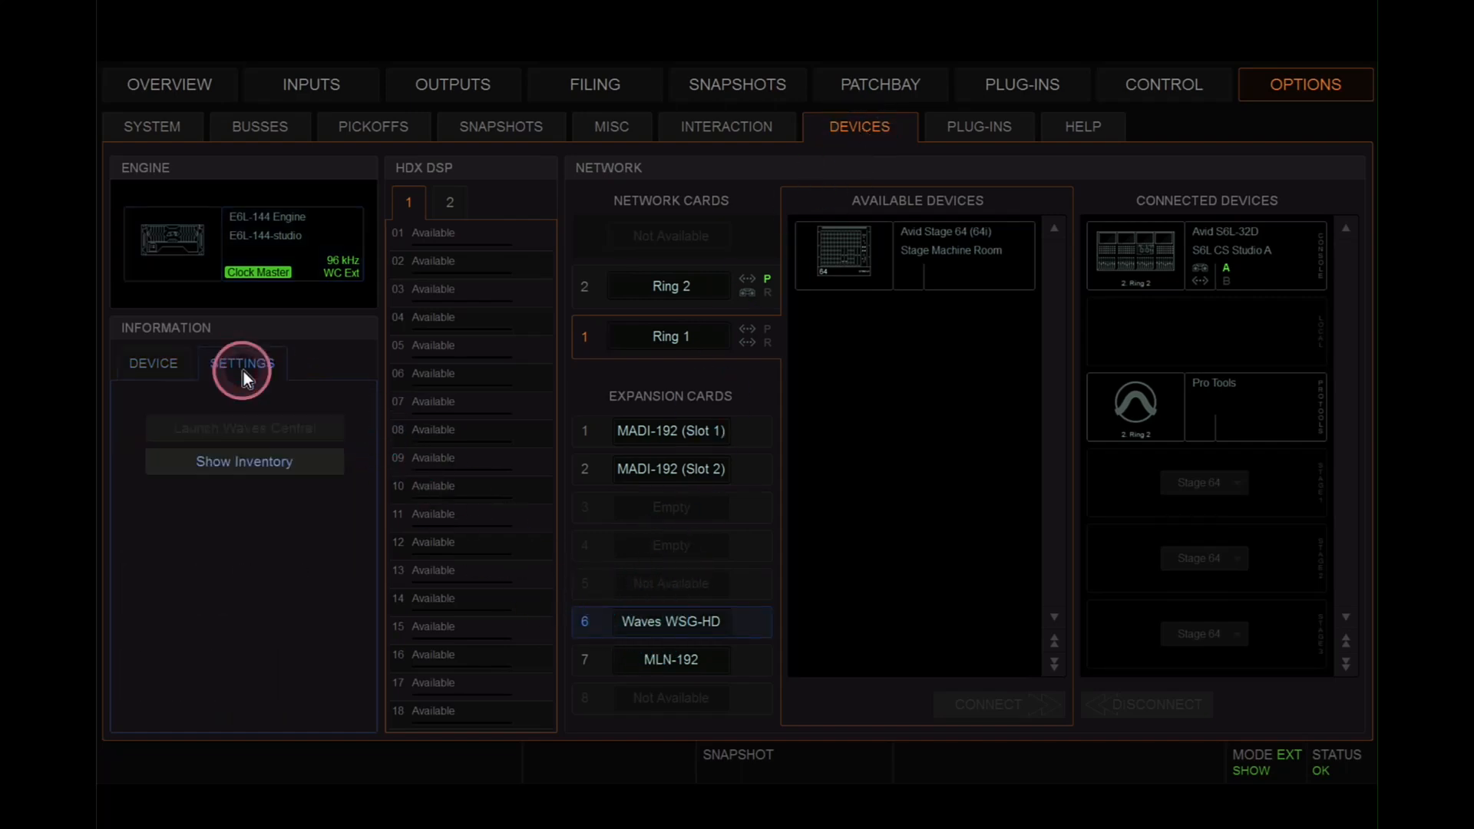
click(244, 462)
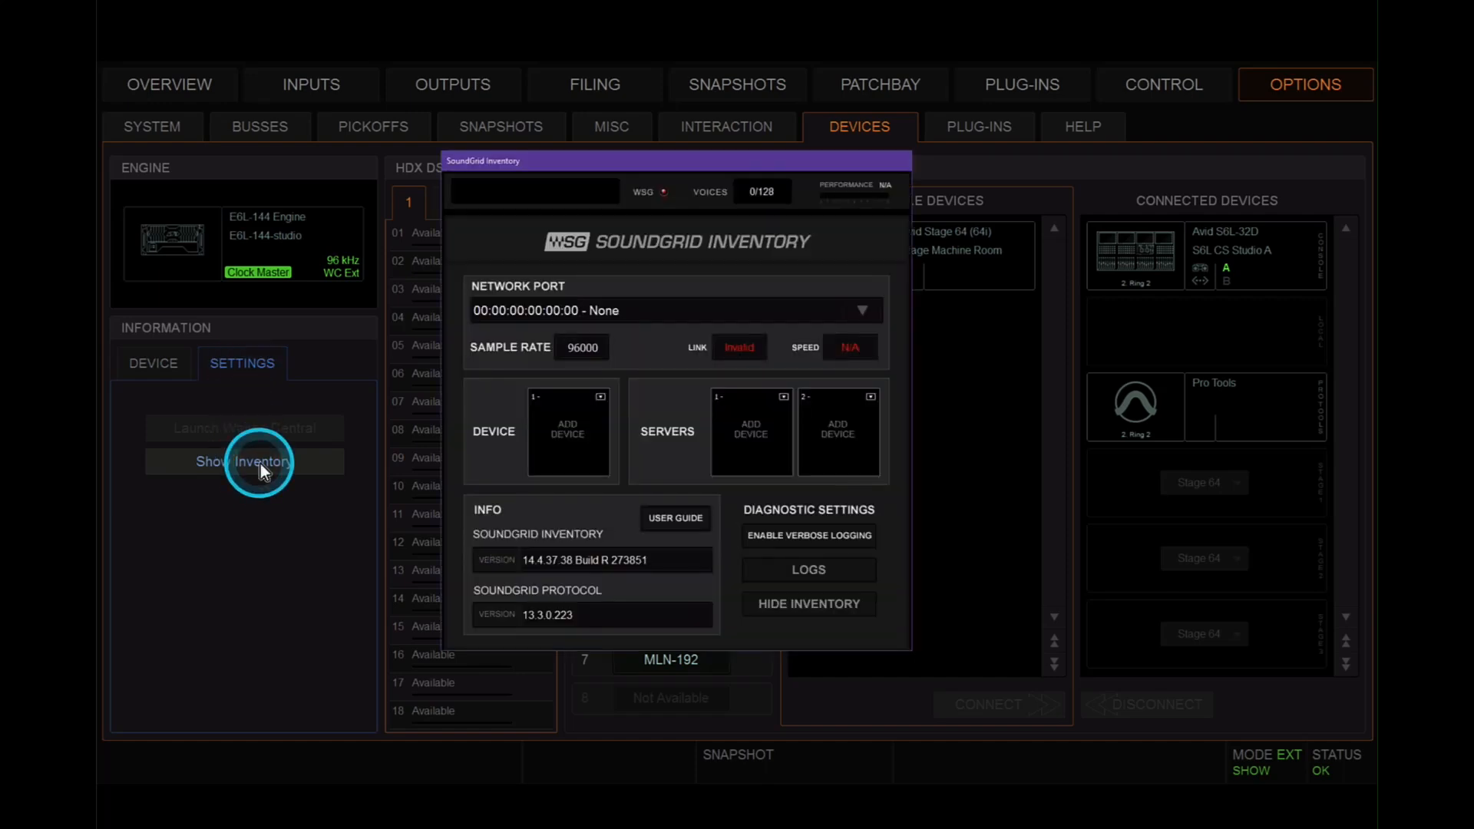
mouse_move(858, 310)
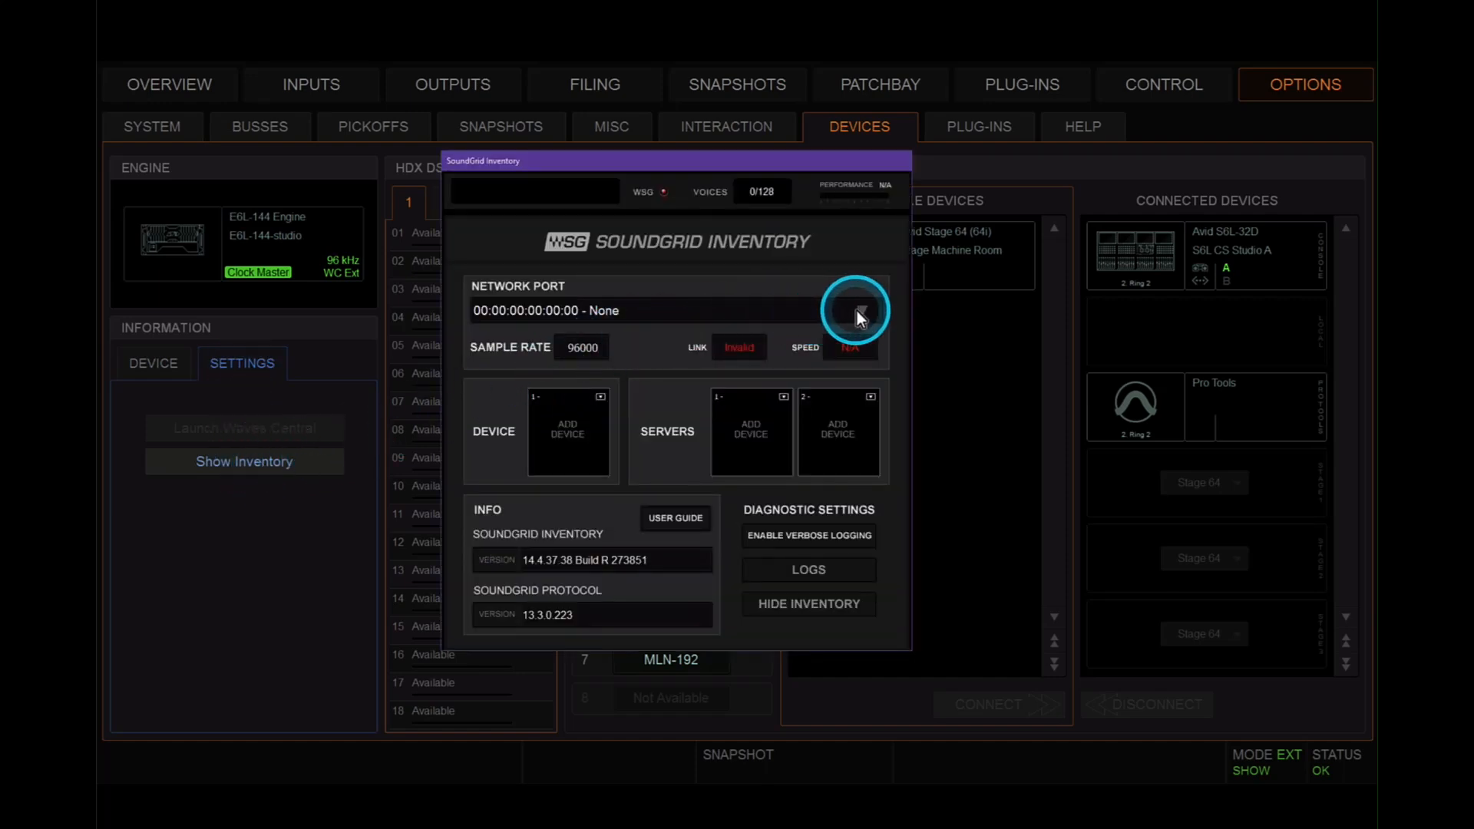
Assign the Intel port, WSG-HD device and SG Server-1 in SoundGrid Inventory, then hide it
click(857, 311)
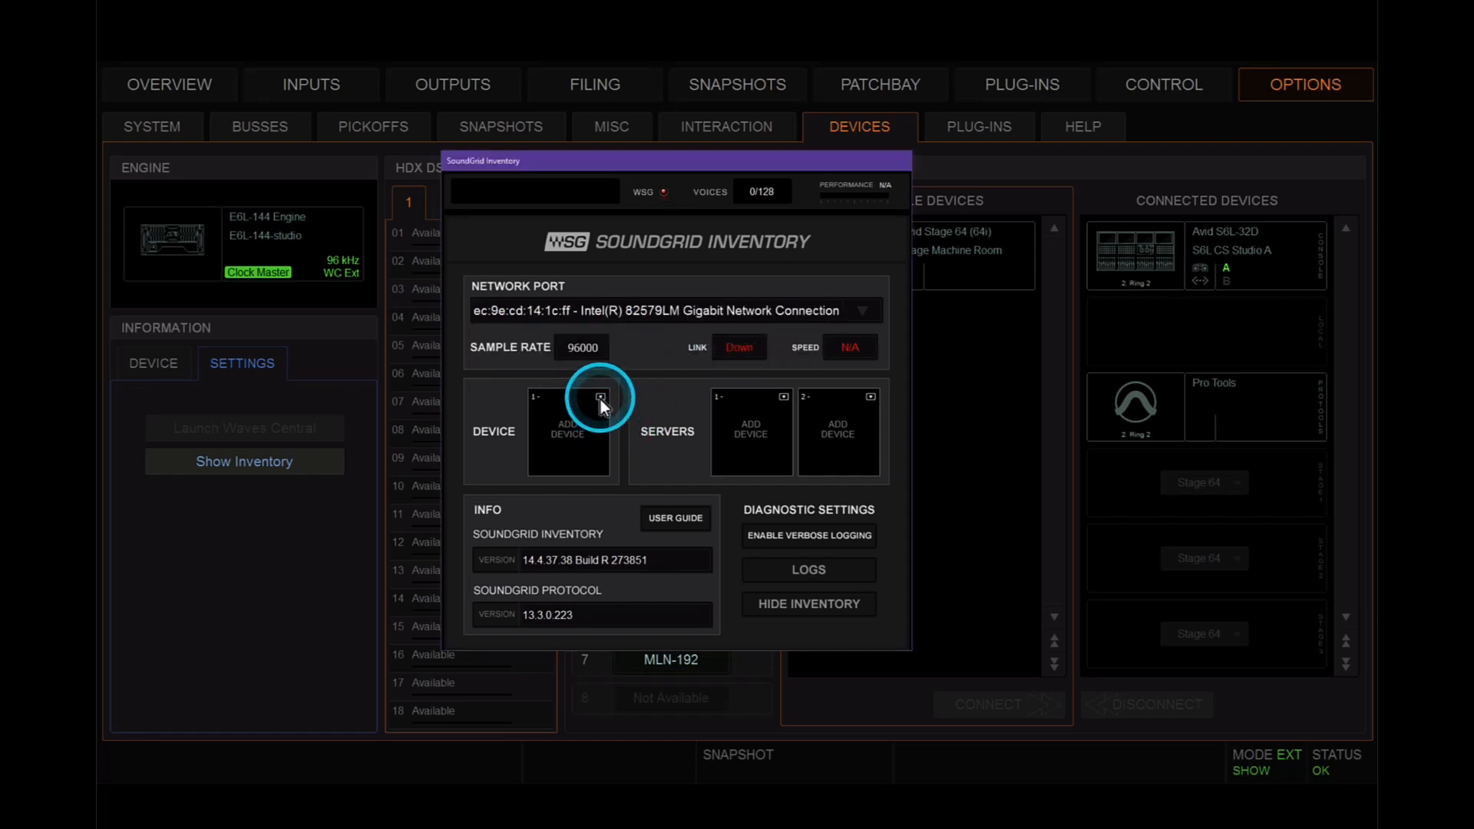
click(598, 397)
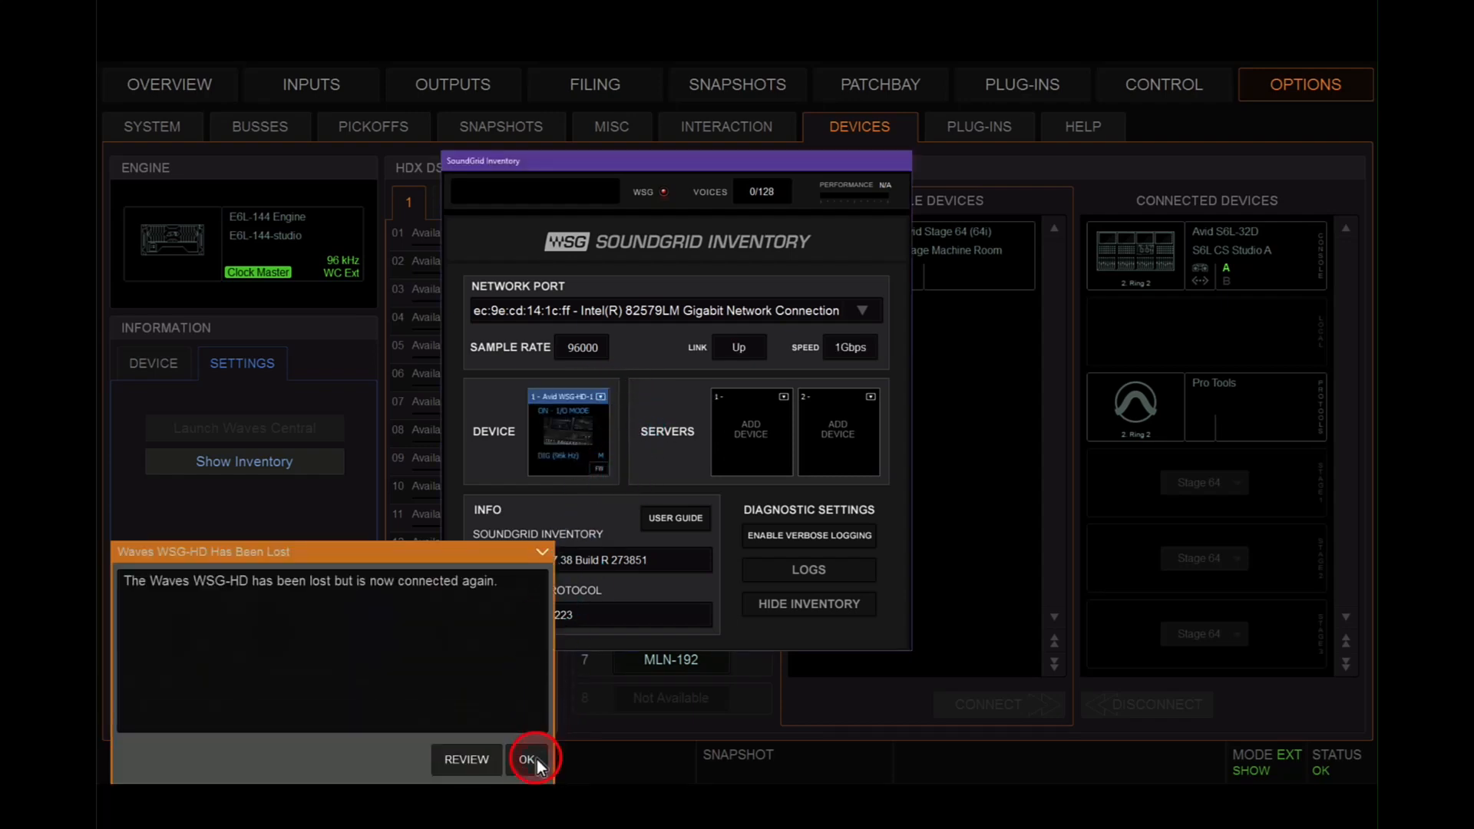
click(527, 759)
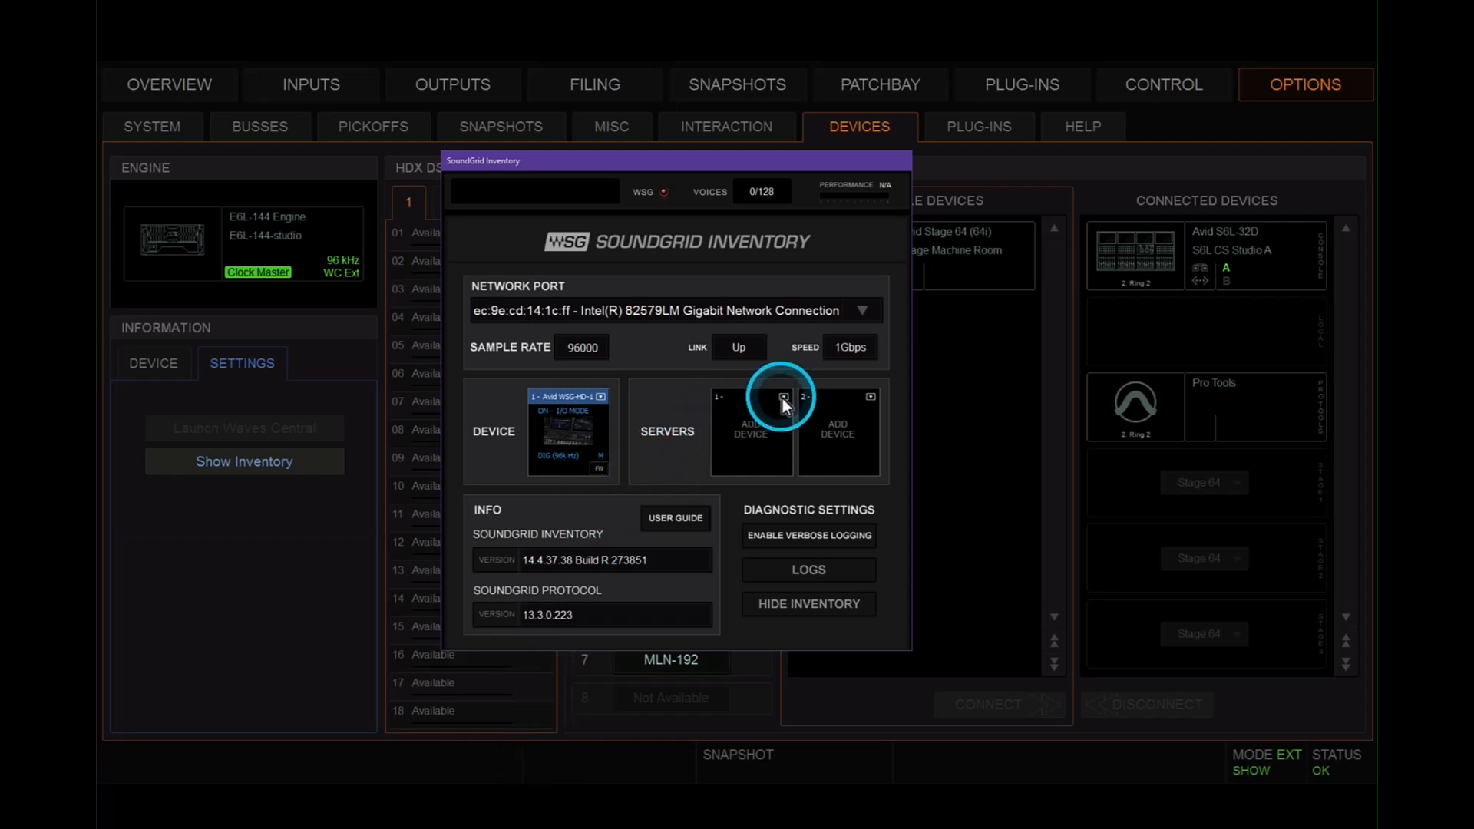
click(782, 397)
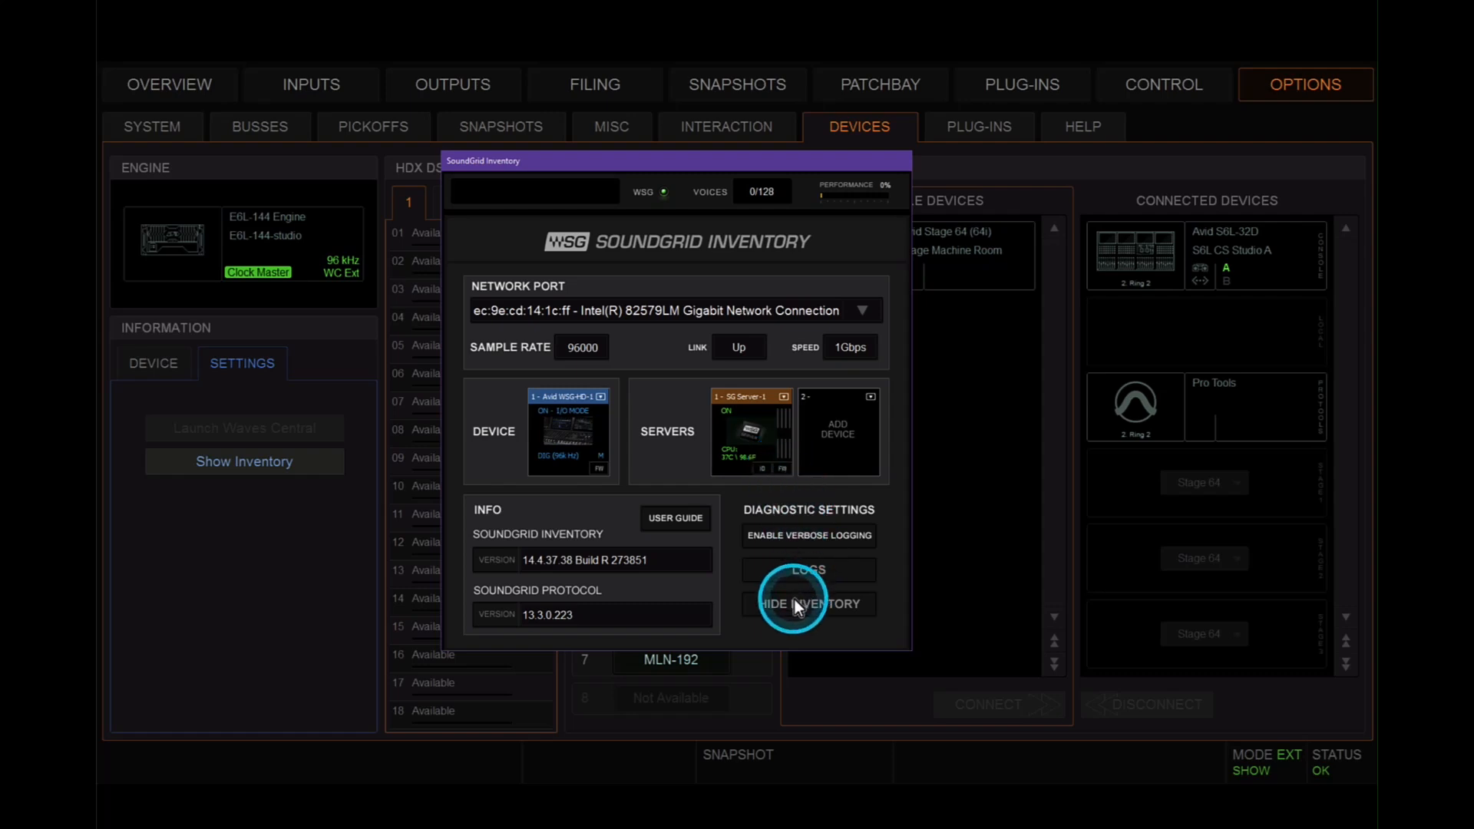
click(807, 605)
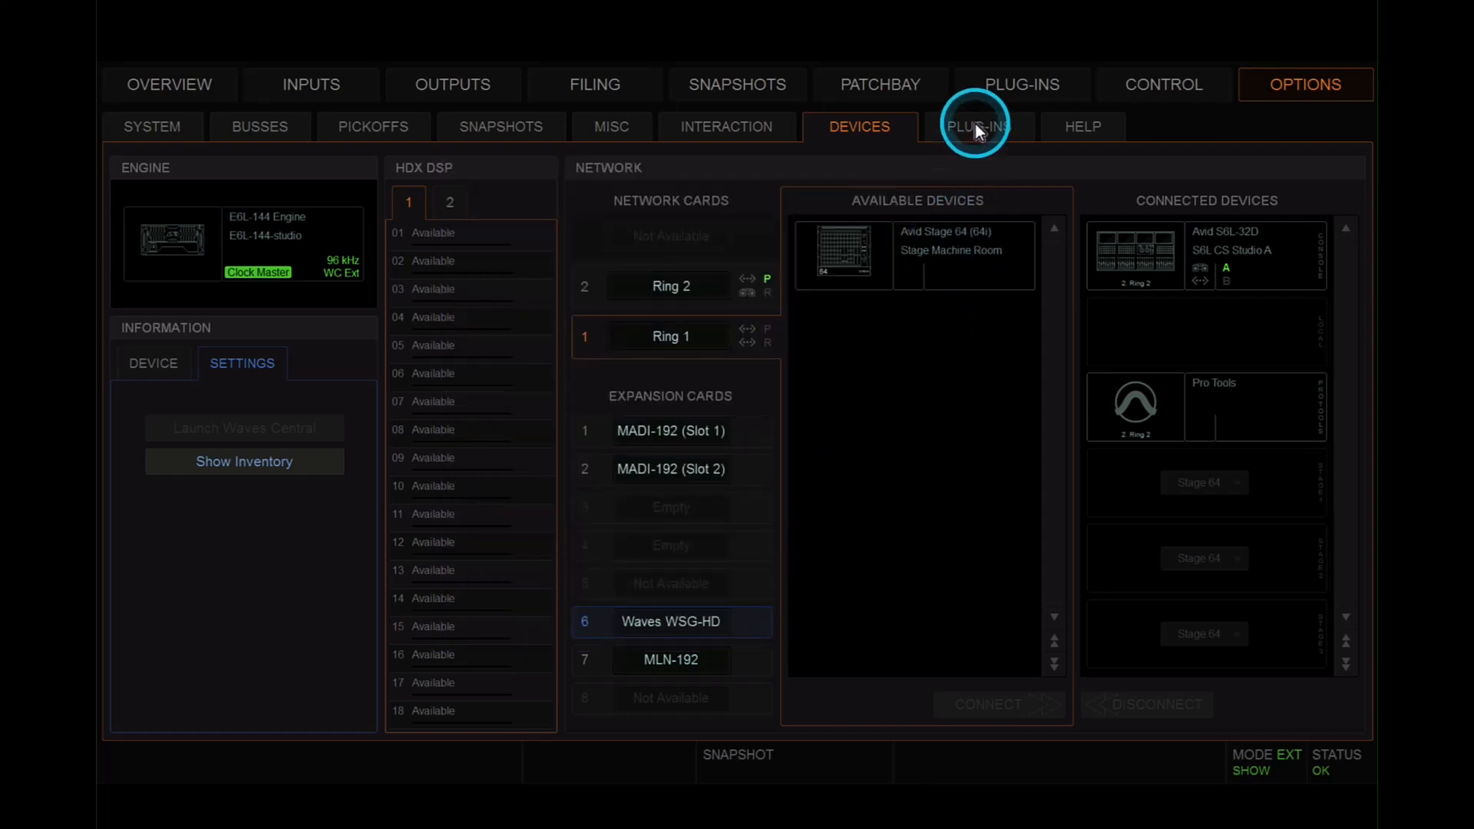
Switch to Config mode and install WaveShell1SoundGridRack-AAX 14.4 from Options > Plug-Ins
click(979, 126)
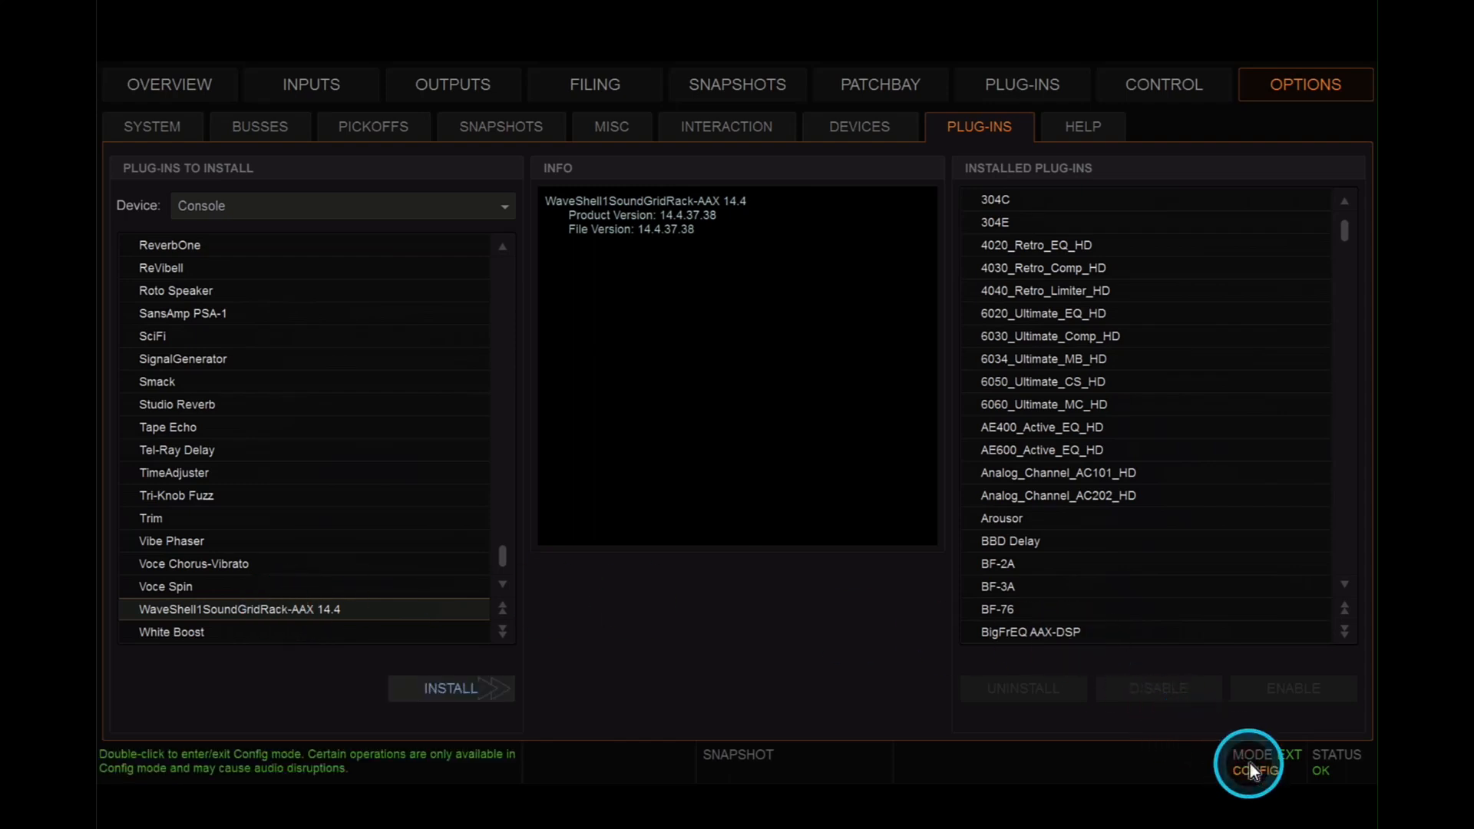
click(452, 688)
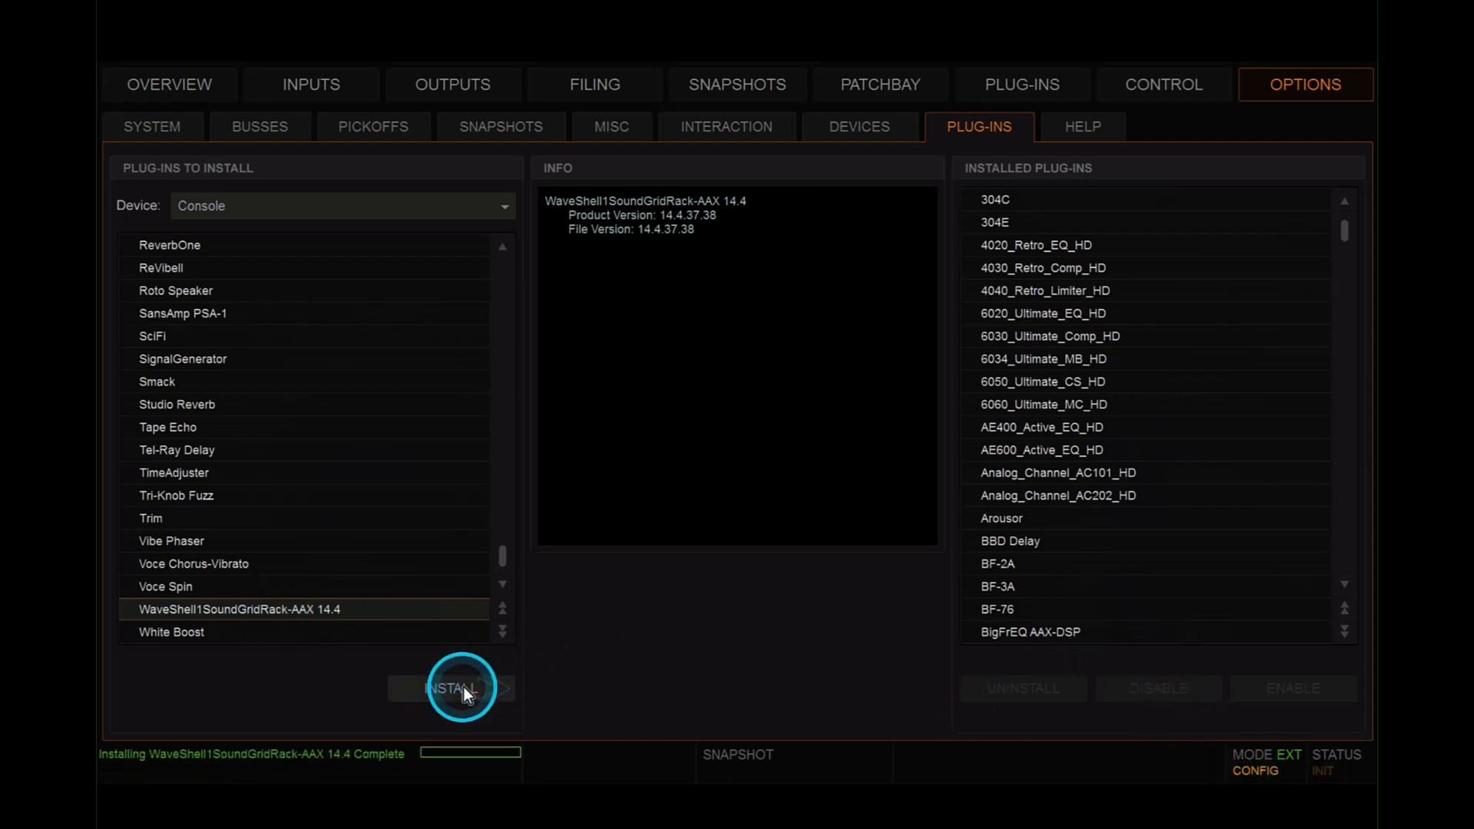
click(454, 689)
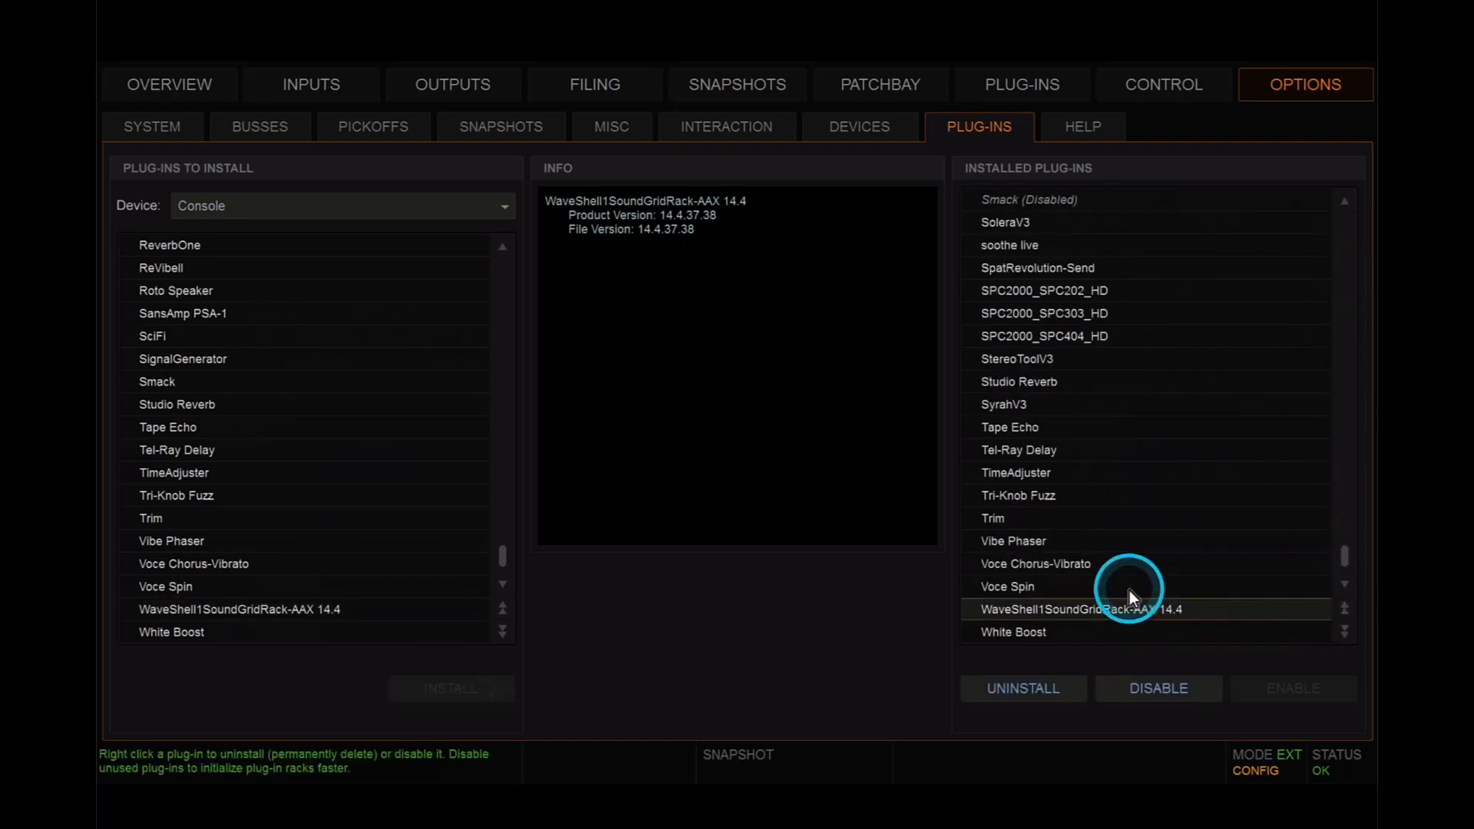
click(1022, 85)
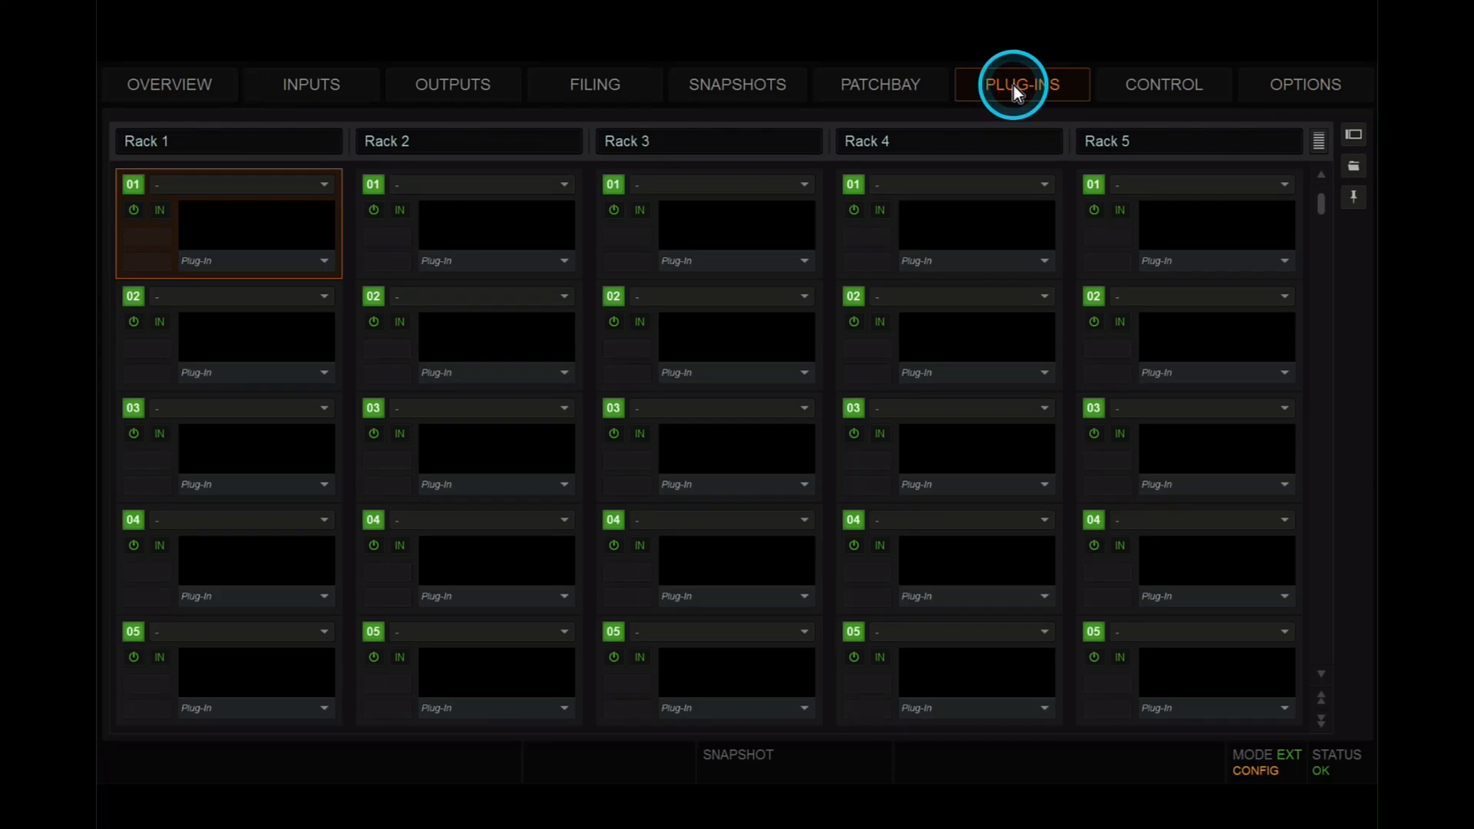
Load Mono > Effect > SoundGridRack into Rack 1 slot 01 and open its window
click(324, 261)
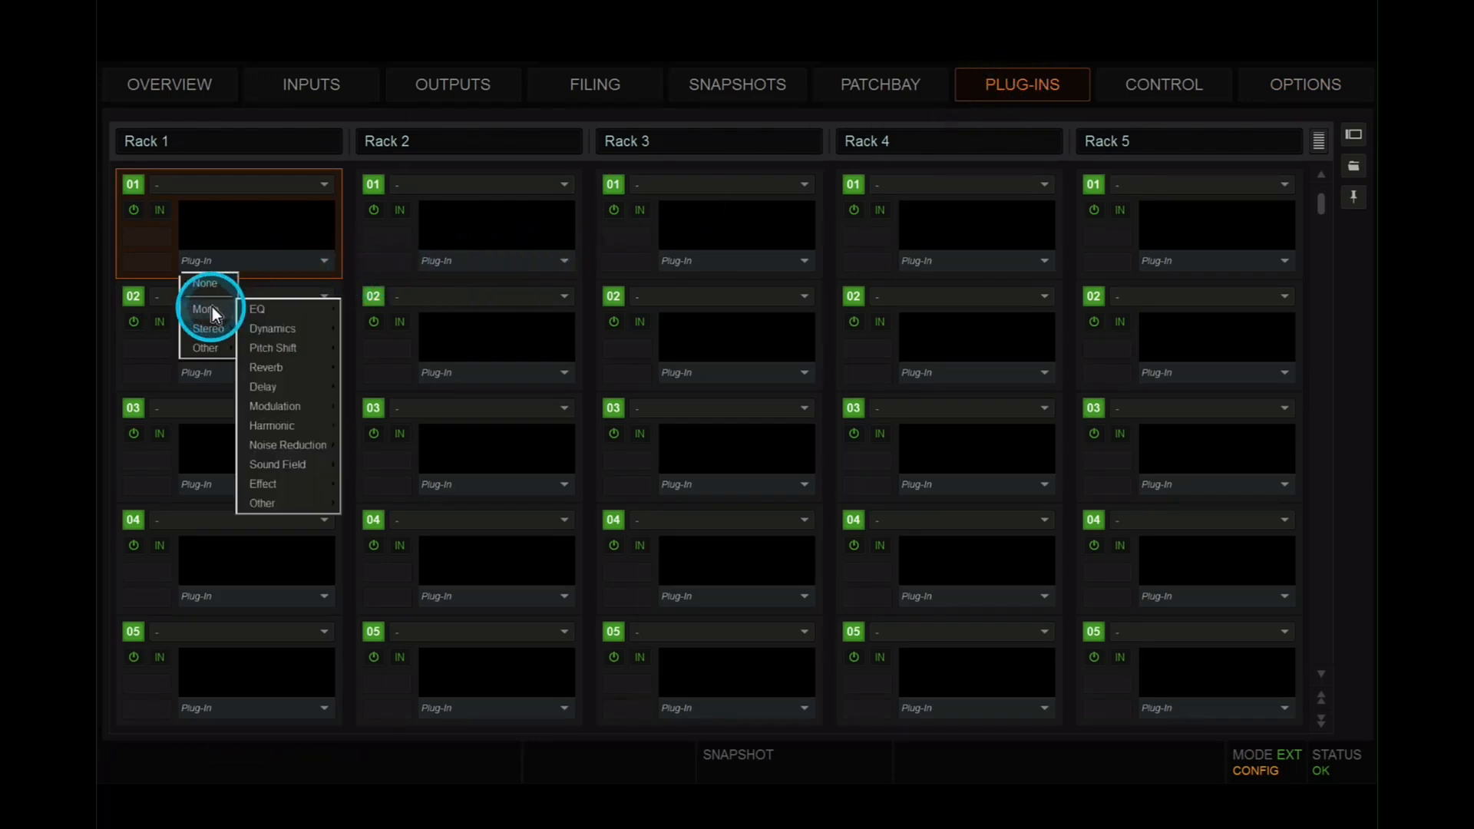
mouse_move(264, 483)
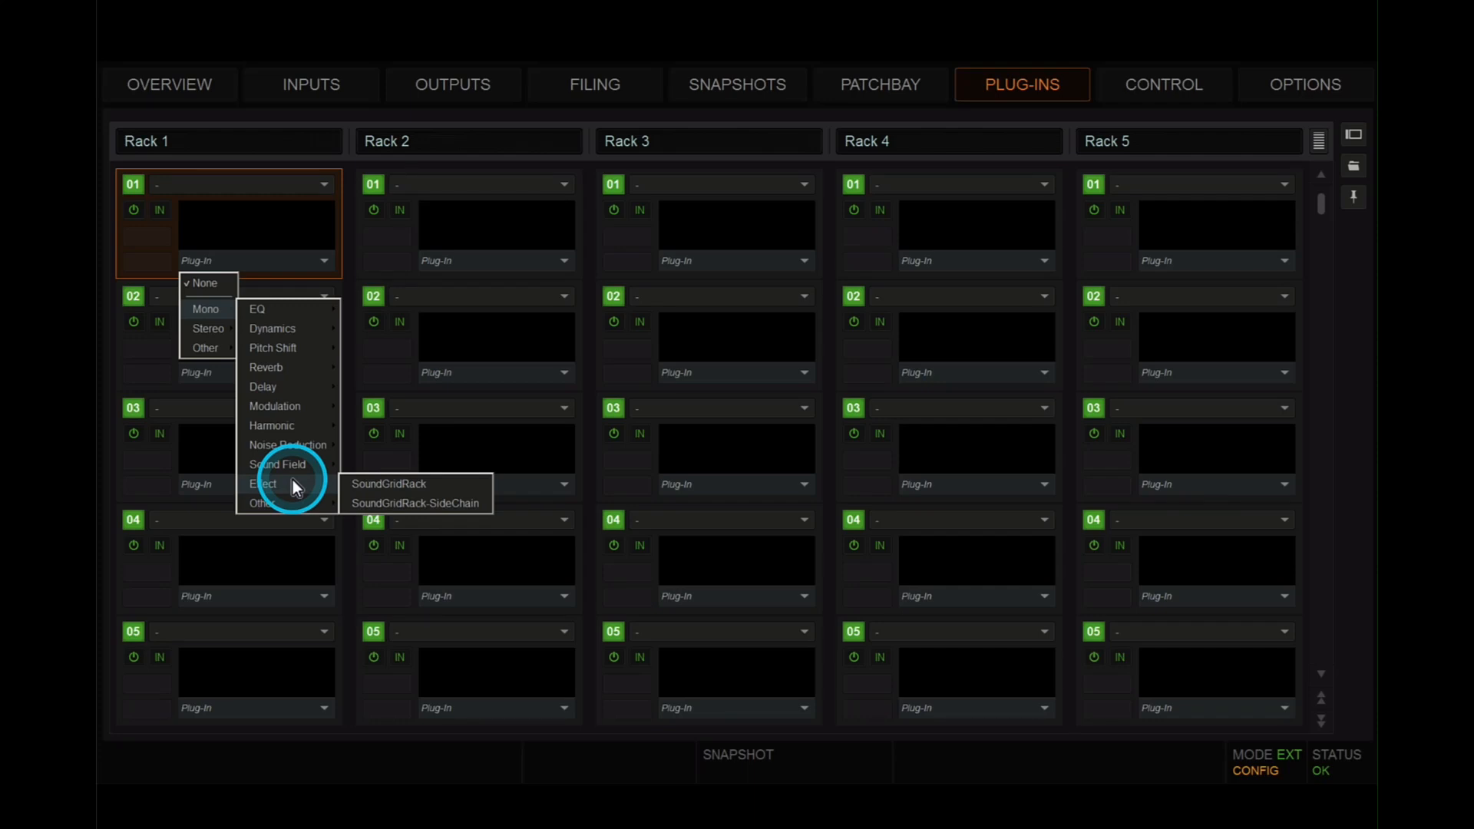
click(387, 483)
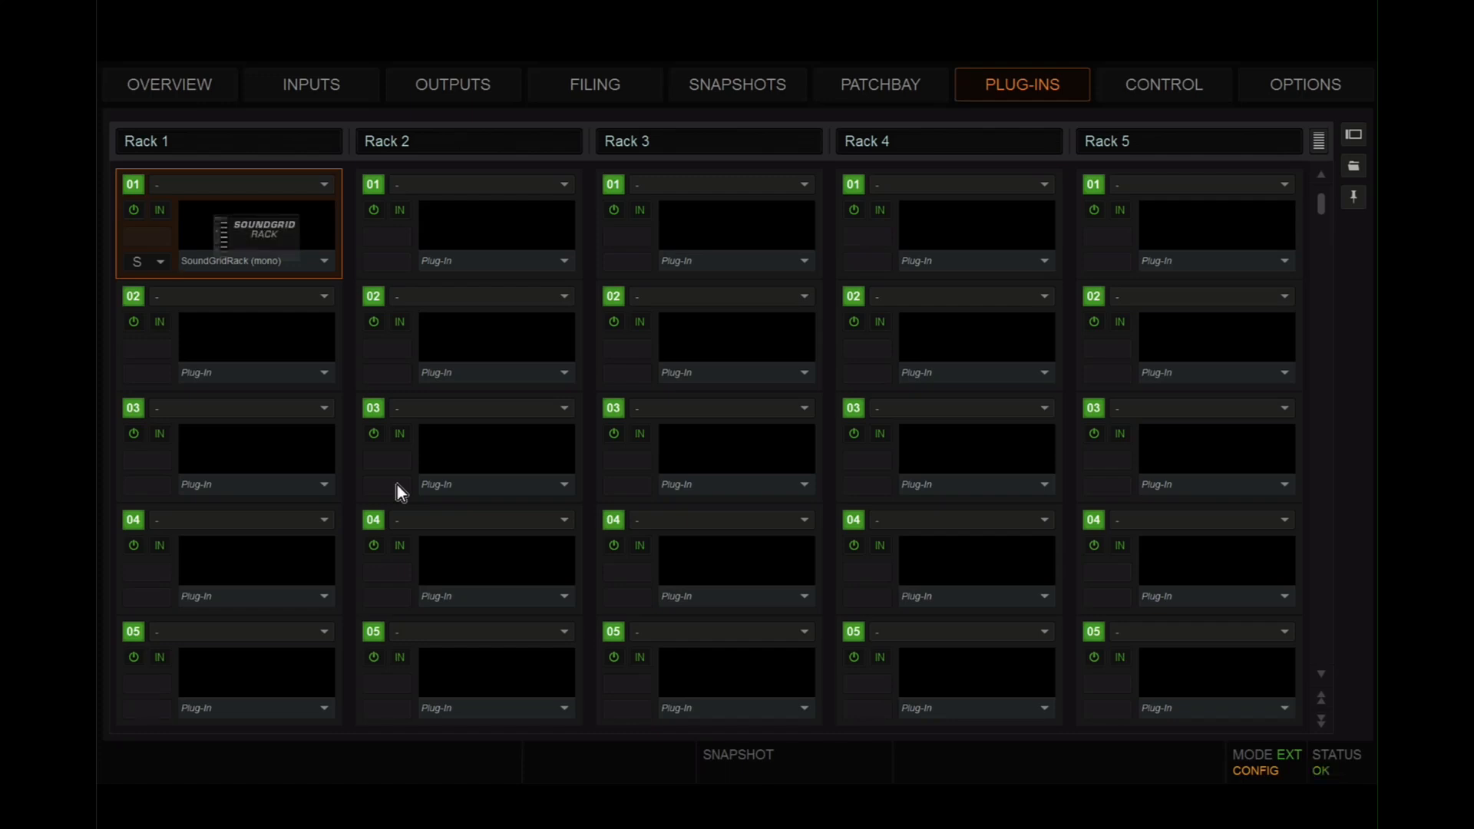
double_click(255, 235)
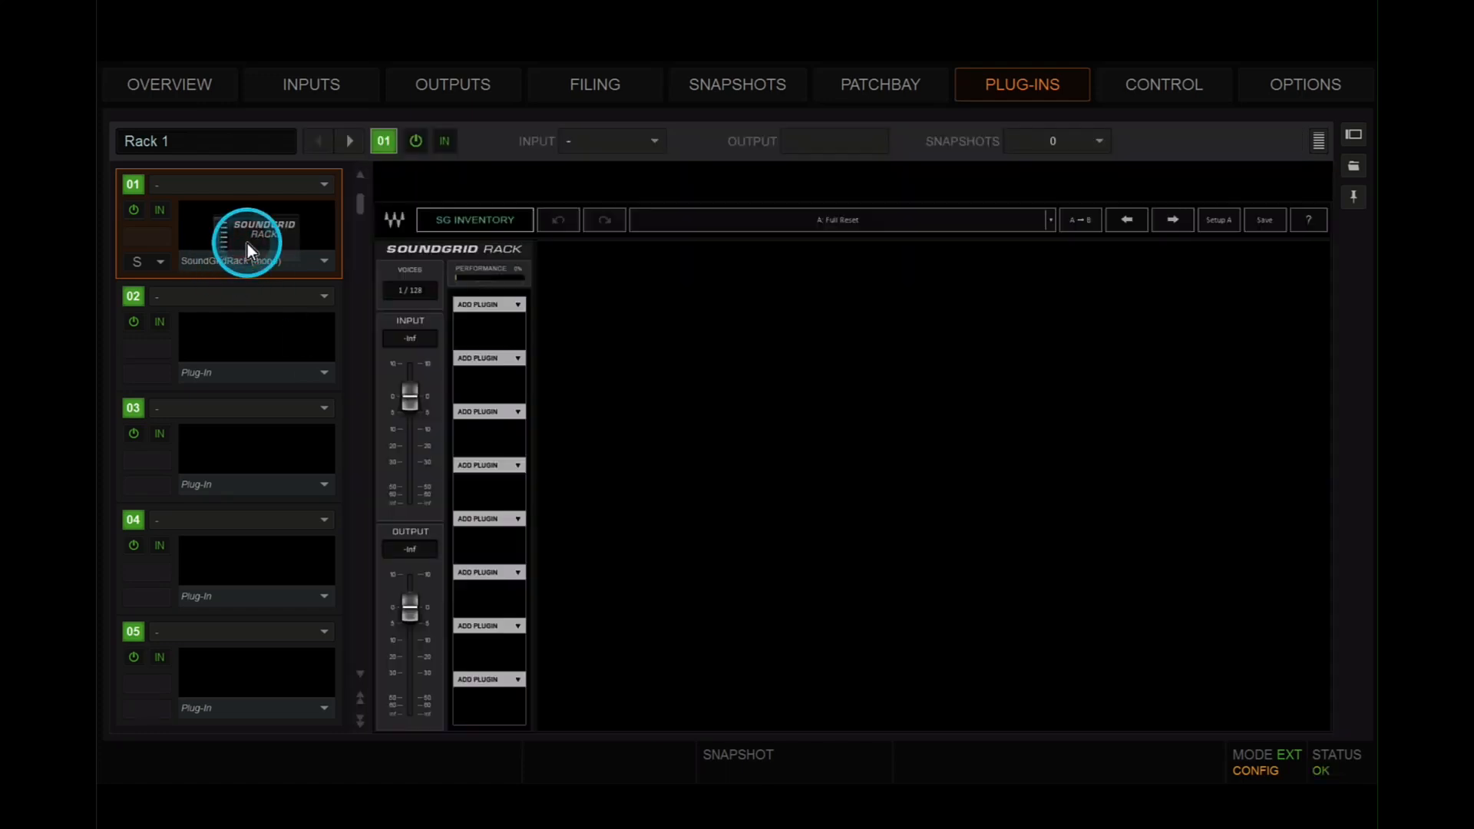
Add API-2500 to the SoundGrid Rack's first plugin slot
right_click(487, 304)
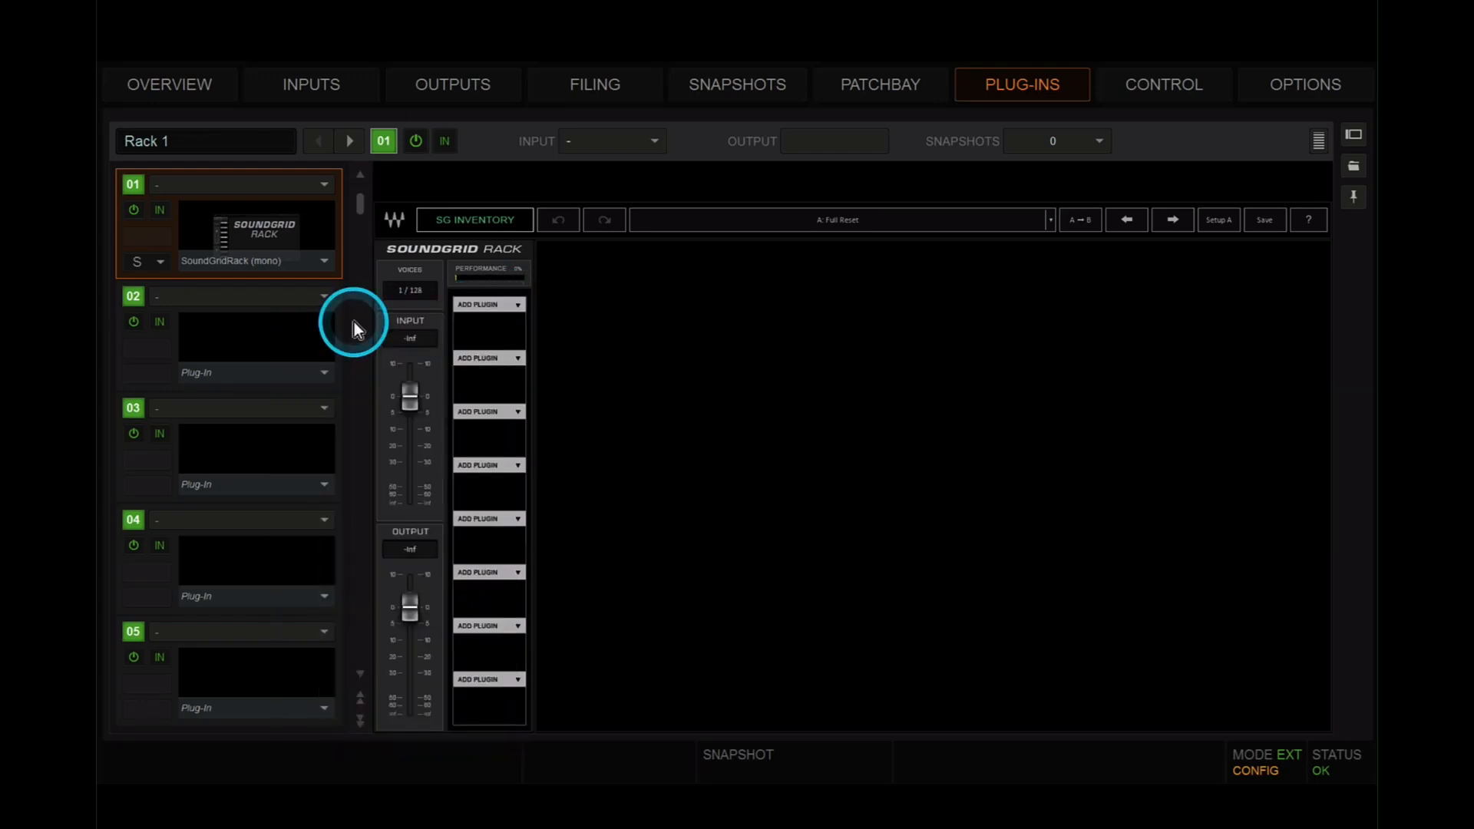
click(489, 304)
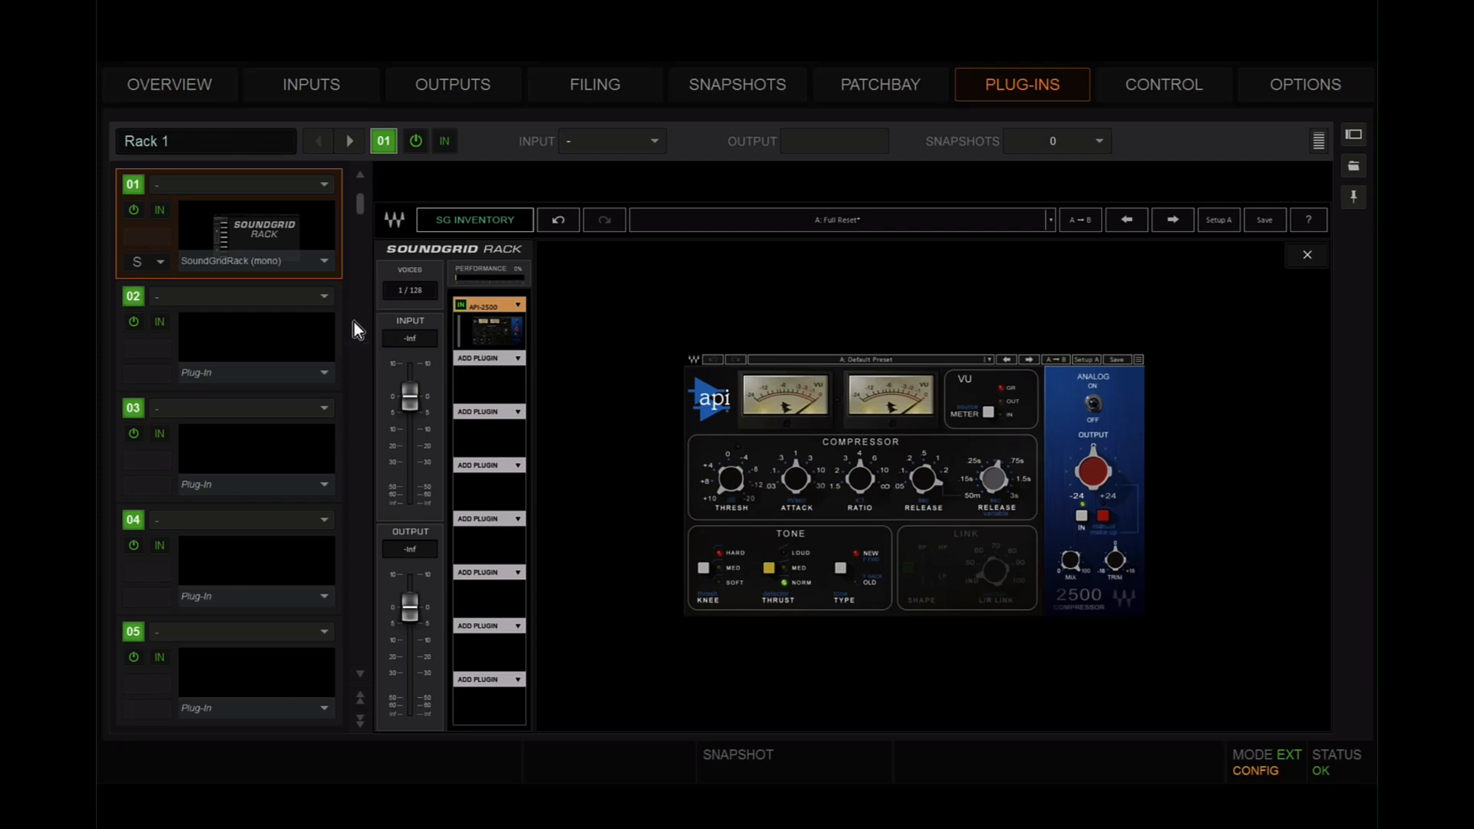